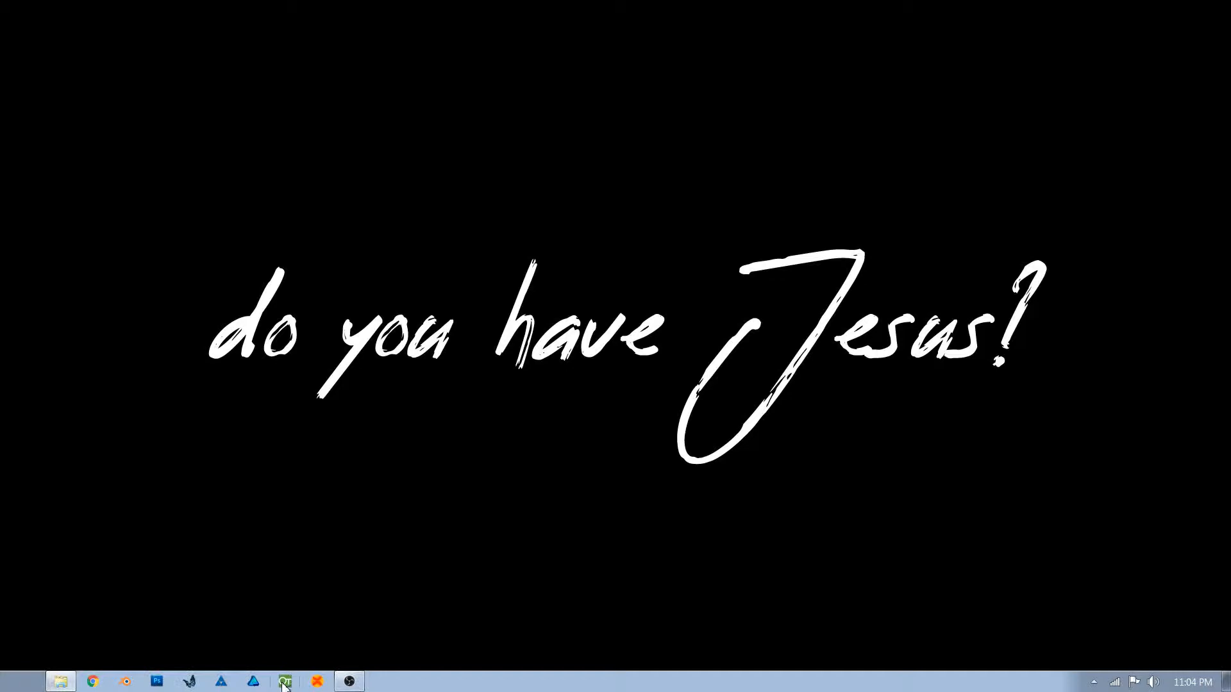
Launch OpenToonz from the taskbar and wait for the Startup dialog
click(286, 681)
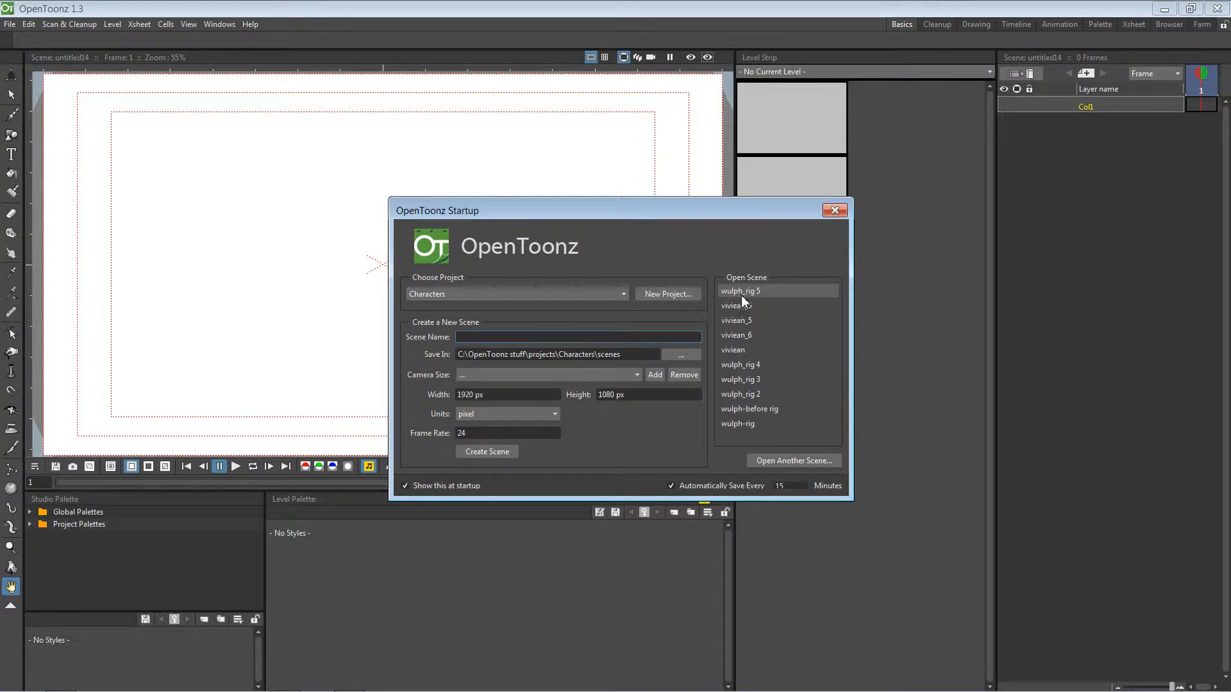
Open the wulph_rig 5 scene and switch to the Timeline room layout
double_click(740, 291)
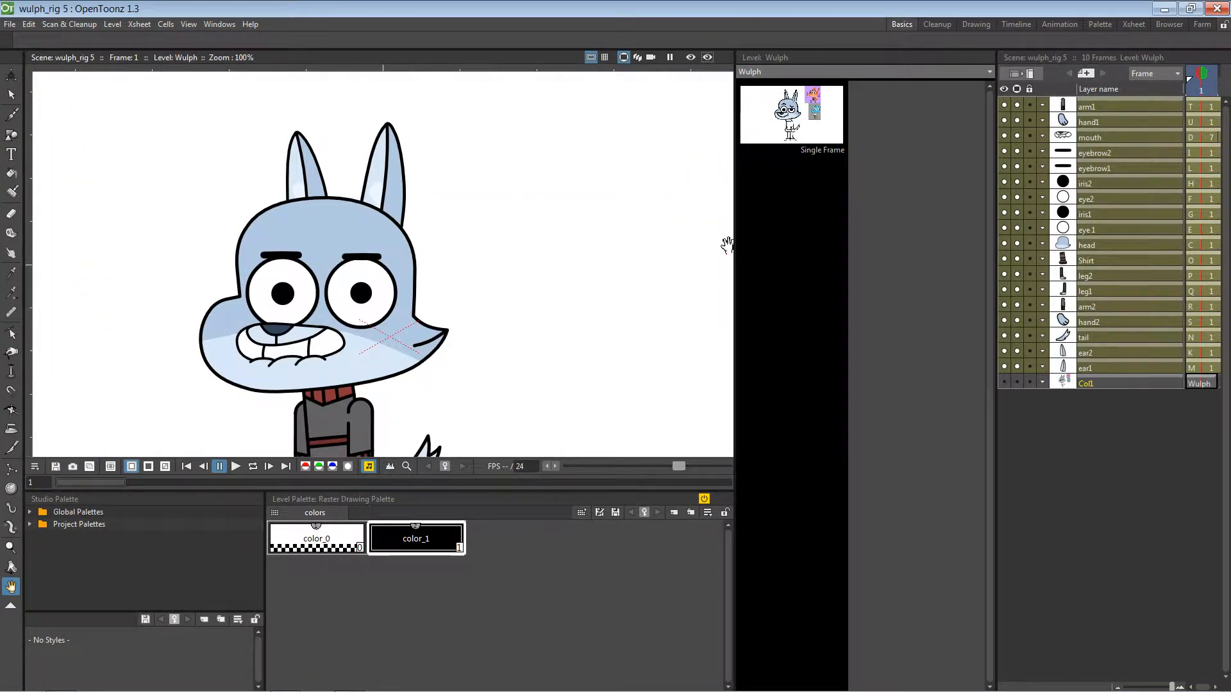
mouse_move(434, 393)
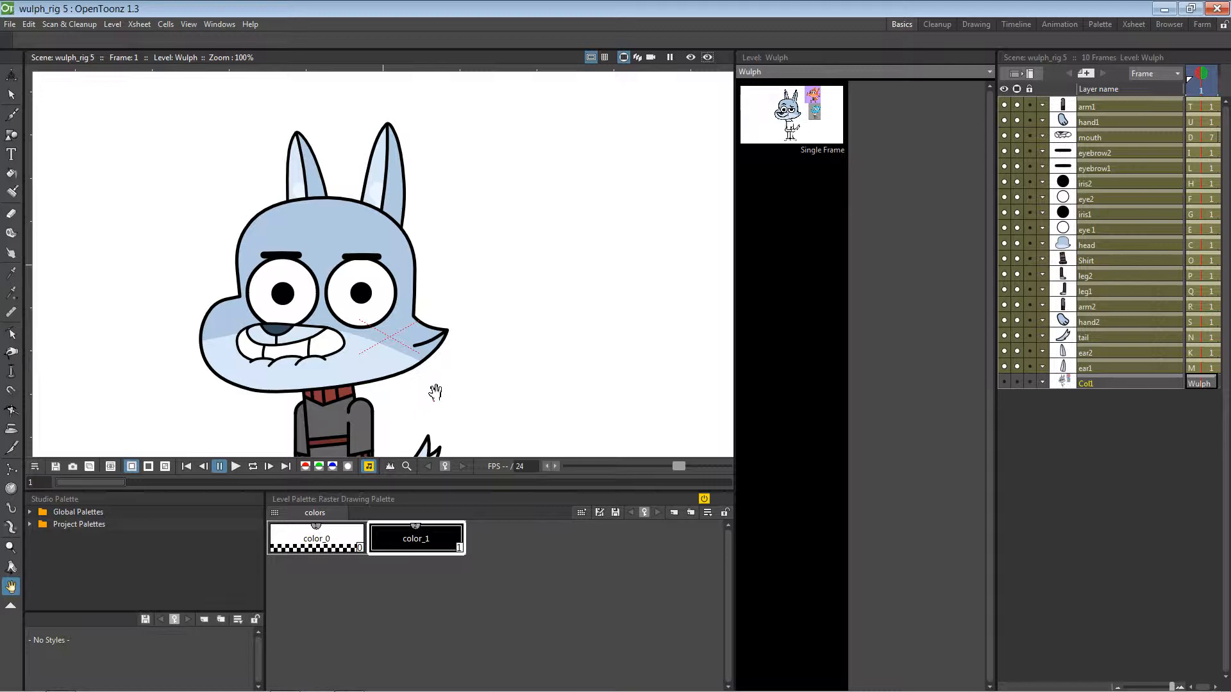
mouse_move(427, 355)
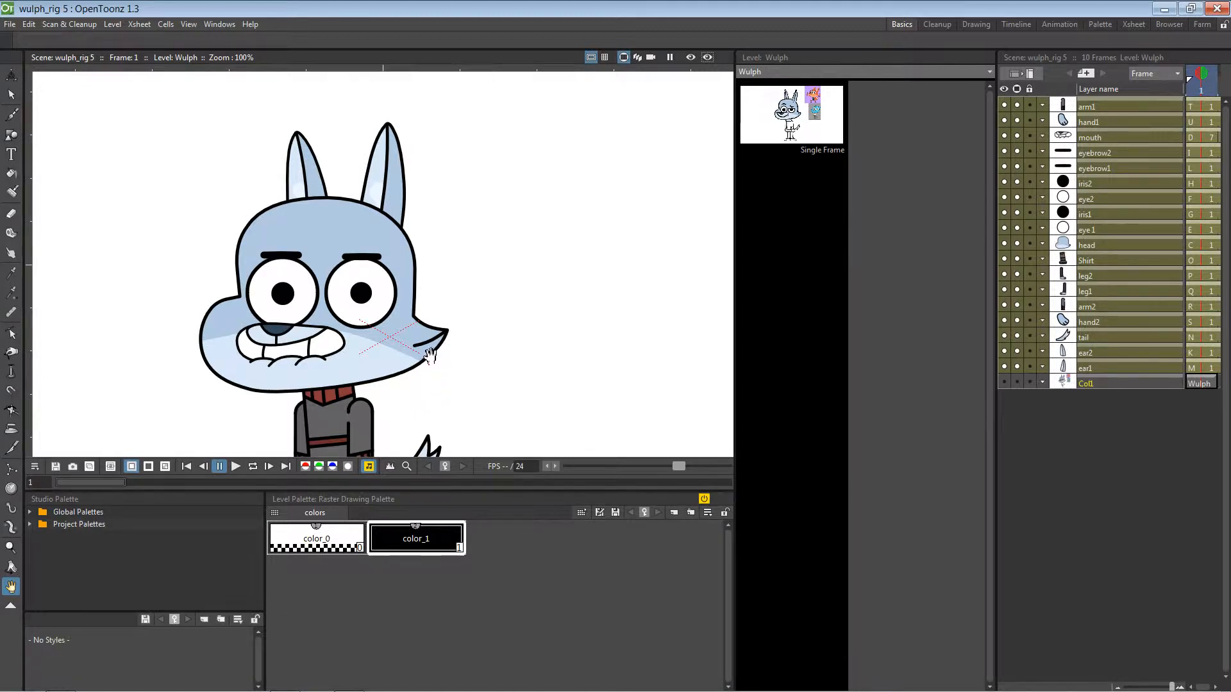
click(1015, 23)
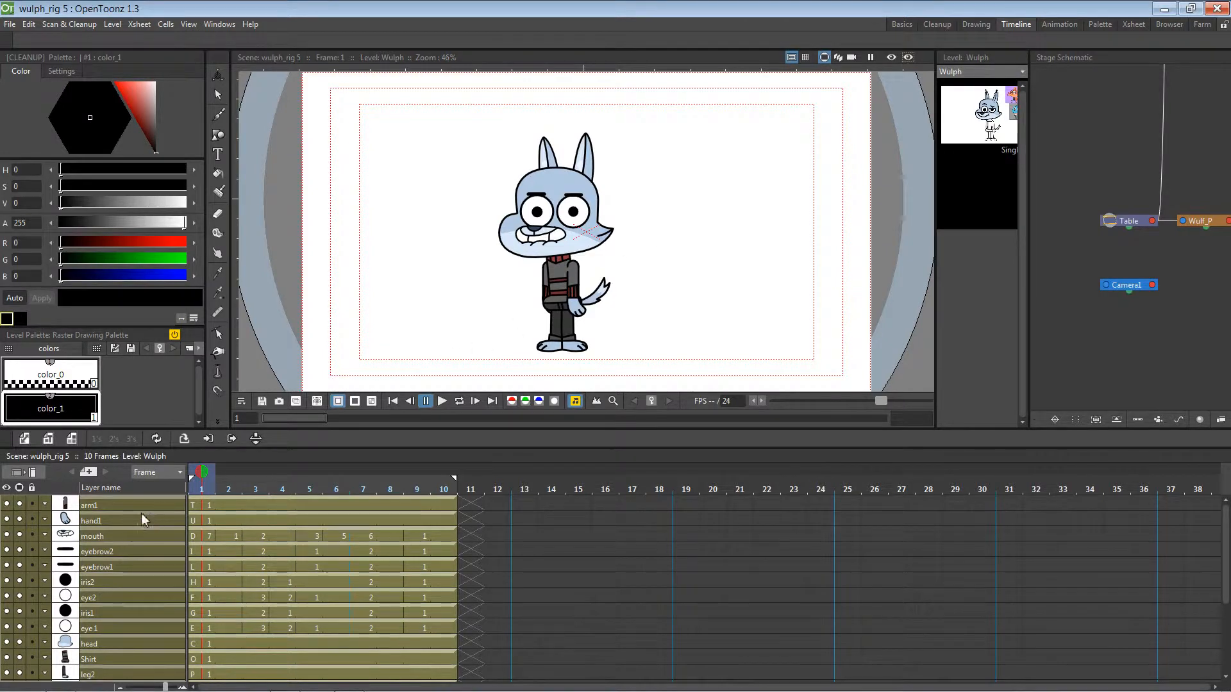
Select the hand1 and mouth cells, then open mouth drawing 2 from the Level Strip
click(88, 505)
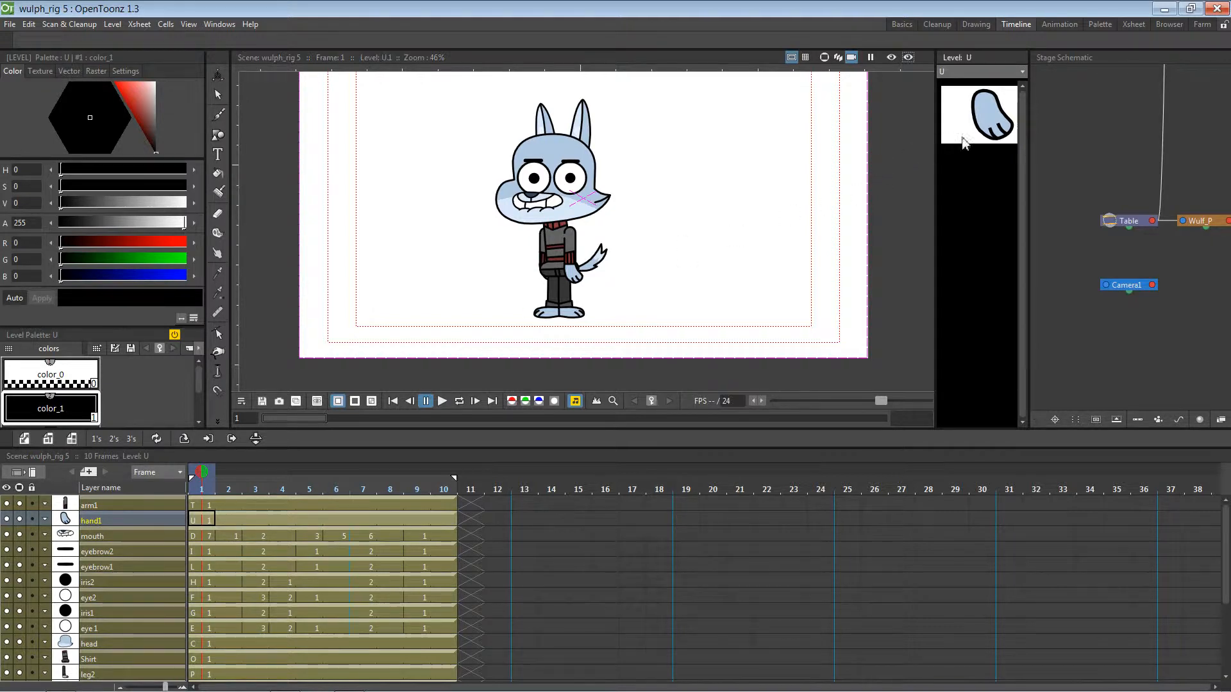
click(92, 536)
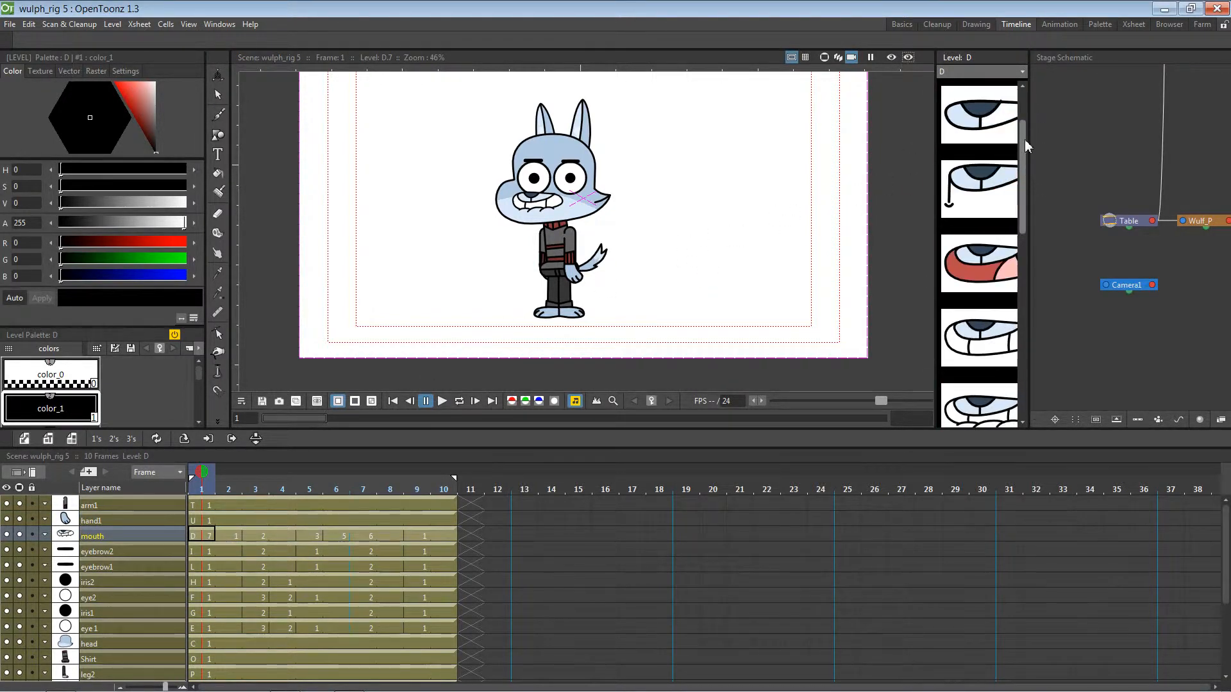
click(978, 187)
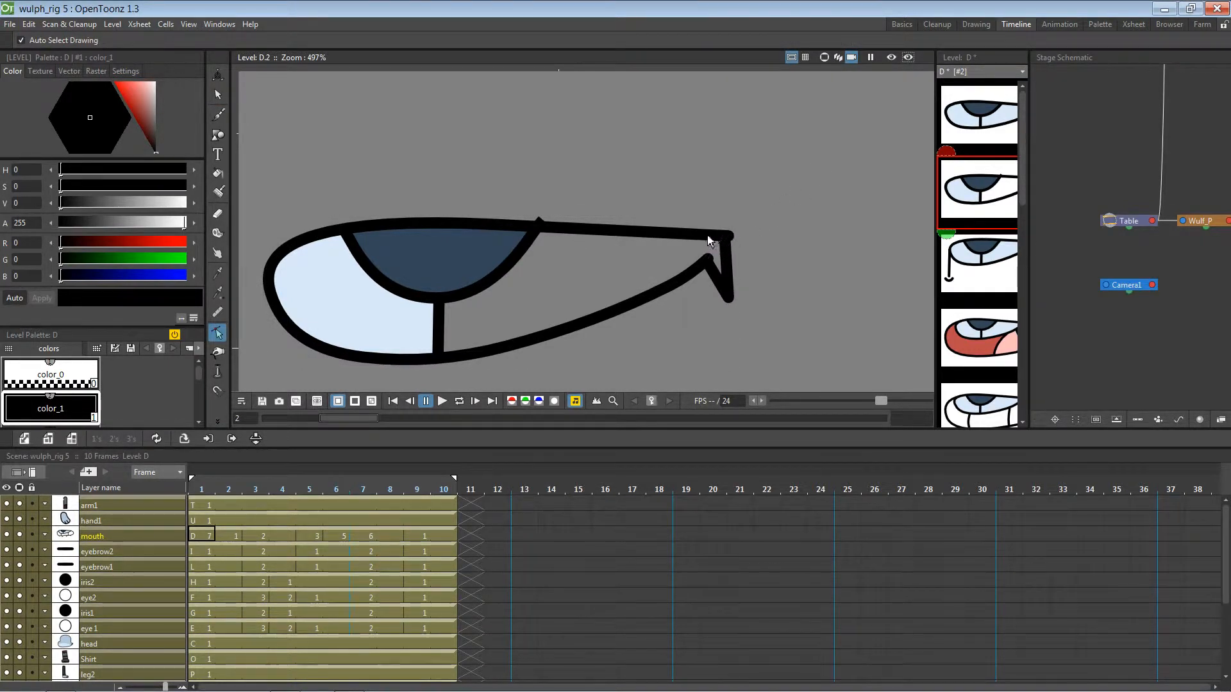
Join the mouth outline's loose corner and fill the unpainted area with light blue color_2
click(725, 236)
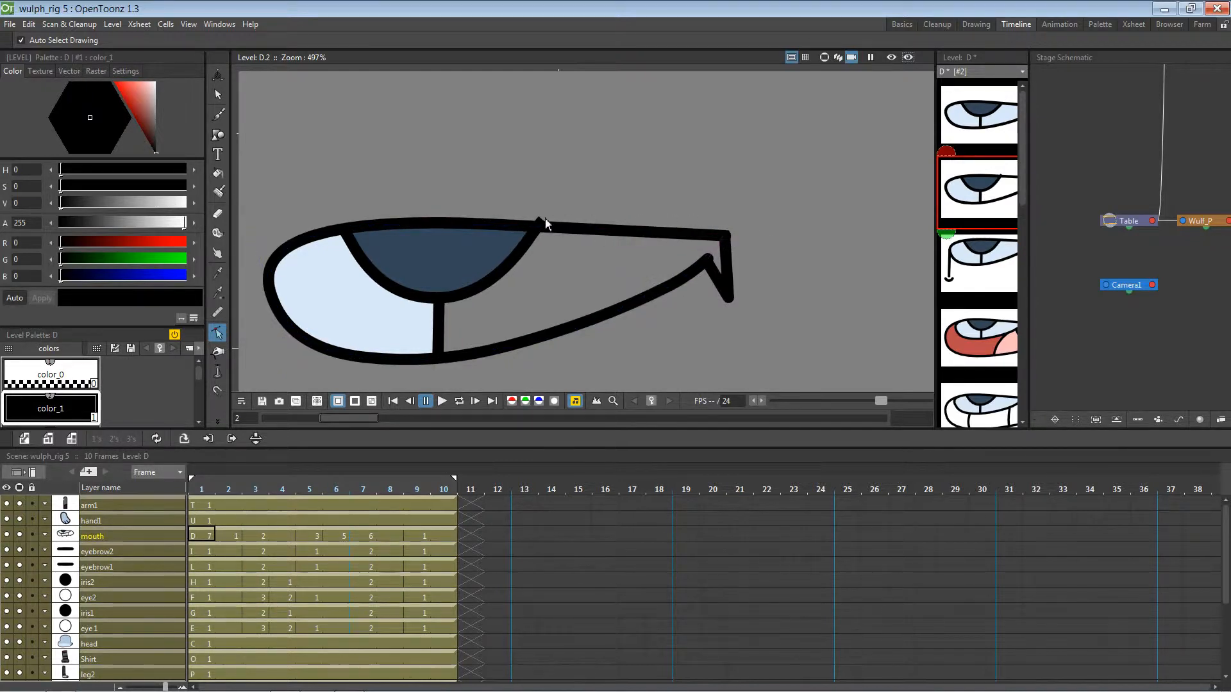
click(541, 221)
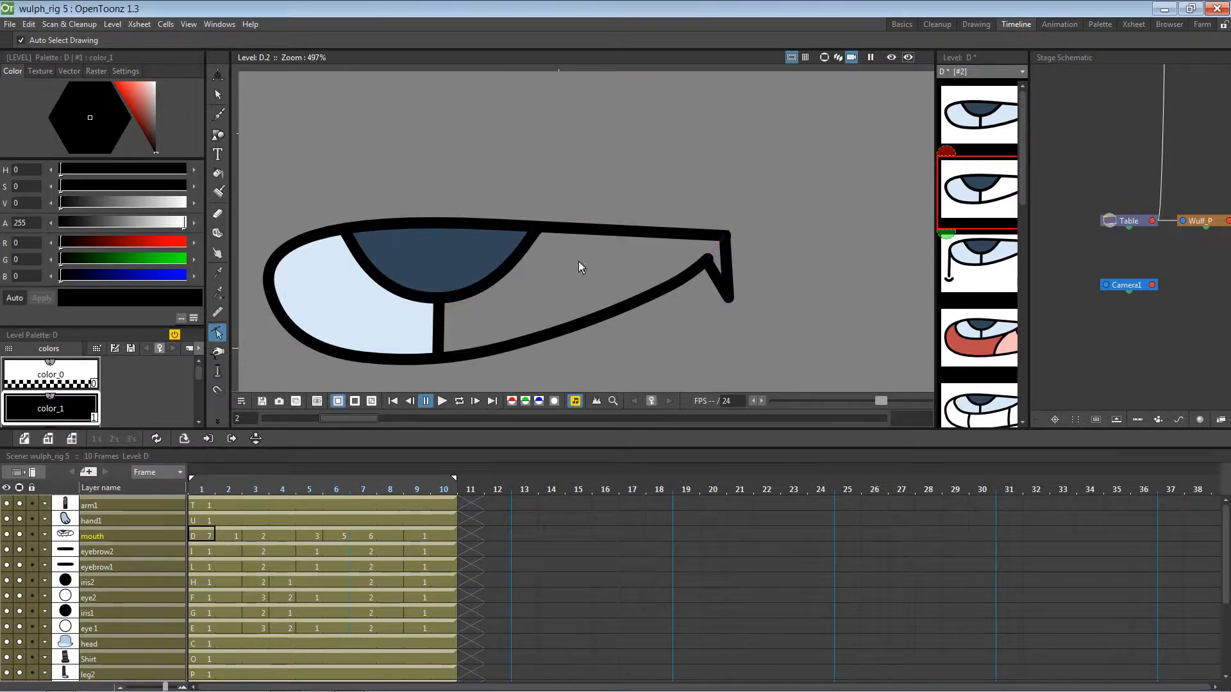
click(90, 644)
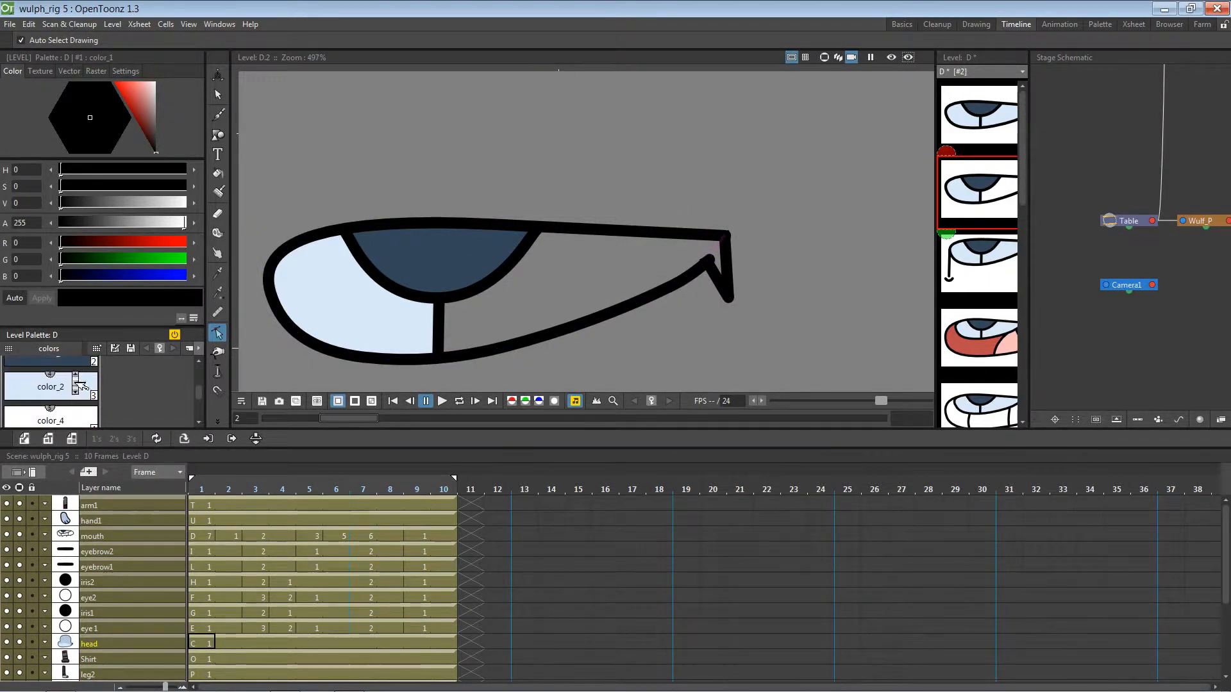
click(217, 173)
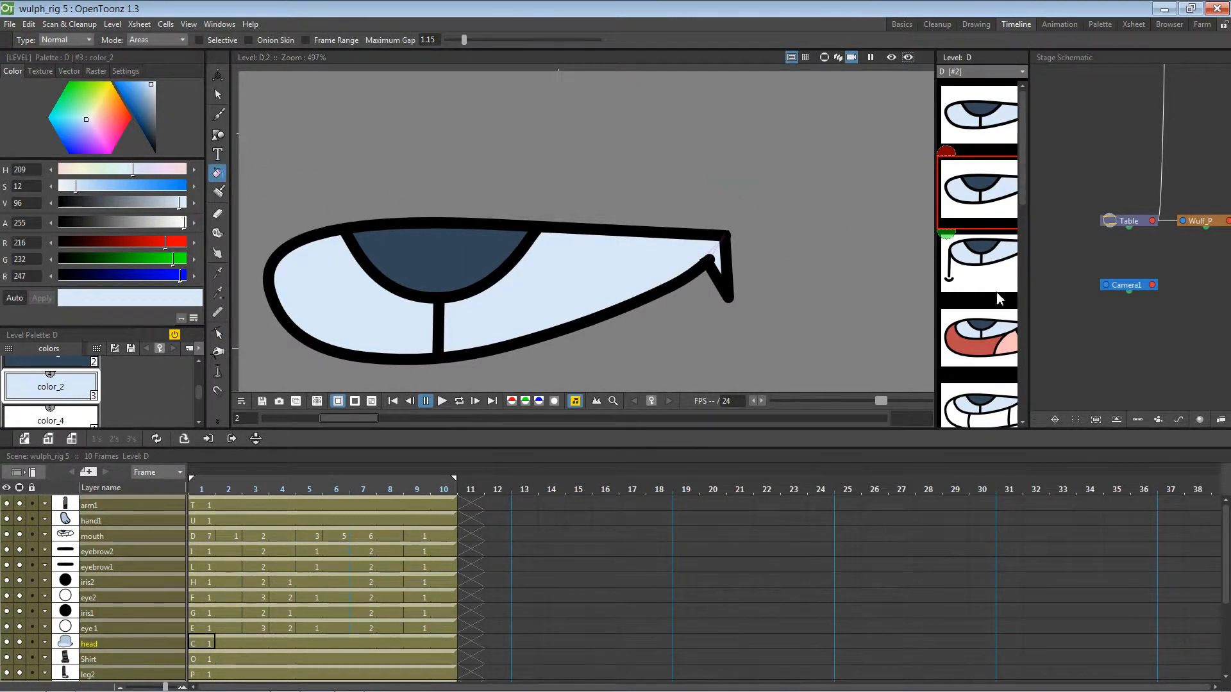
click(979, 339)
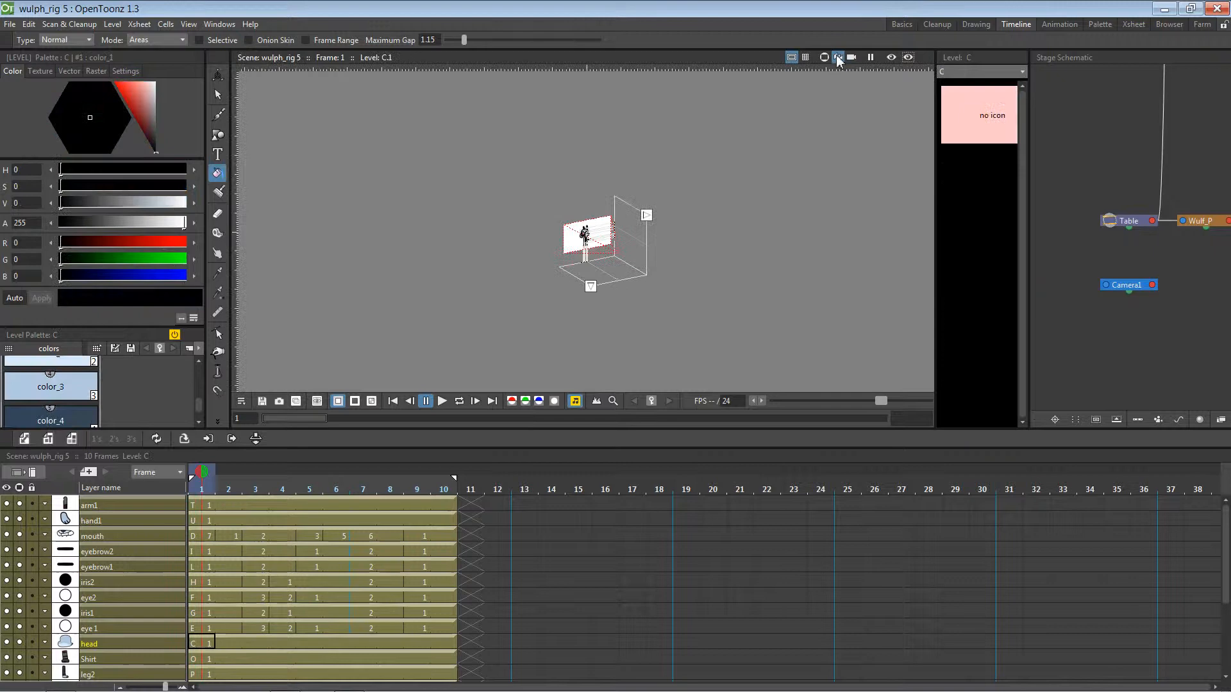
Return to the camera view and step between frames 1 and 2 to review the scene
click(840, 57)
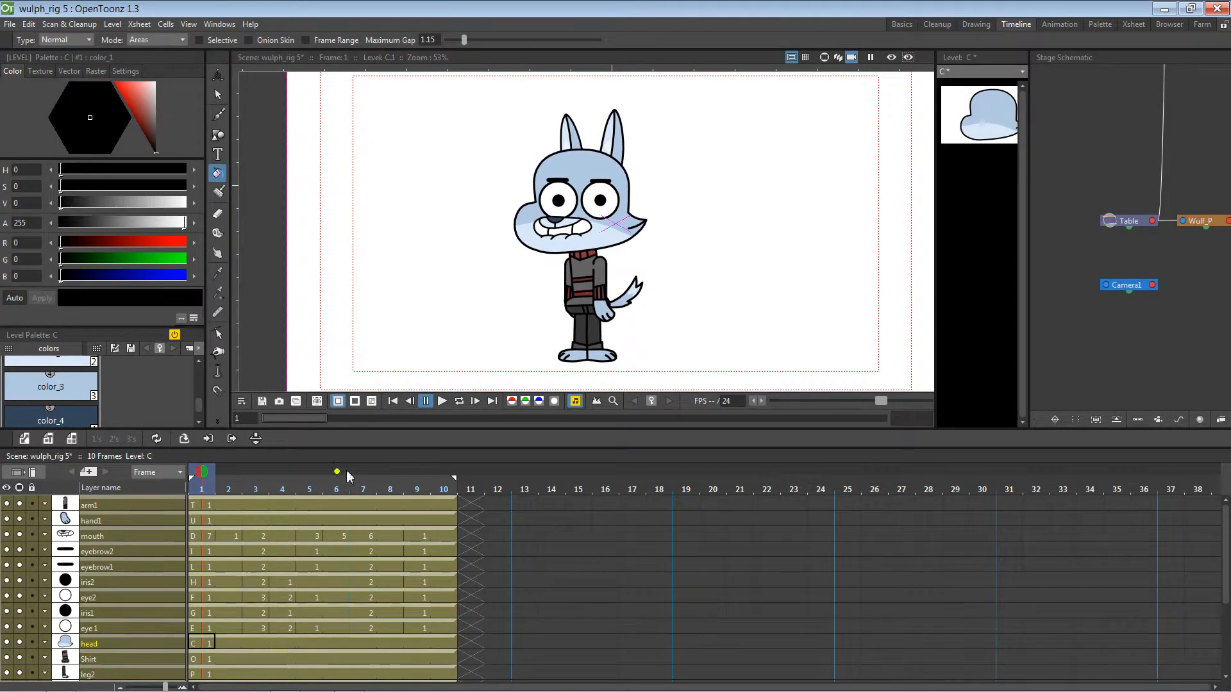
click(416, 475)
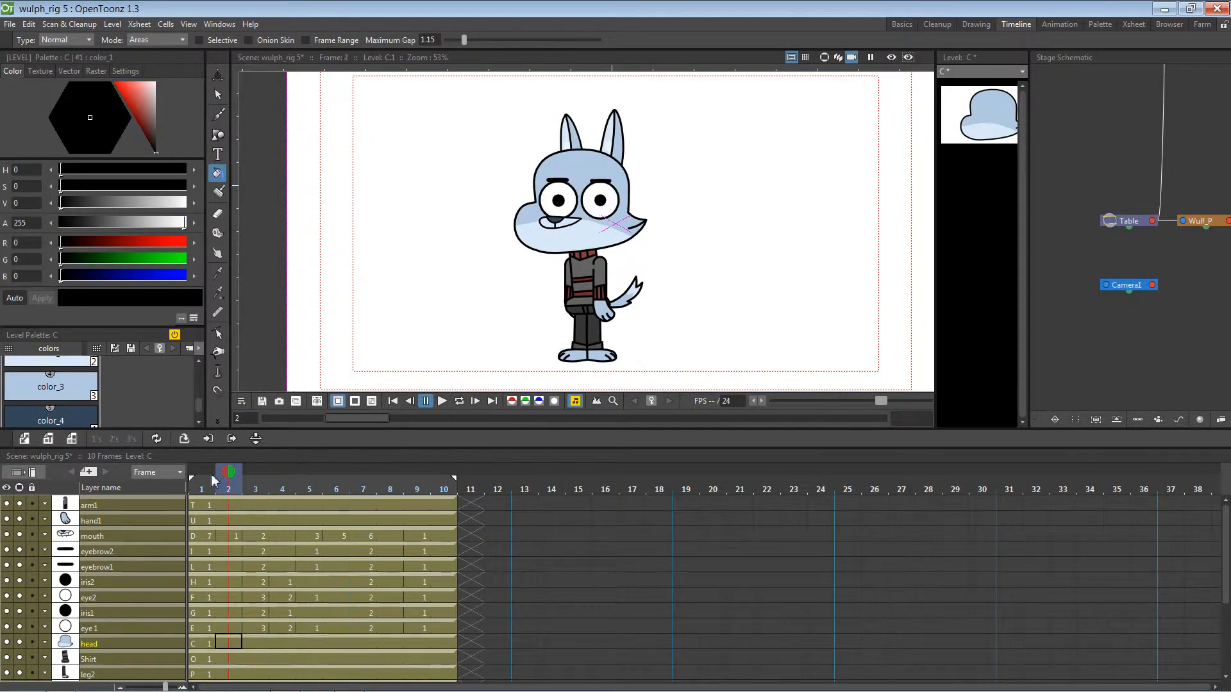
click(201, 479)
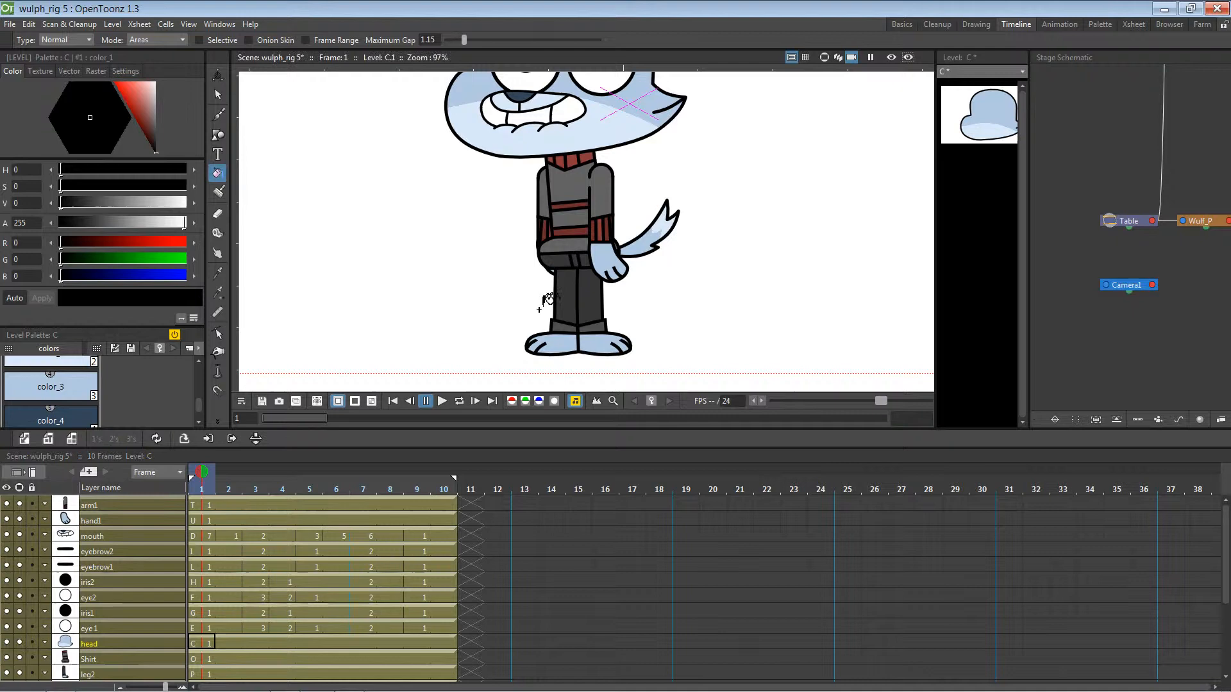
mouse_move(591, 313)
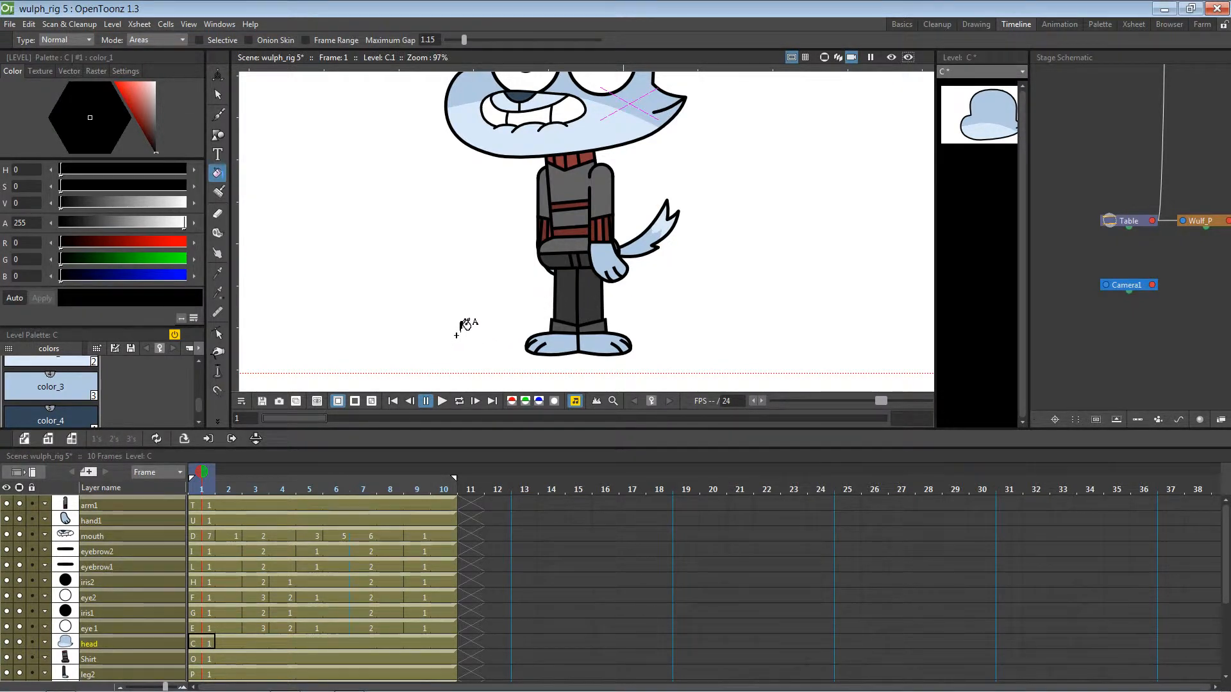
mouse_move(884, 158)
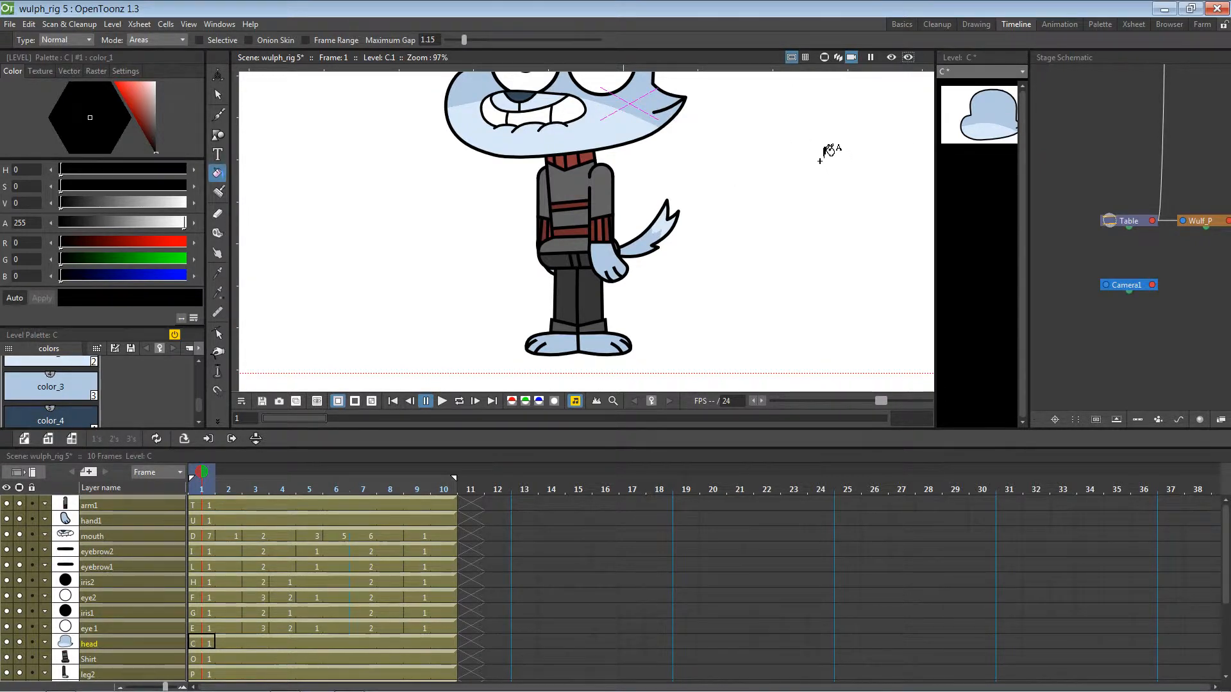
mouse_move(805, 150)
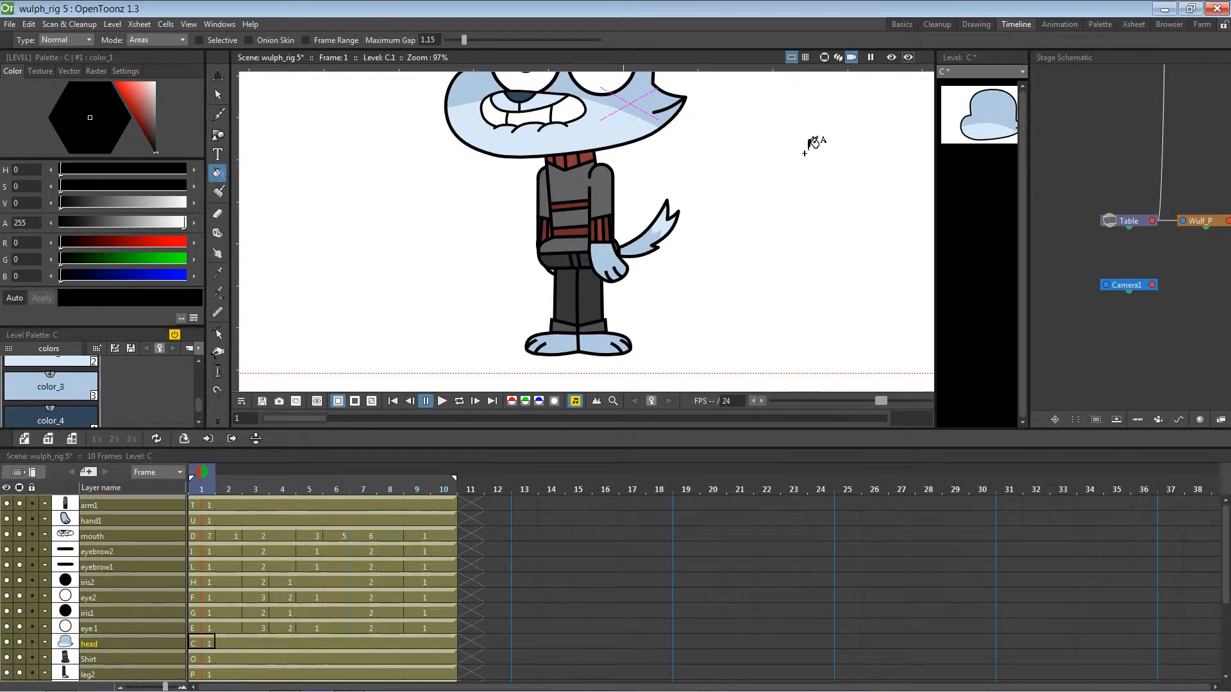
mouse_move(800, 157)
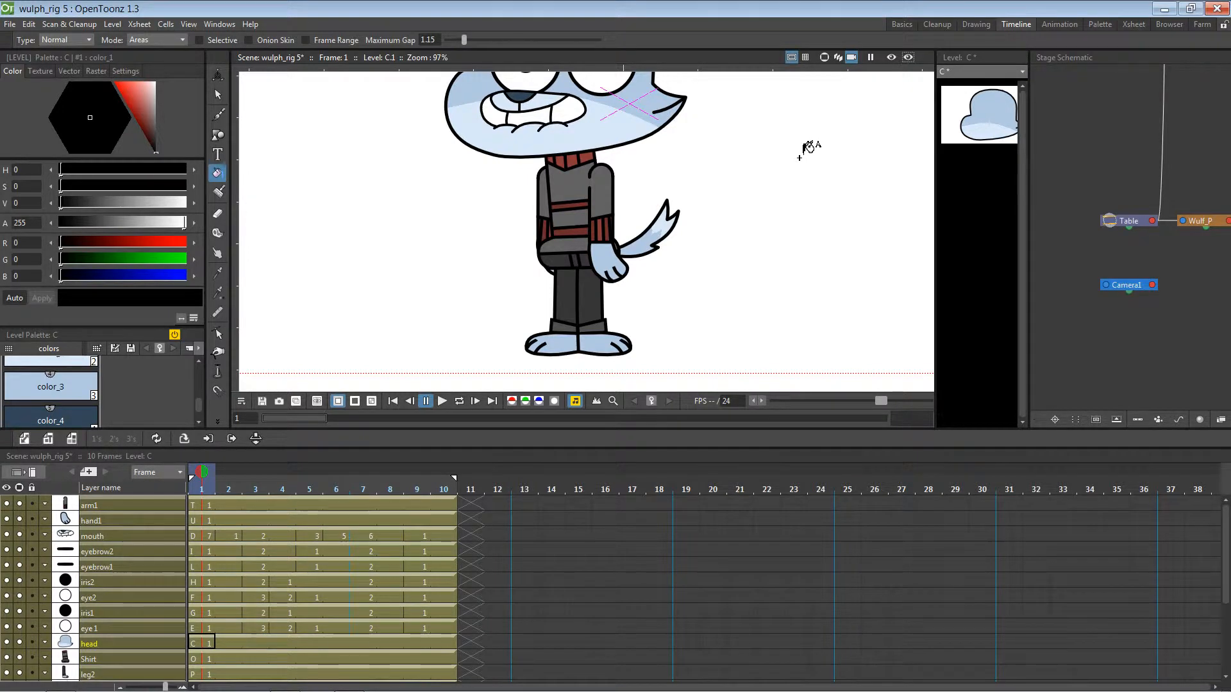
mouse_move(788, 165)
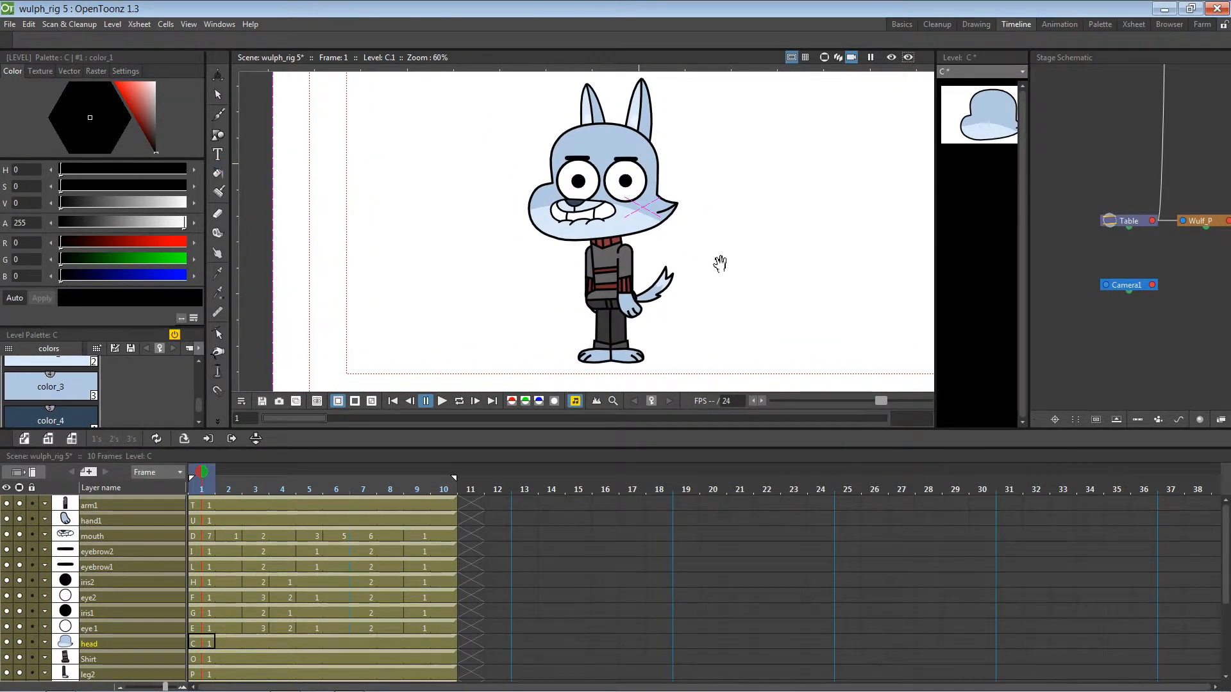
click(218, 173)
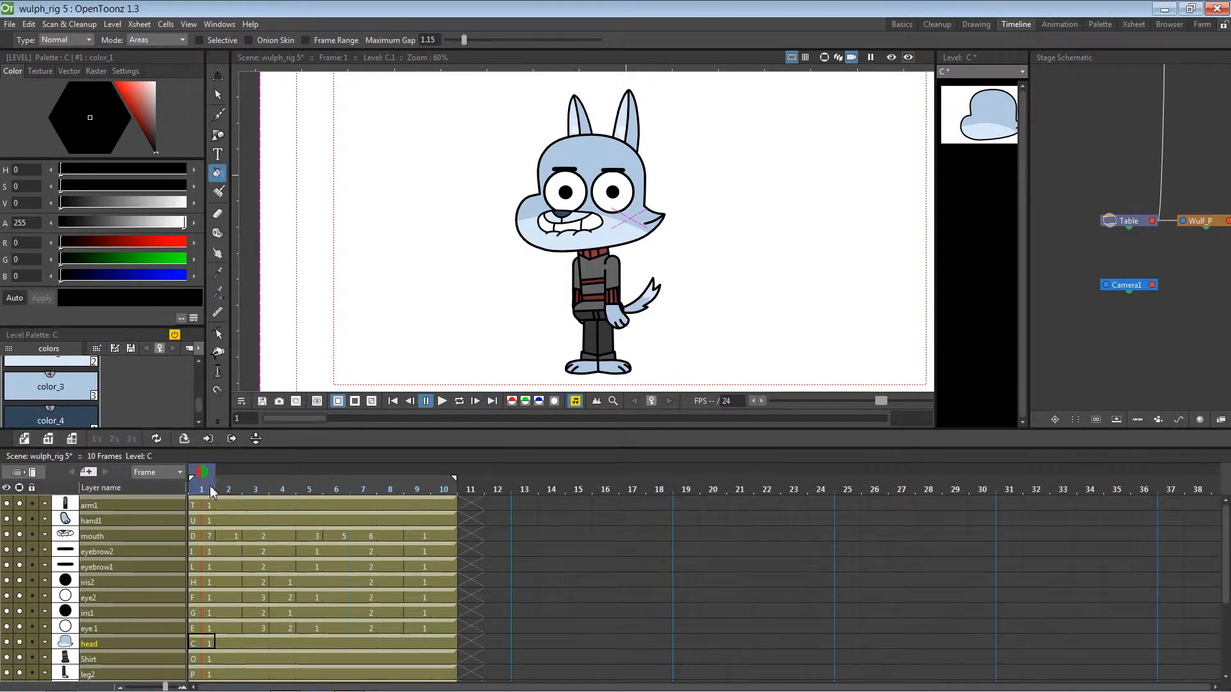
click(229, 475)
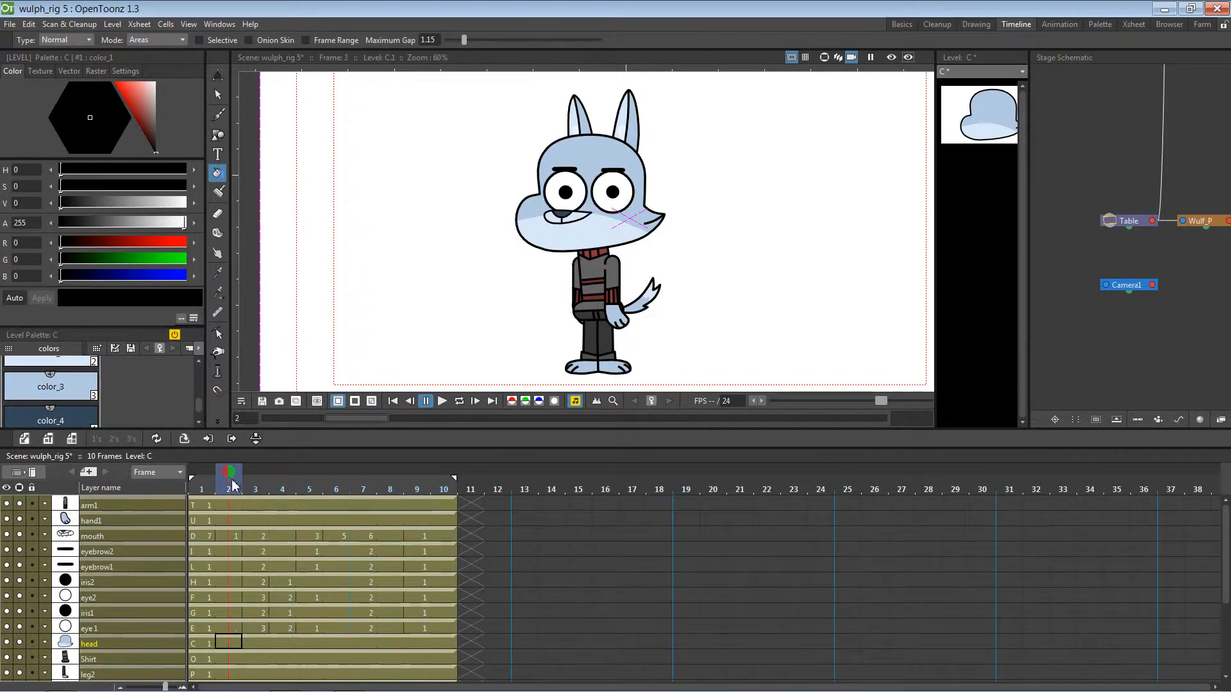
click(201, 472)
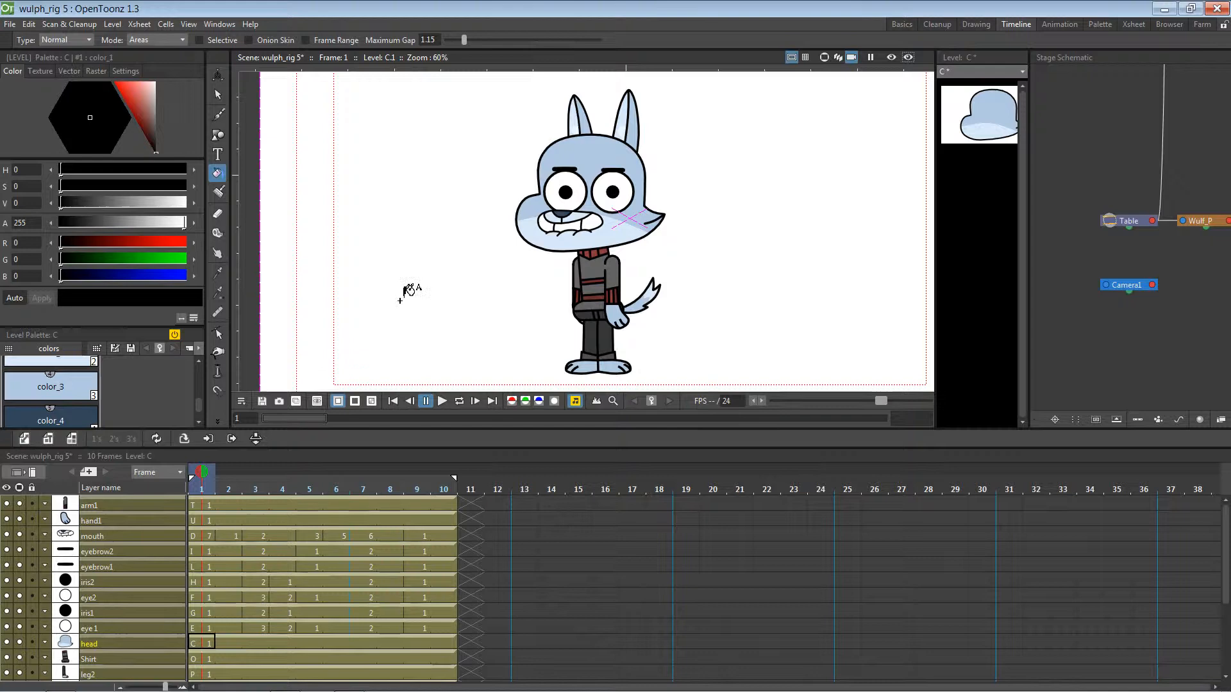
mouse_move(642, 187)
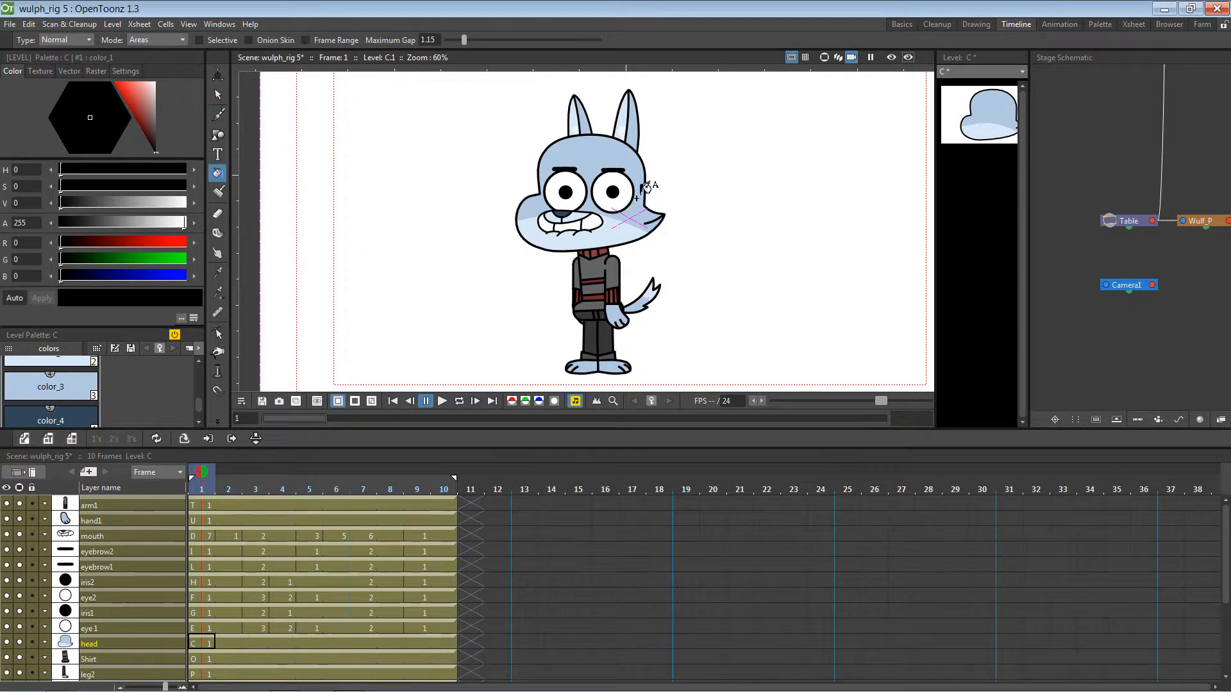
mouse_move(628, 259)
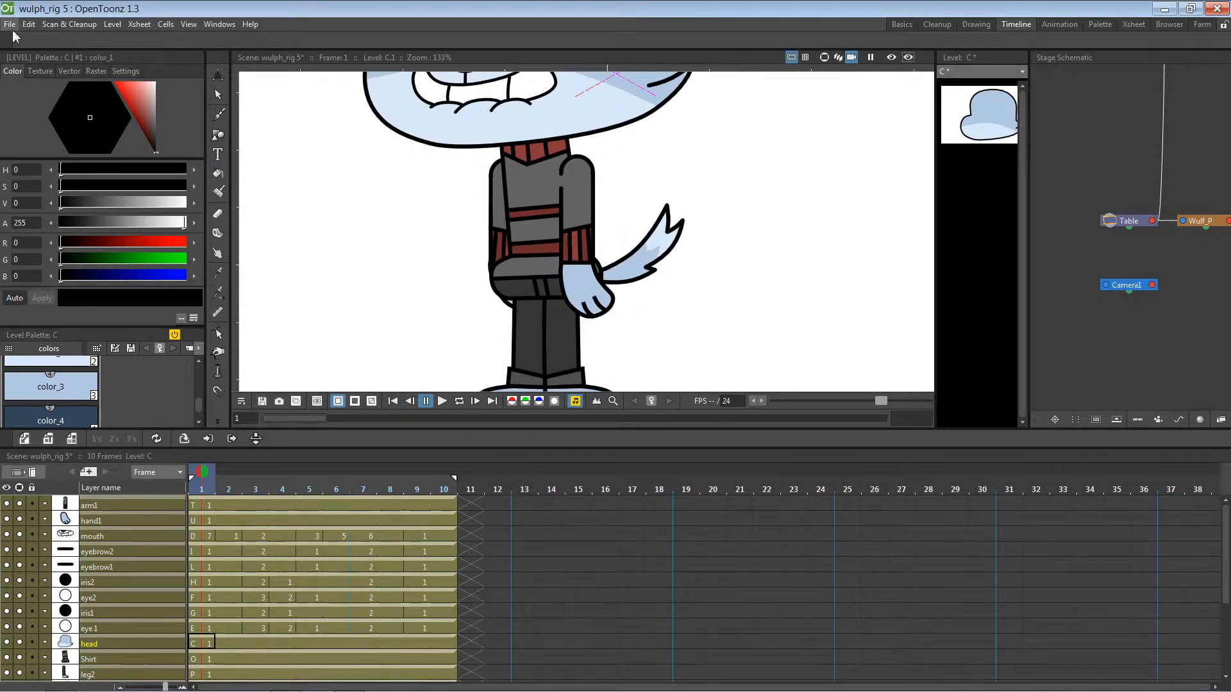
Start a new scene from the File menu, answering the unsaved-changes prompt
click(9, 25)
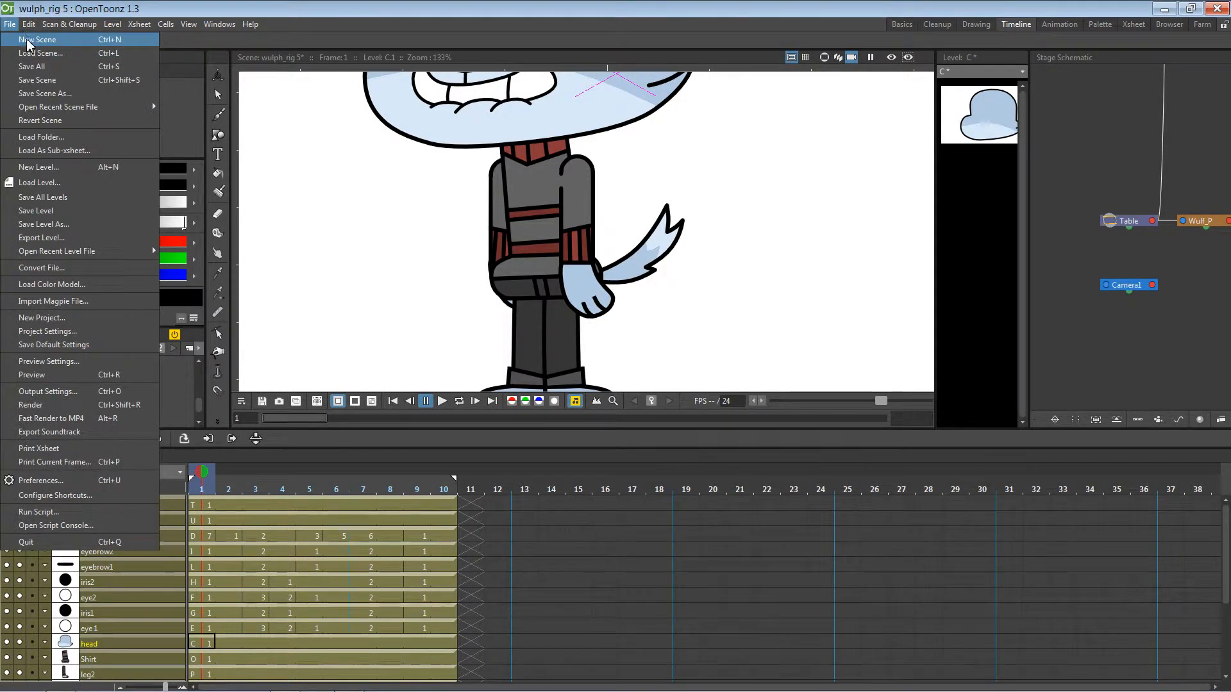
click(35, 40)
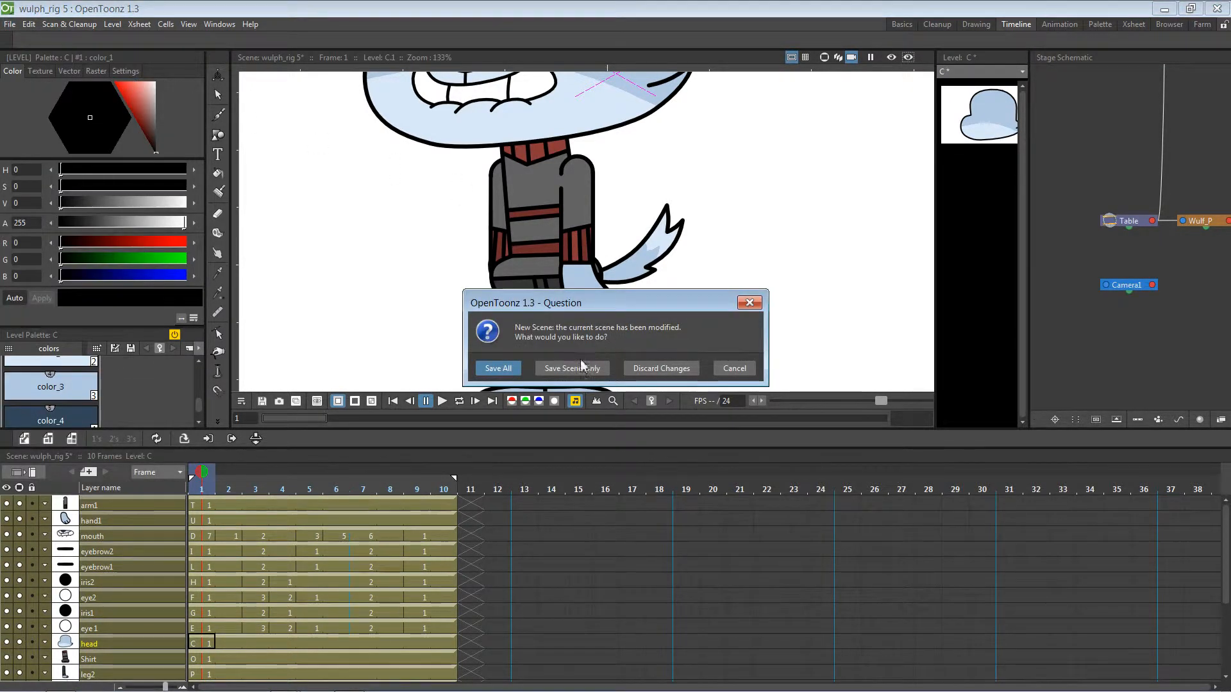
click(661, 368)
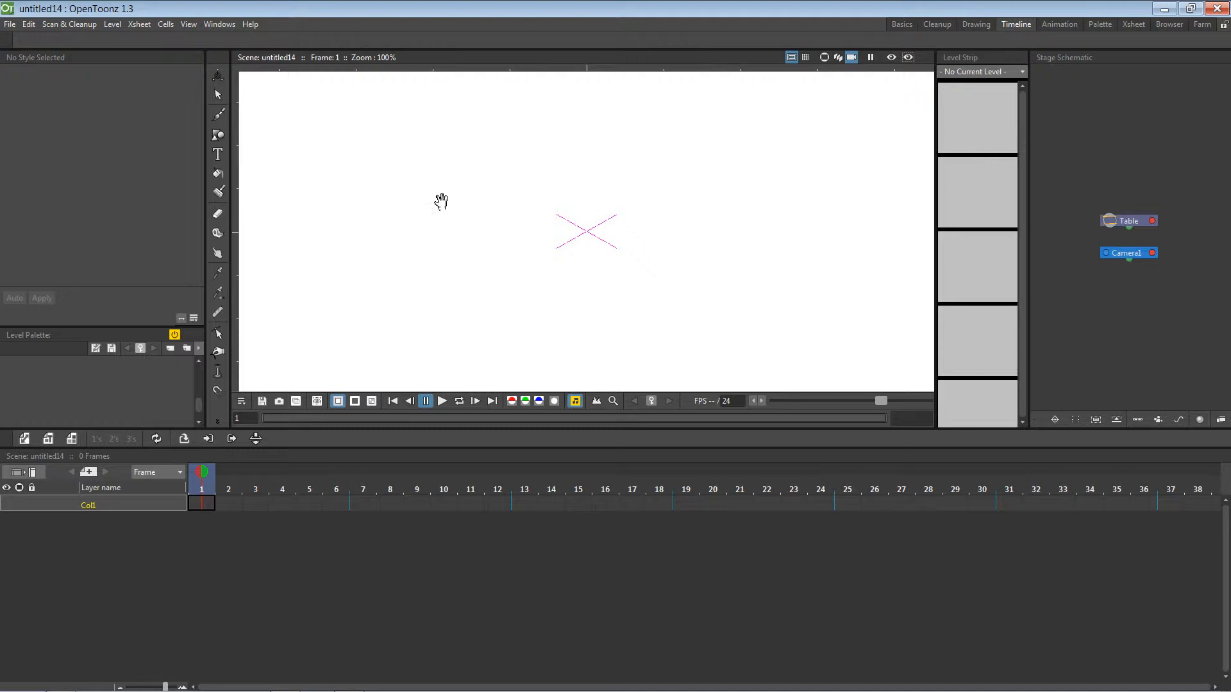
Draw a circle atop a tall rectangle, then select the inner crossing line
click(217, 134)
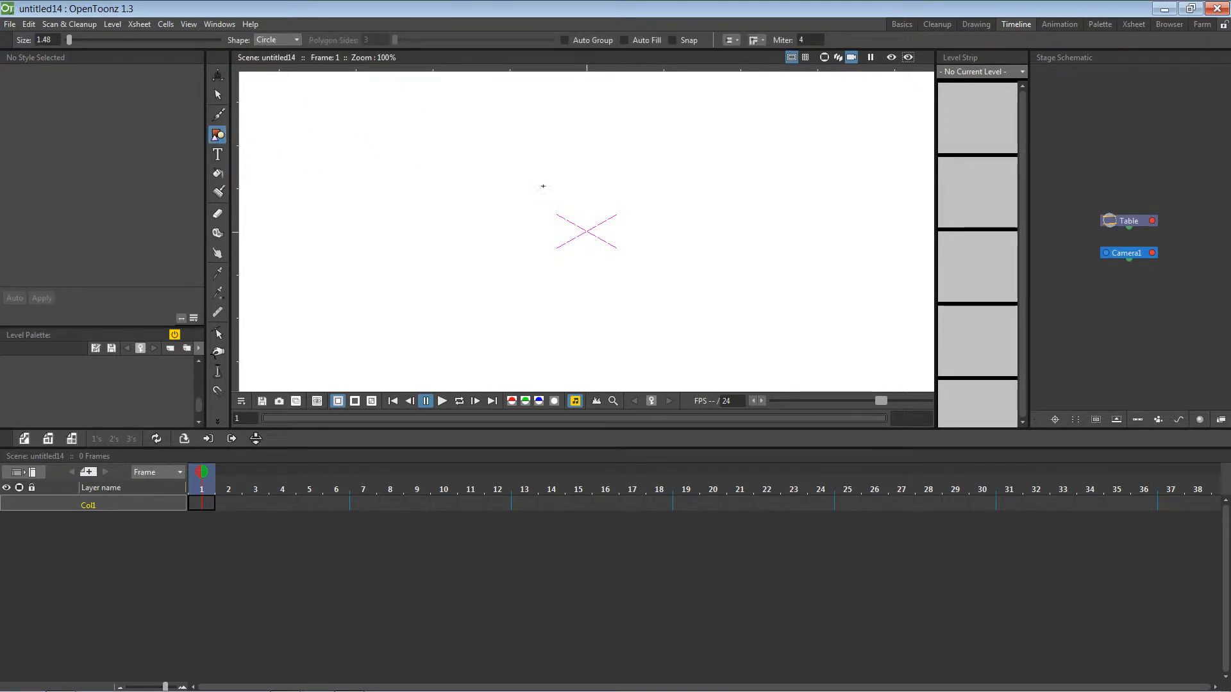
drag(491, 133, 526, 169)
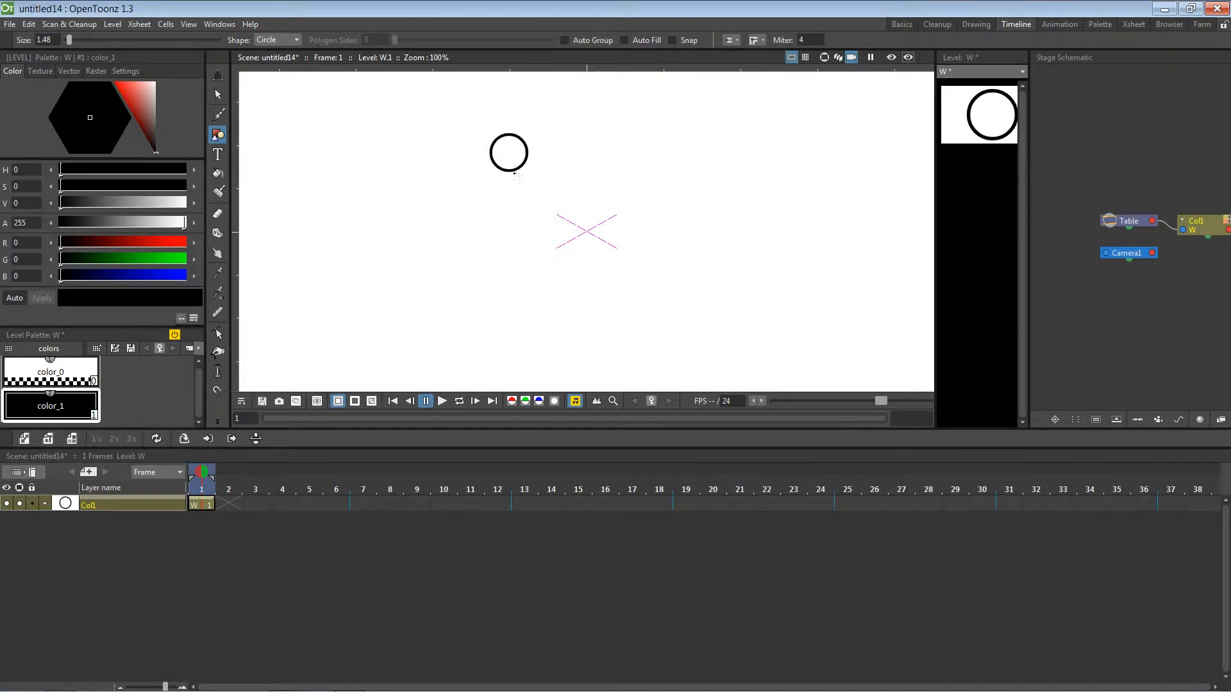
click(296, 39)
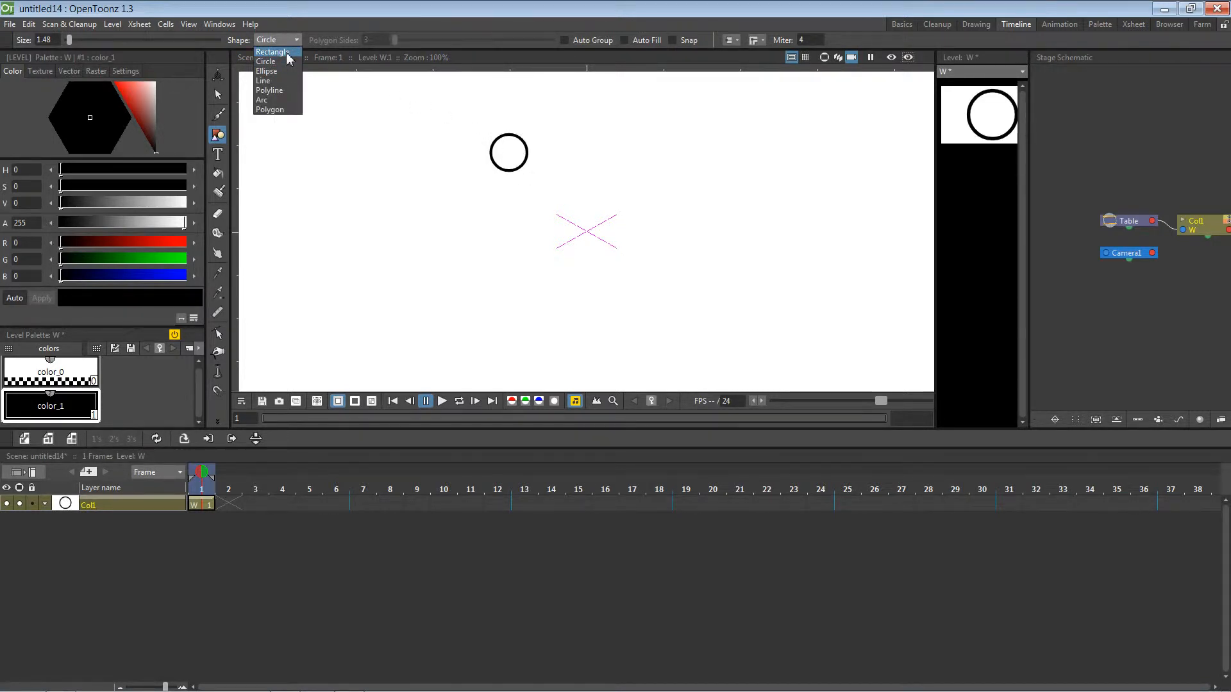
click(272, 52)
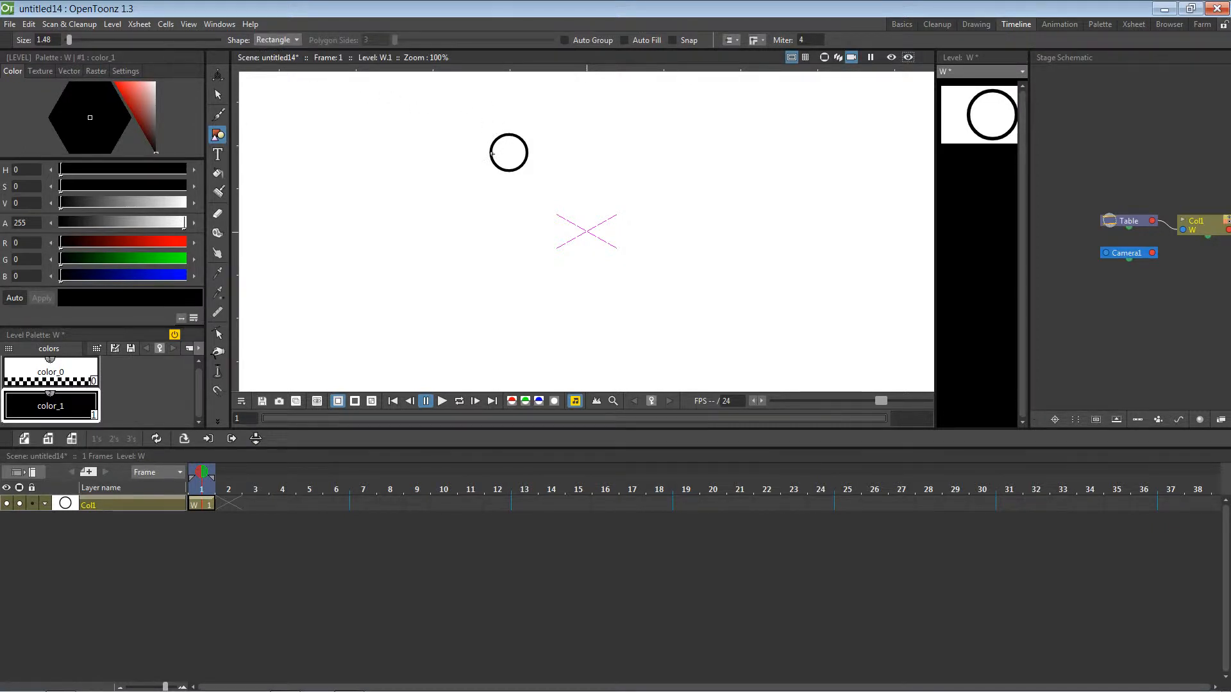
drag(488, 171, 530, 262)
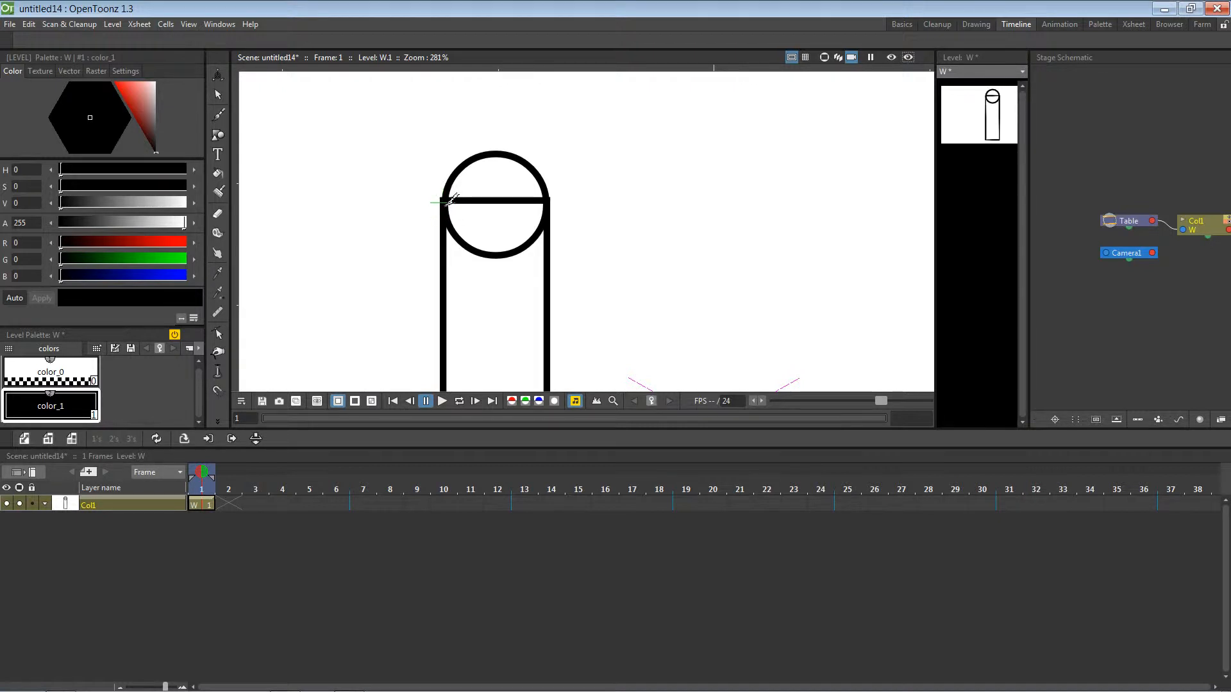
mouse_move(560, 197)
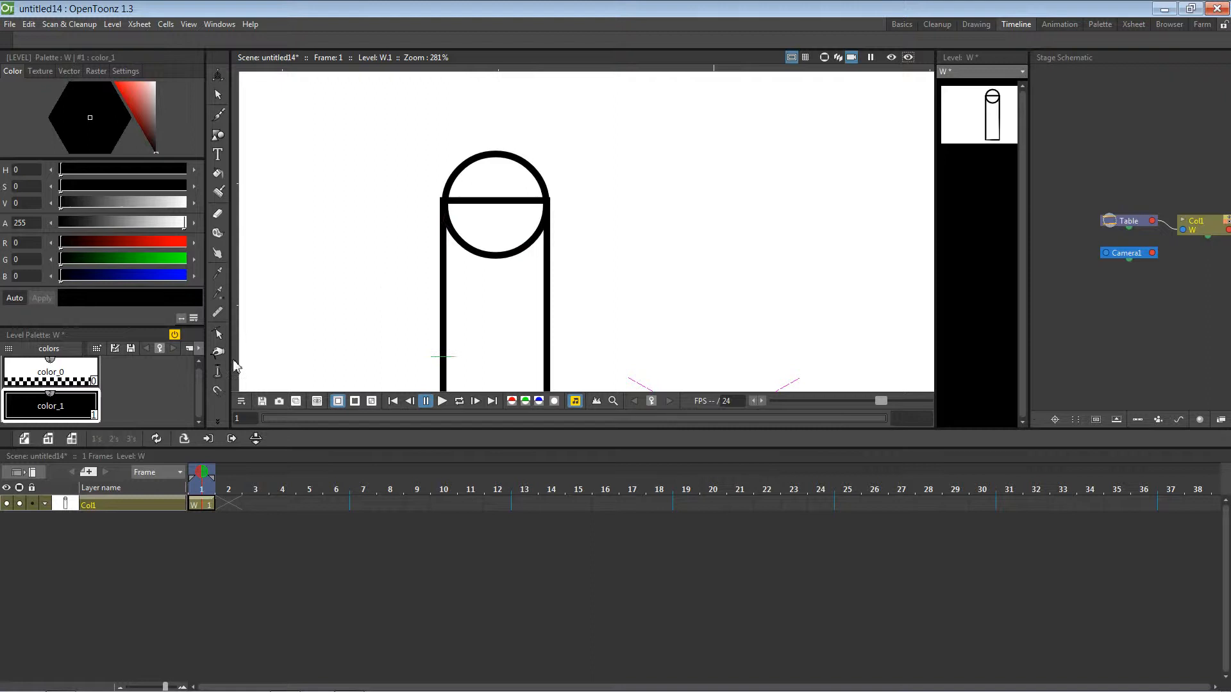
click(218, 94)
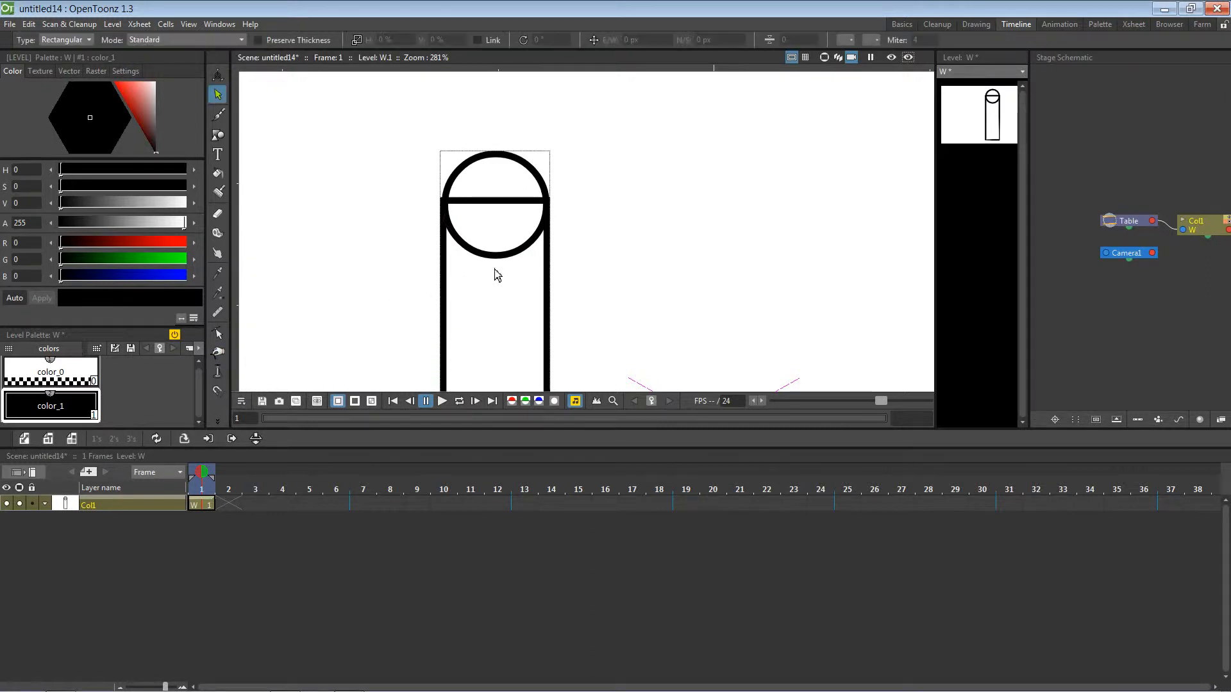
click(495, 205)
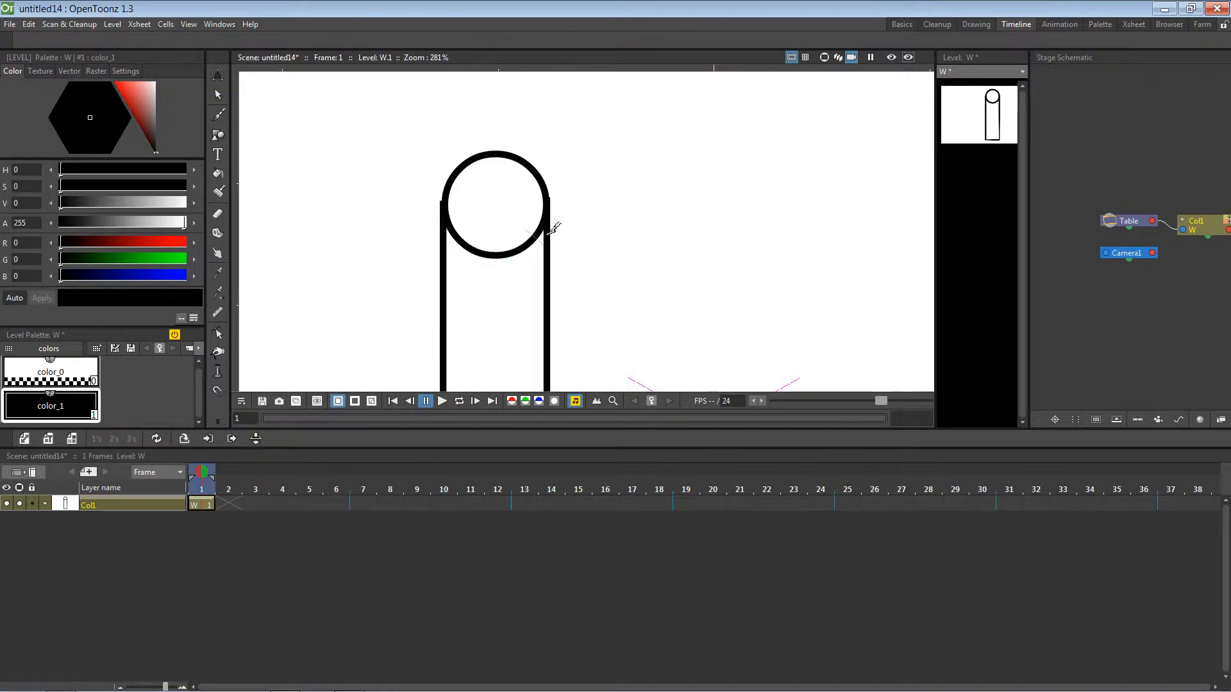
mouse_move(556, 198)
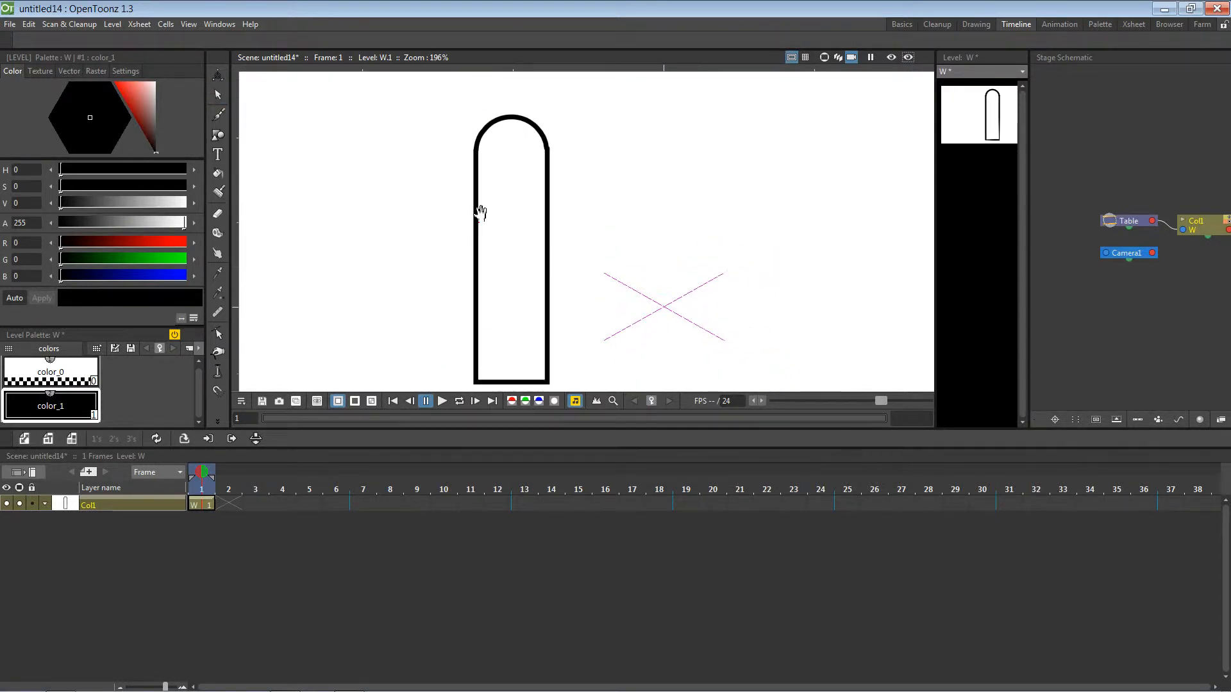
Set the Geometric tool to Polyline and draw vertical dividers in the arm's lower end
click(217, 114)
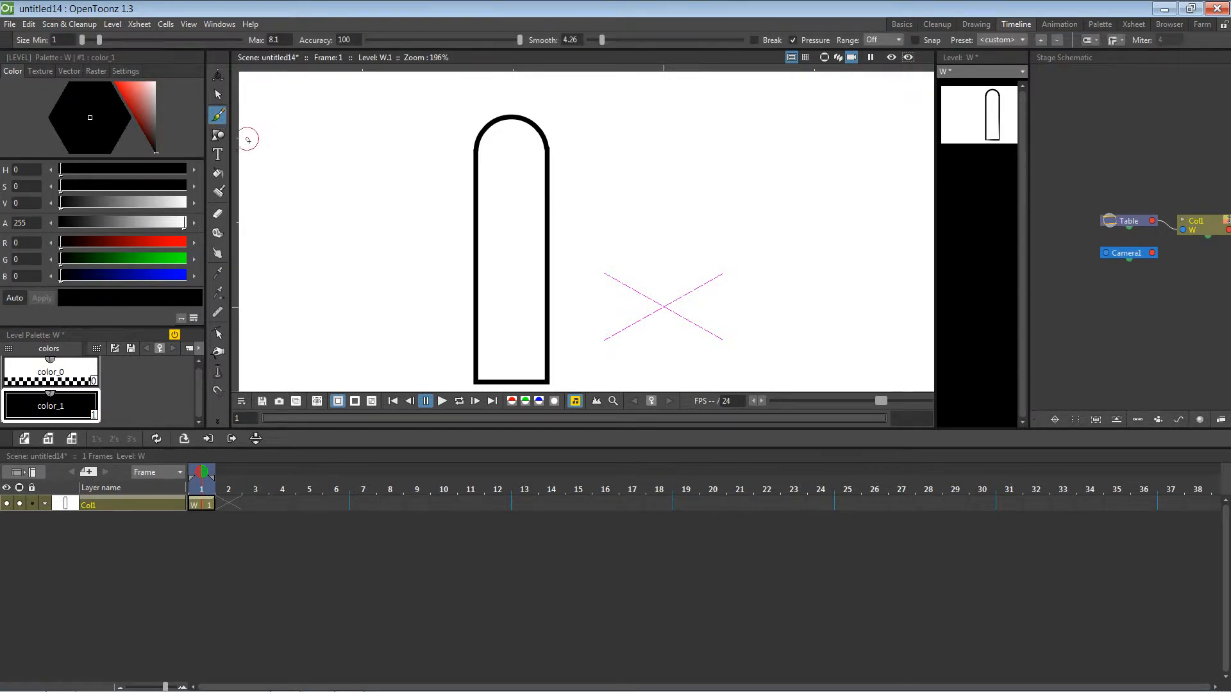
mouse_move(246, 175)
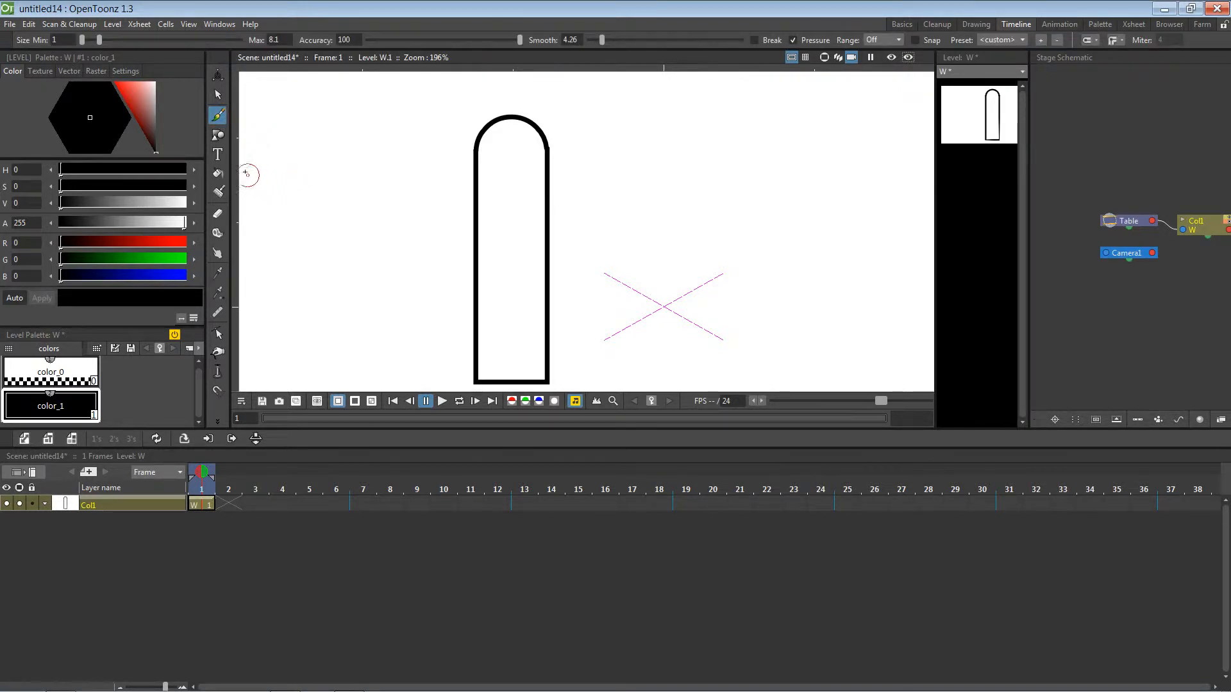
click(217, 135)
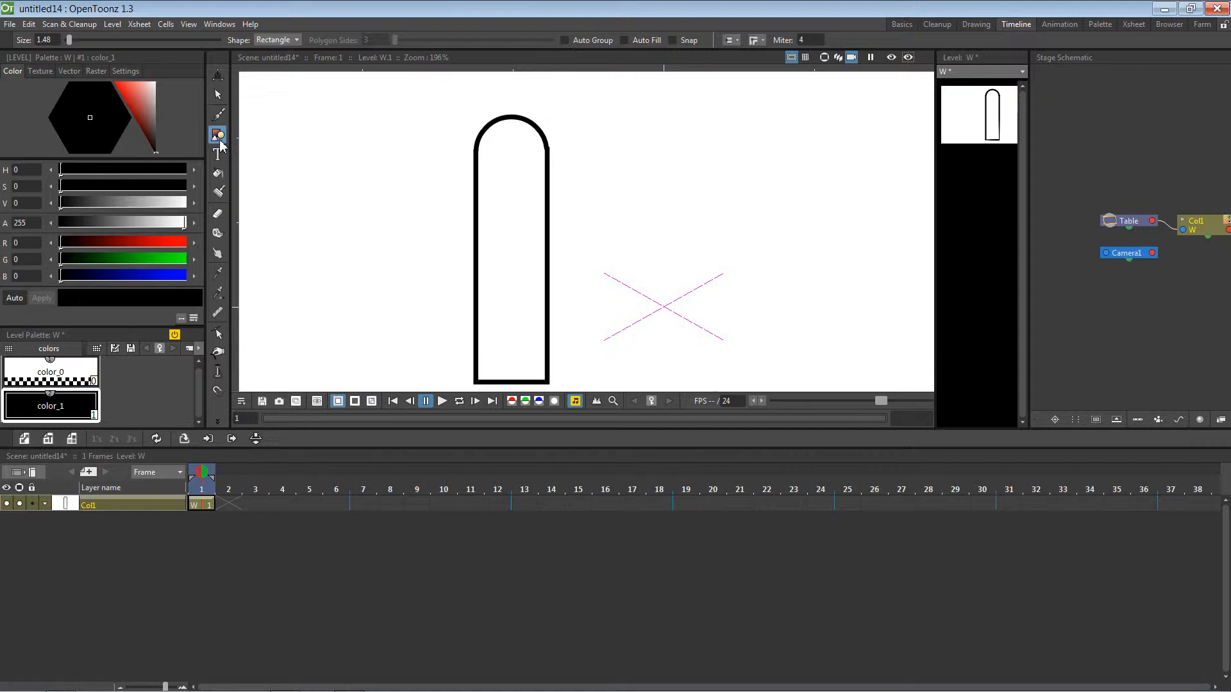
click(295, 40)
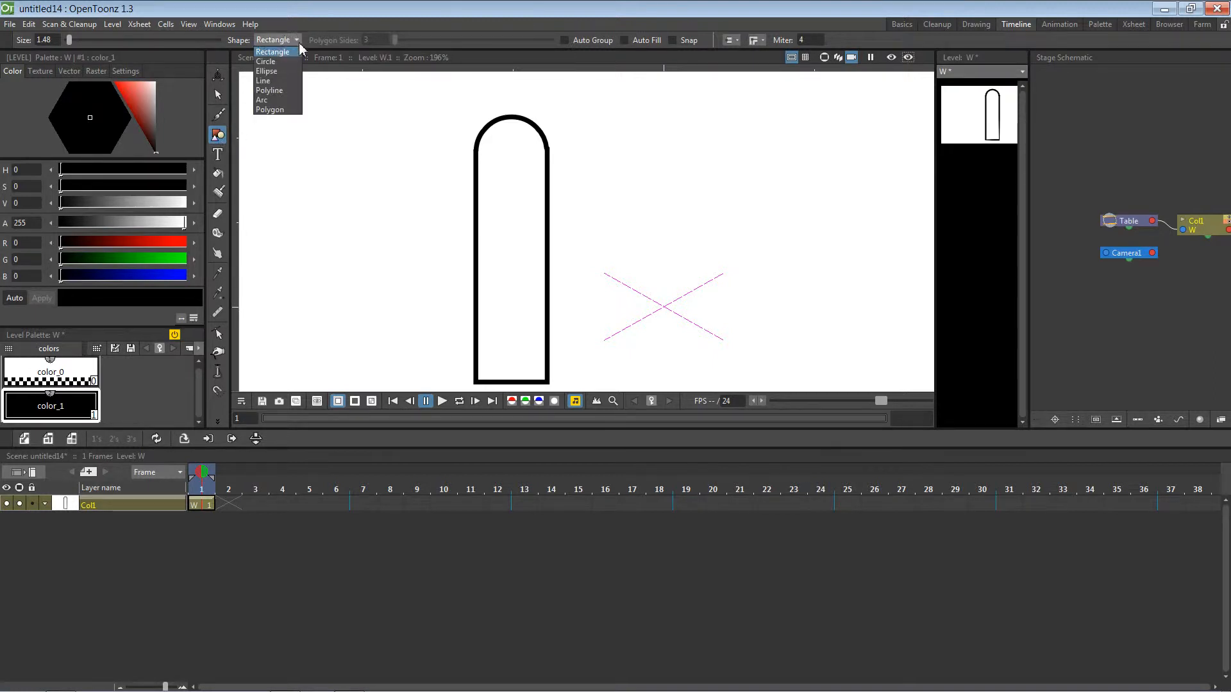
click(269, 90)
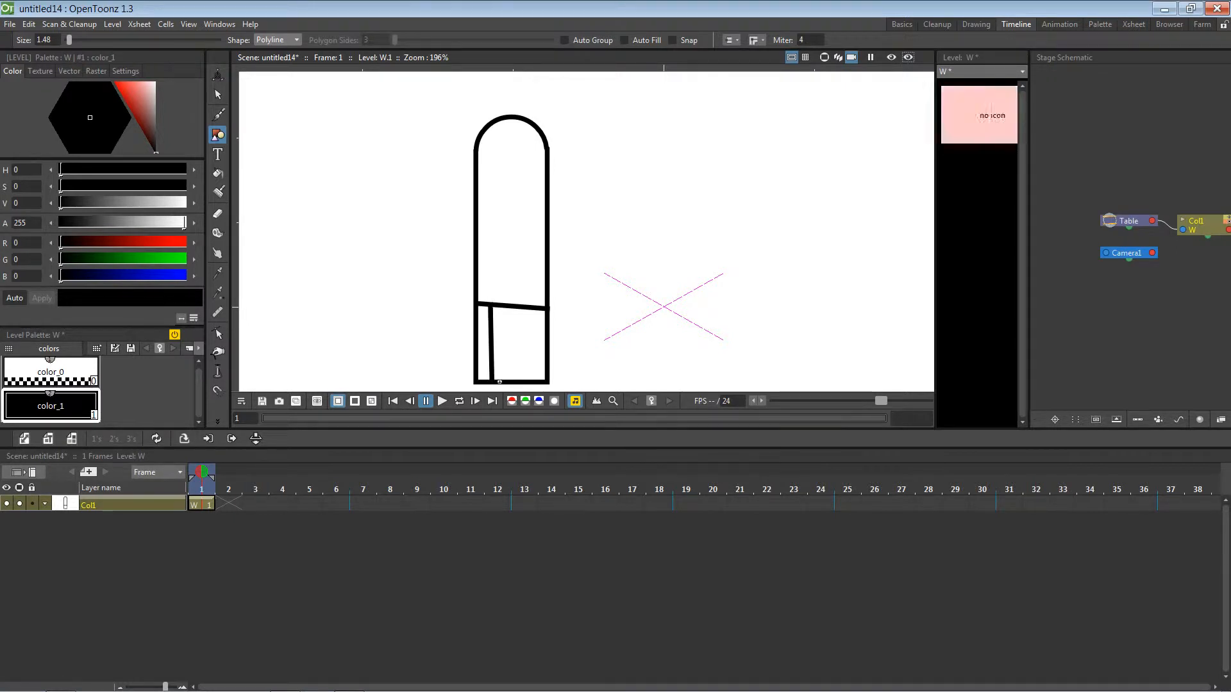
drag(517, 319, 517, 381)
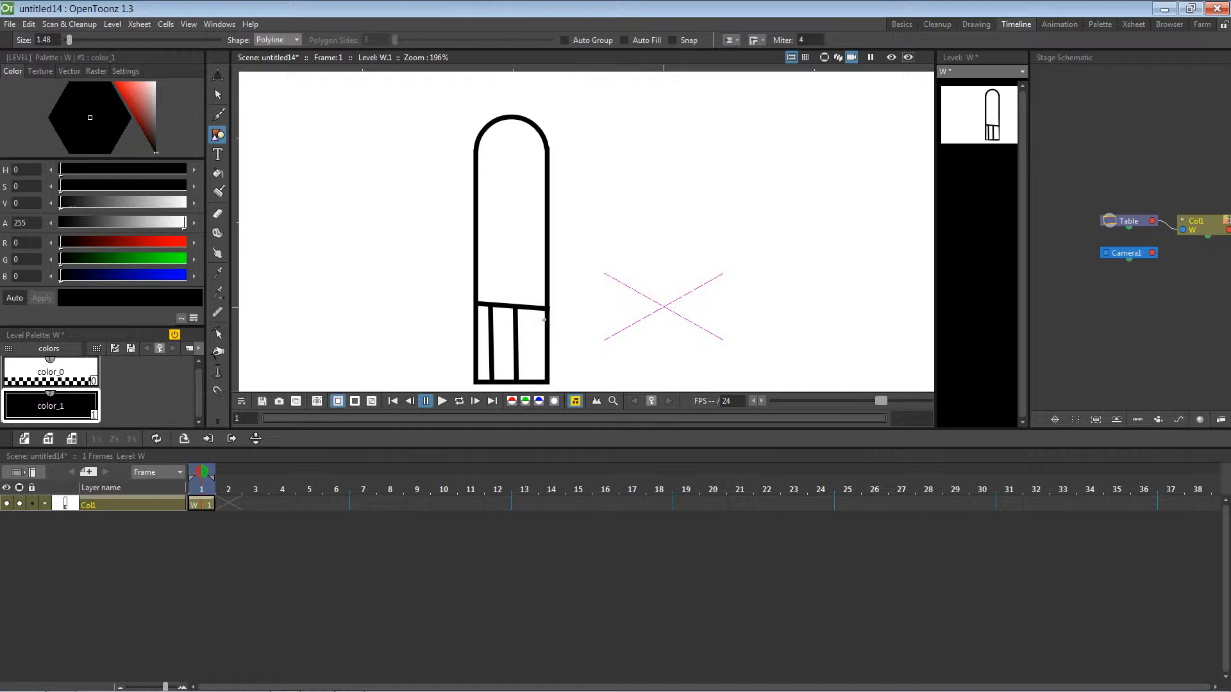
drag(538, 318, 538, 385)
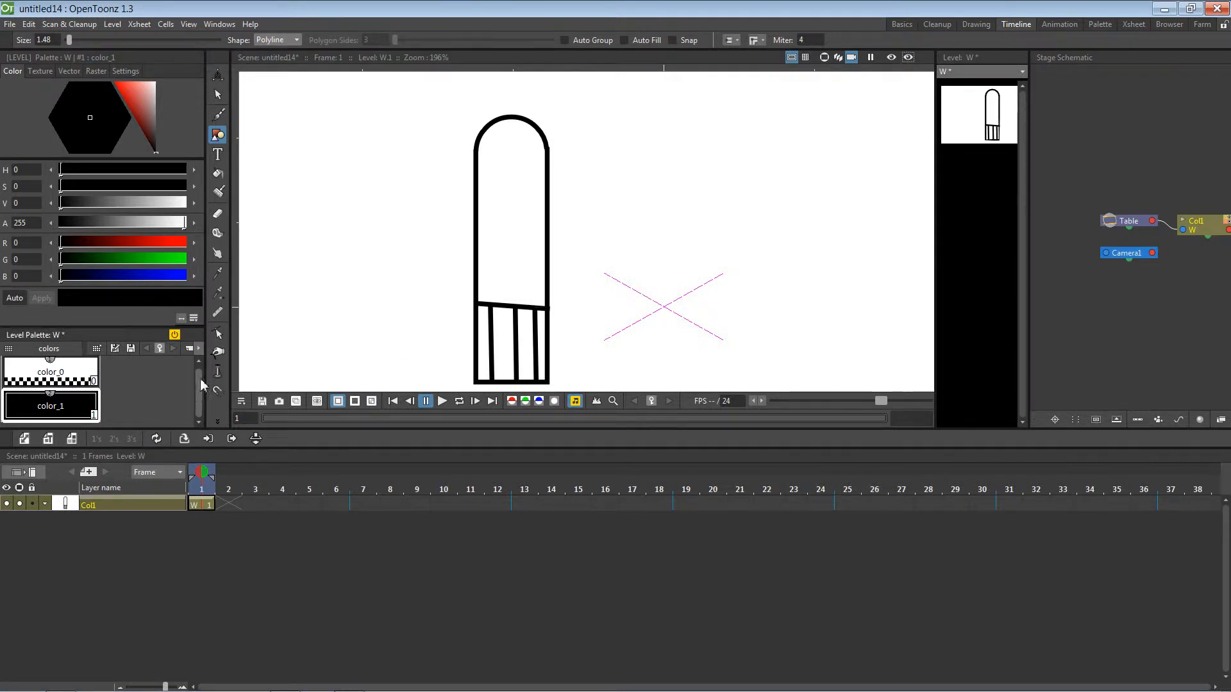
Add new palette styles, darken one to deep maroon, and fill the arm's upper section
right_click(50, 406)
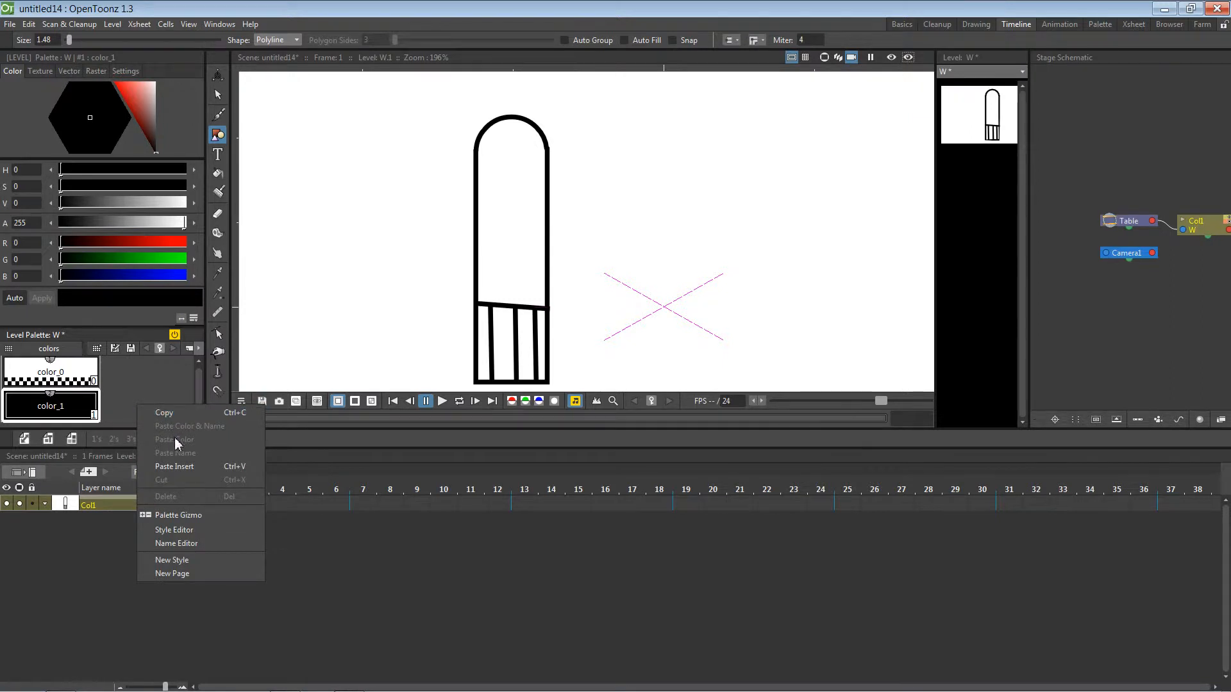
click(172, 559)
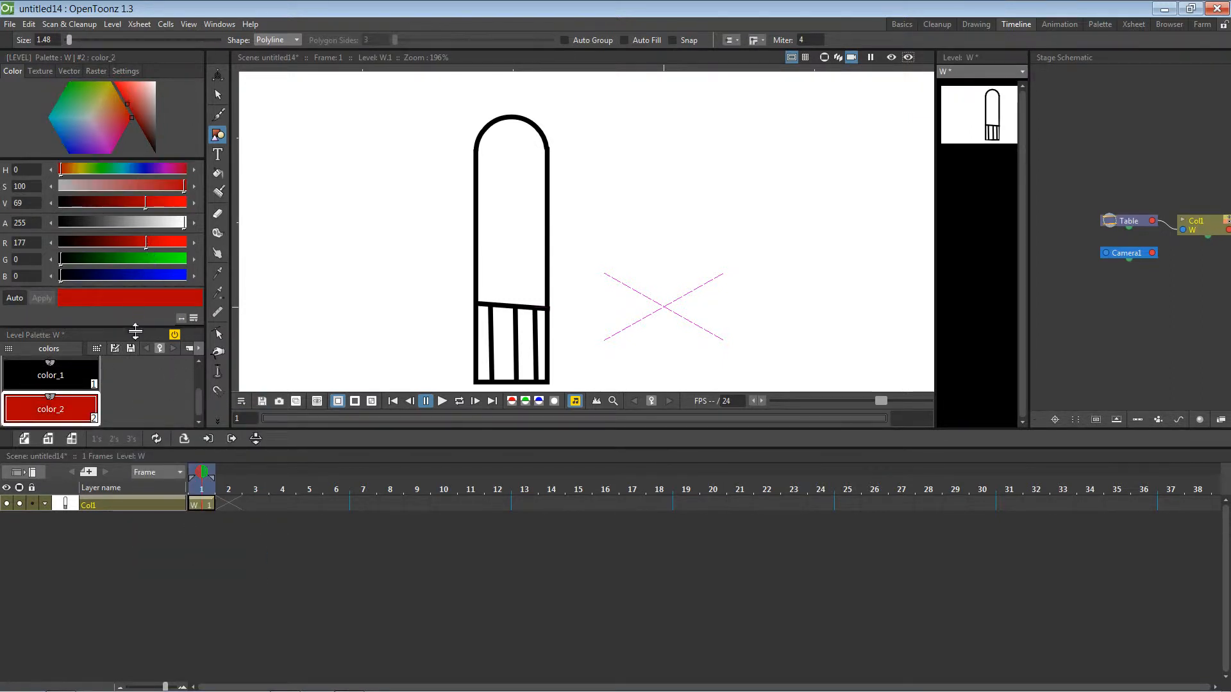
click(217, 173)
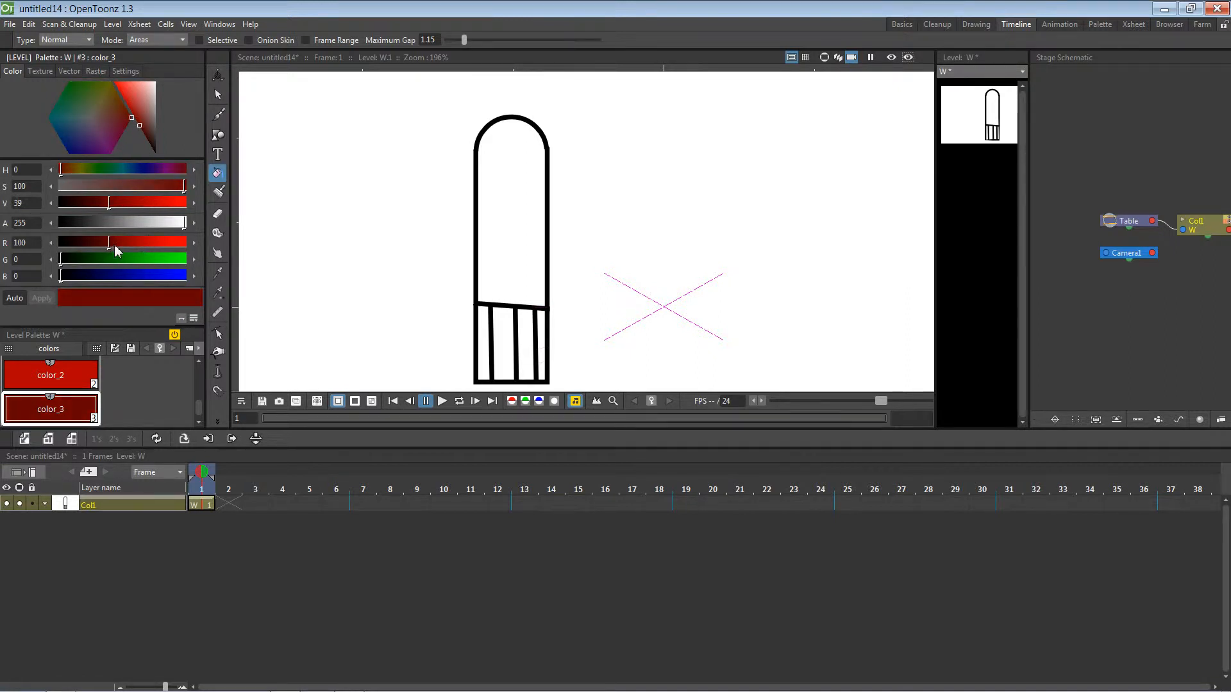
drag(106, 202, 78, 203)
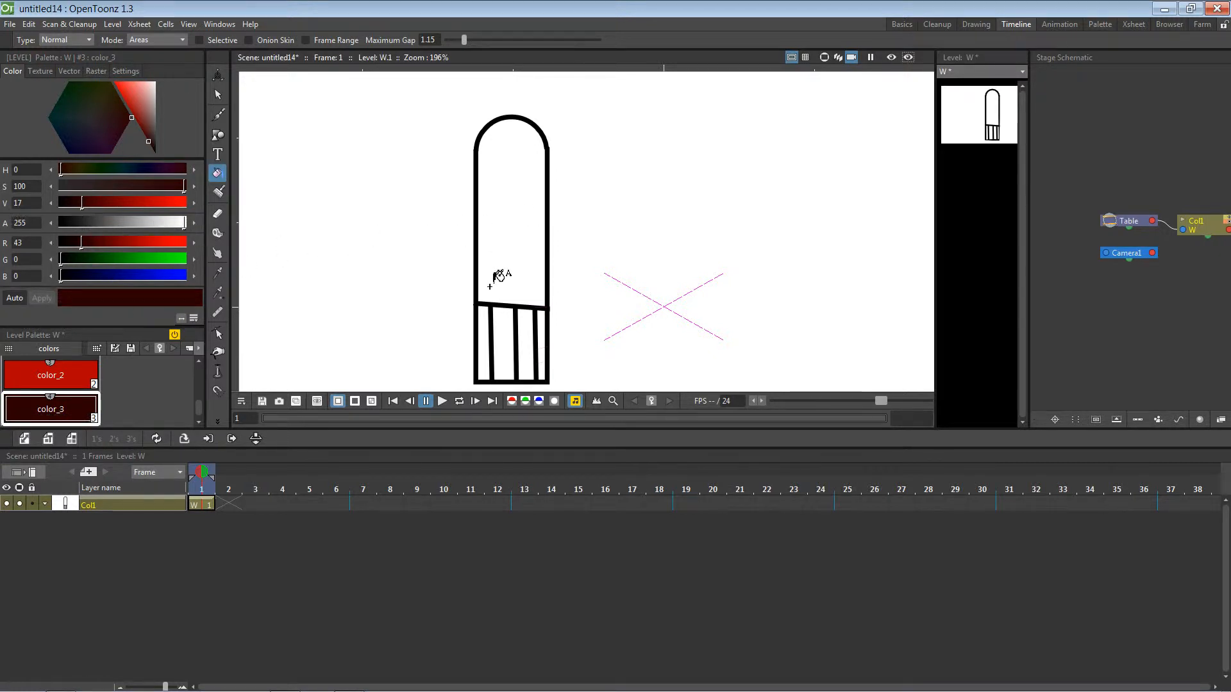
click(494, 277)
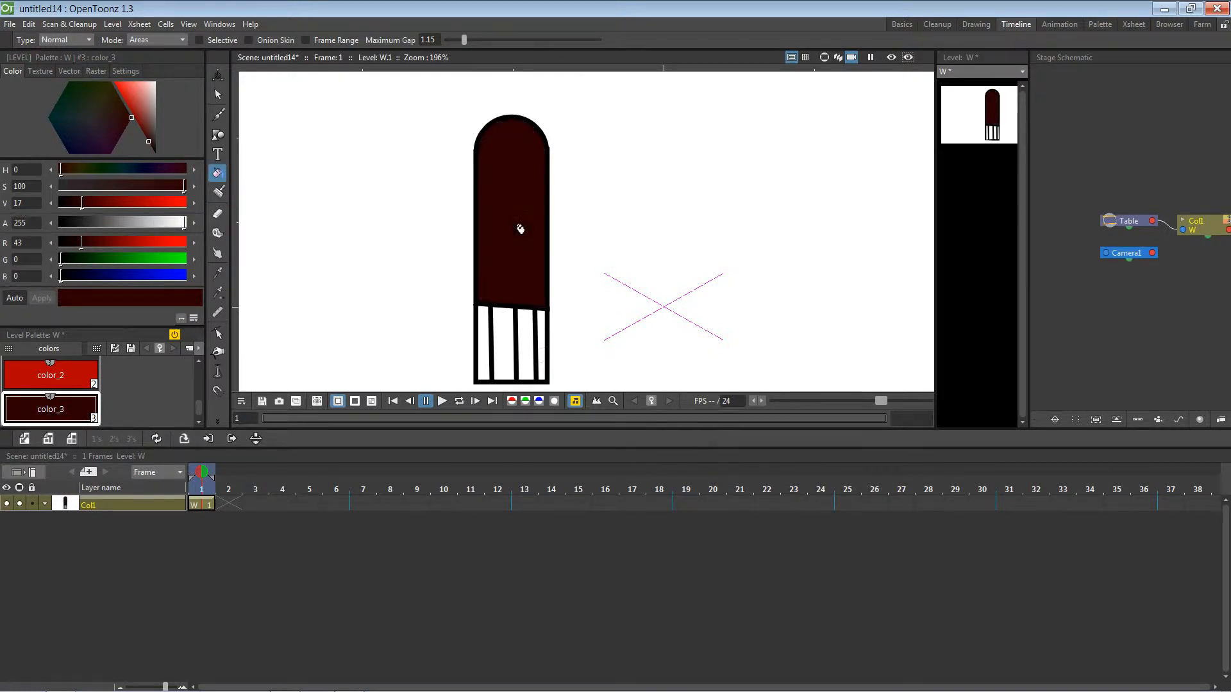
Fill the bottom cuff strips with red, adding a slightly darker red style
click(50, 375)
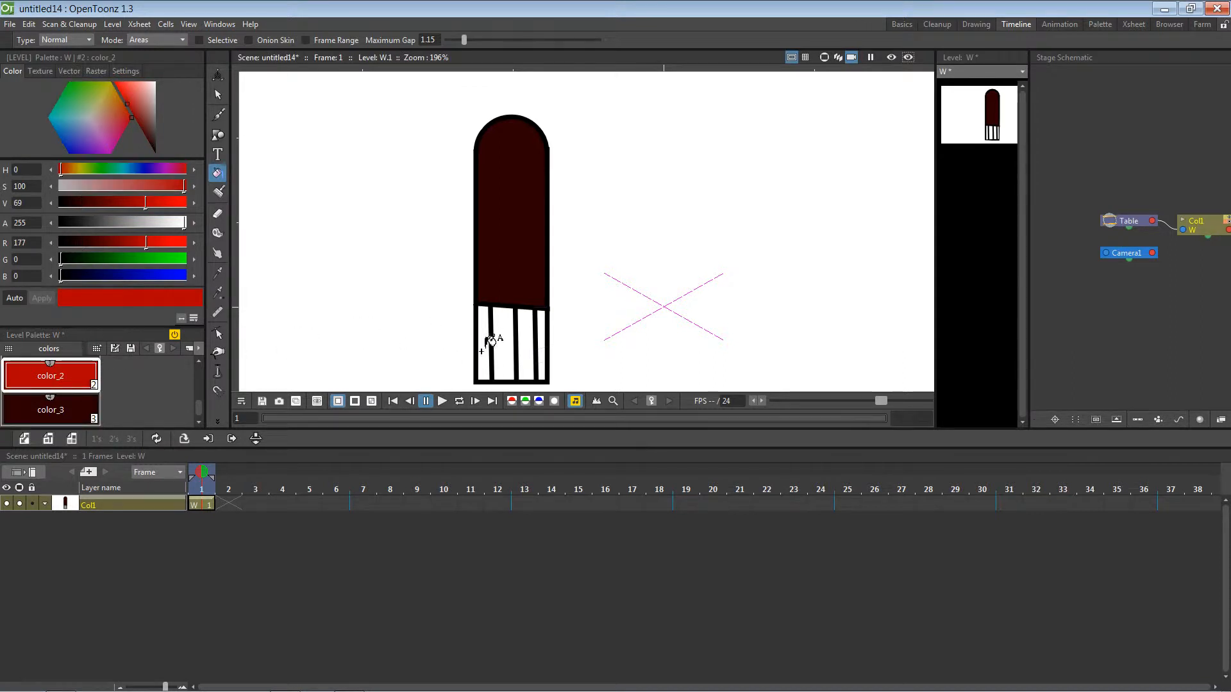
click(489, 342)
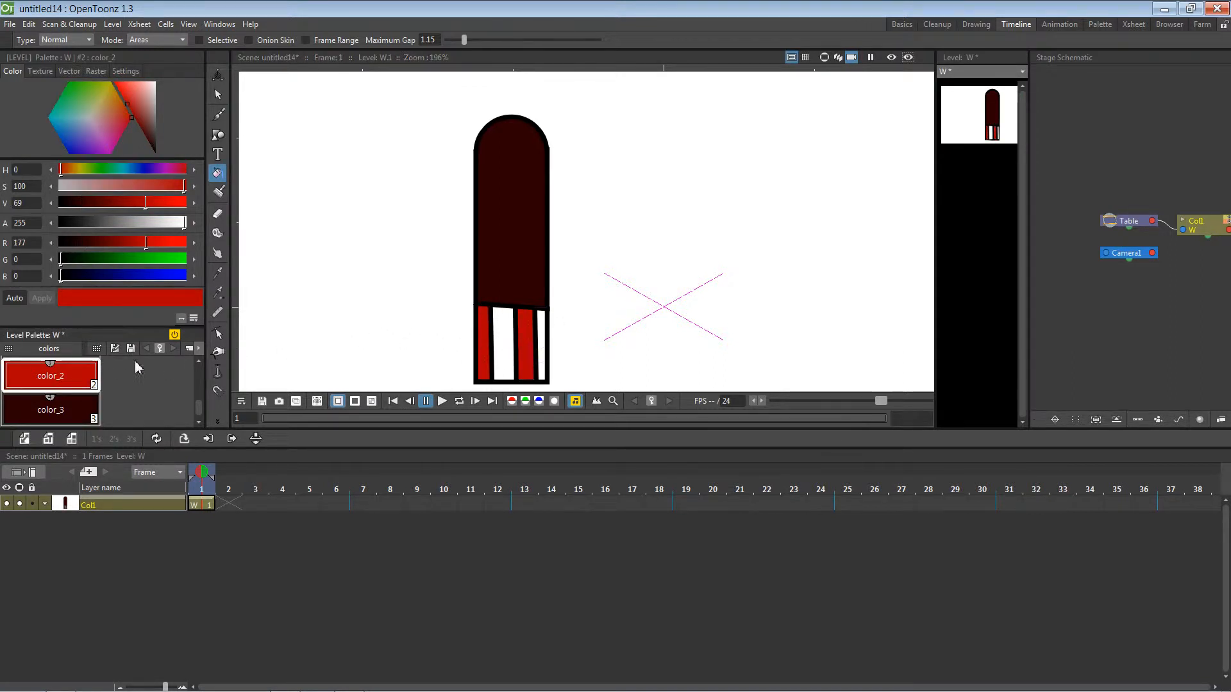
right_click(50, 376)
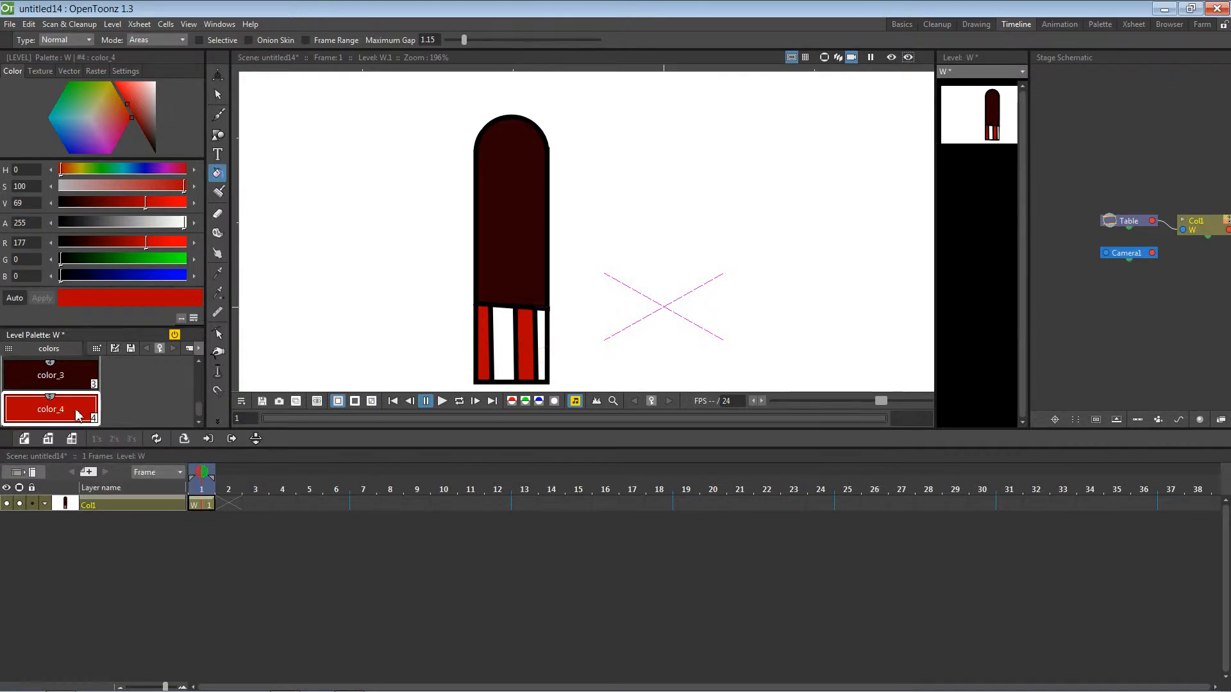
drag(134, 203, 121, 203)
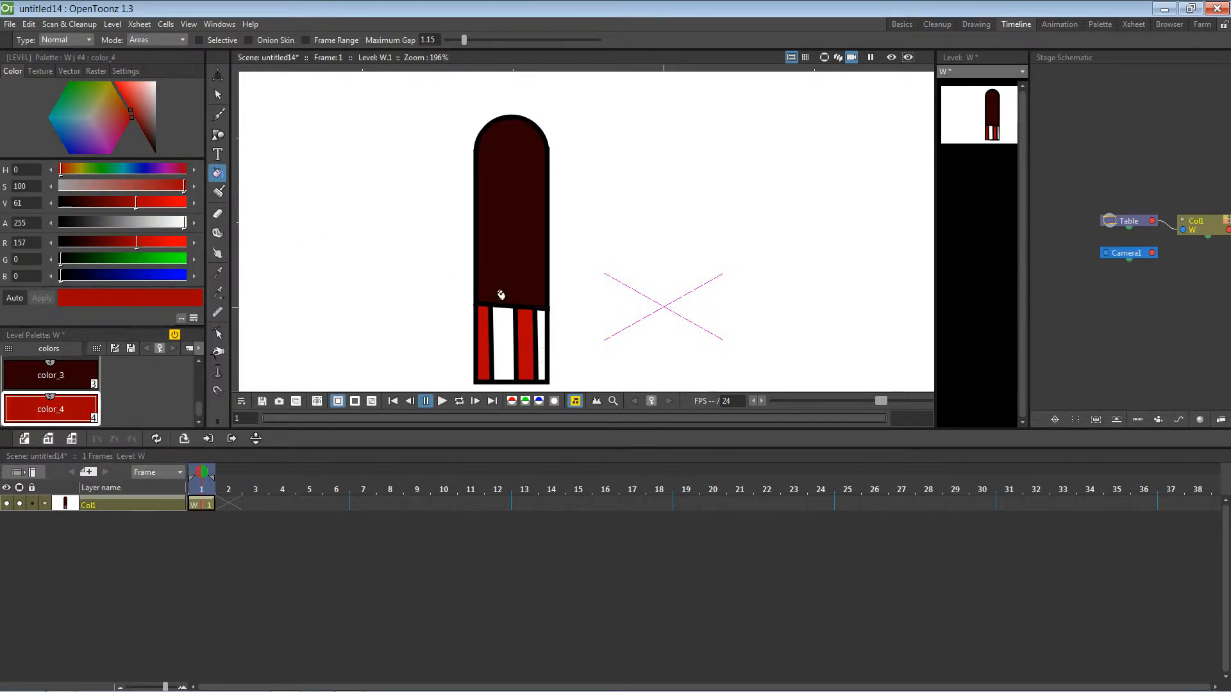
click(518, 368)
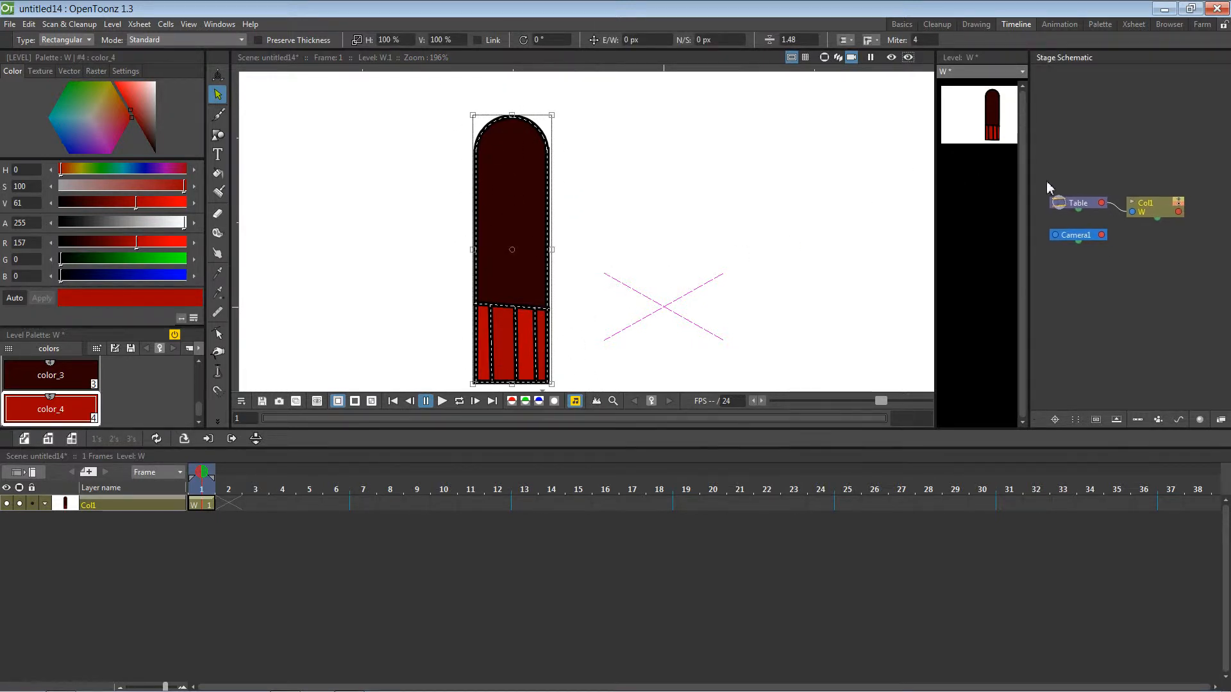
Select the whole arm drawing and switch to the Animate tool
drag(1144, 206, 1169, 193)
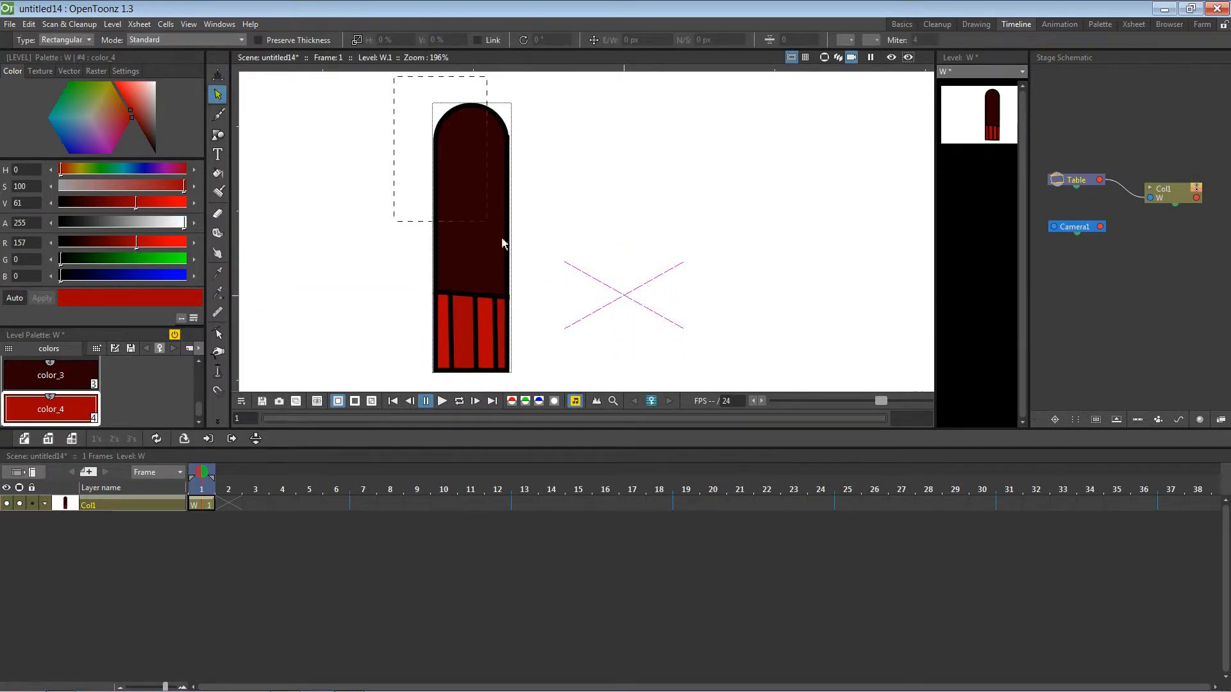
click(470, 236)
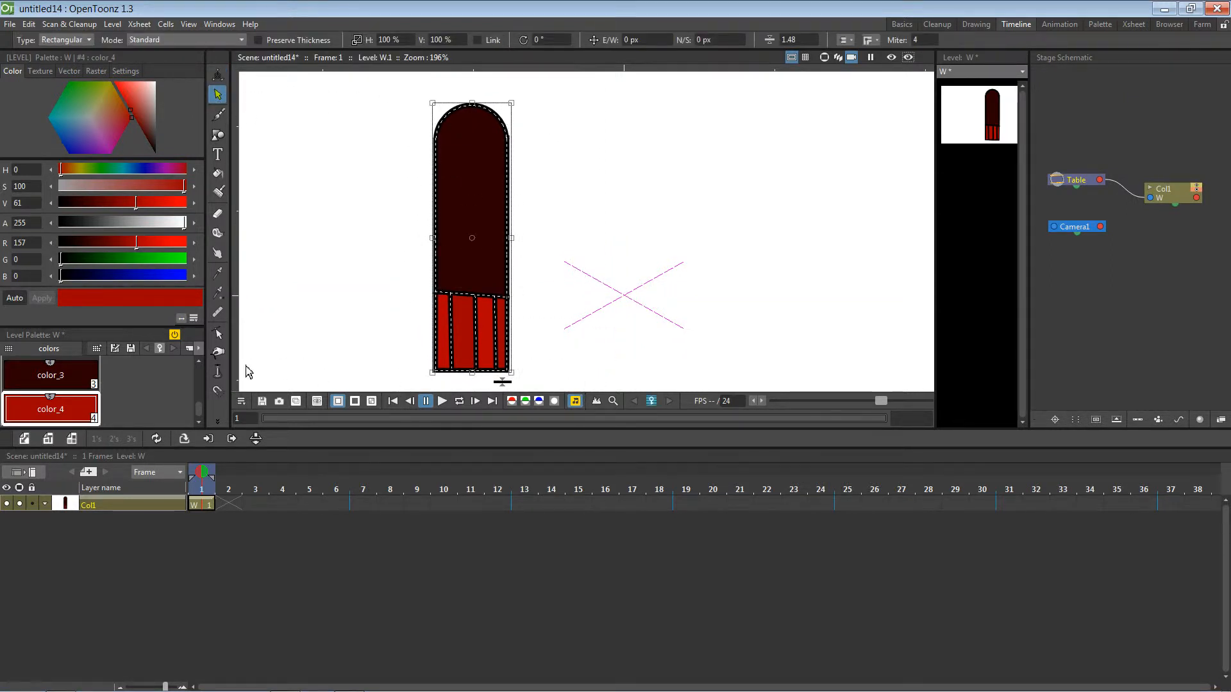
click(1076, 180)
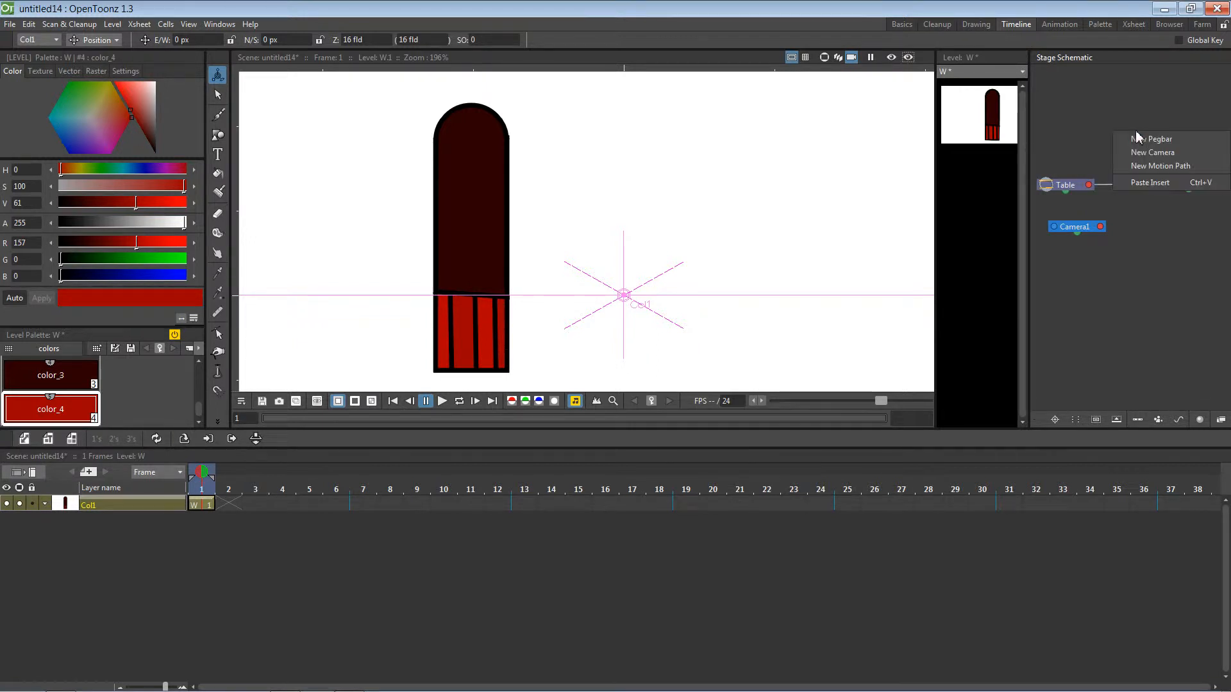
Add pegbar Peg1, chain Table to Peg1 to Col1, and choose Peg1 in Animate options
click(1151, 138)
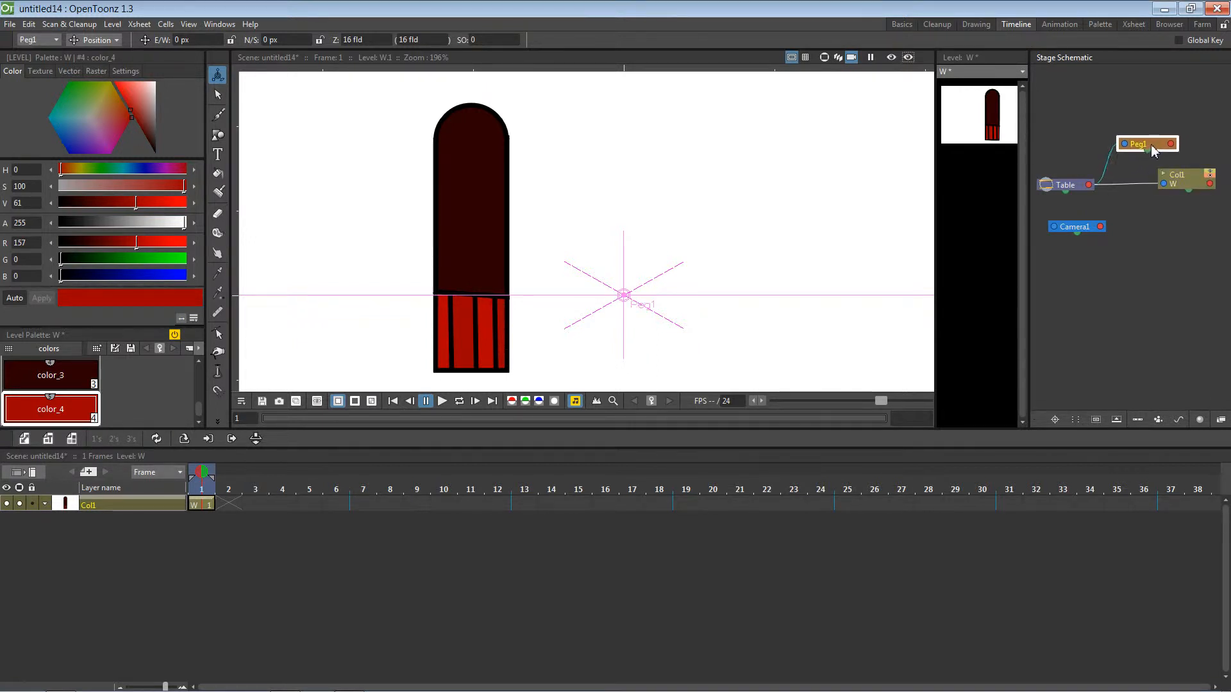
click(1191, 176)
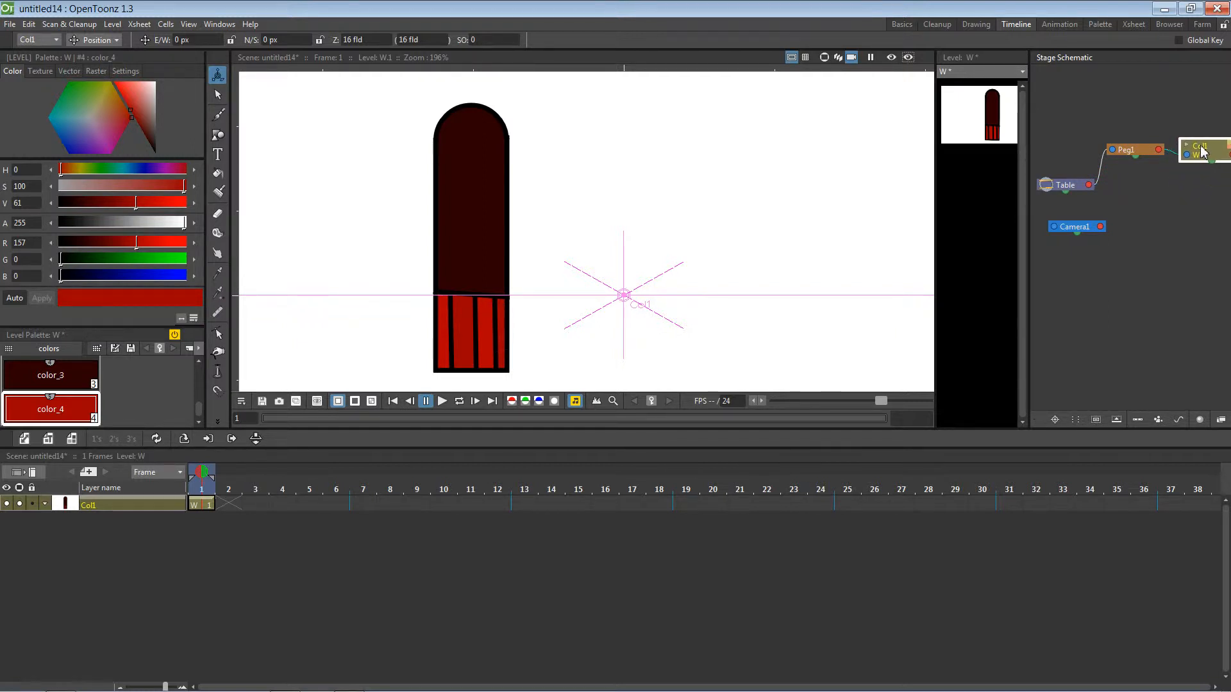
click(1063, 185)
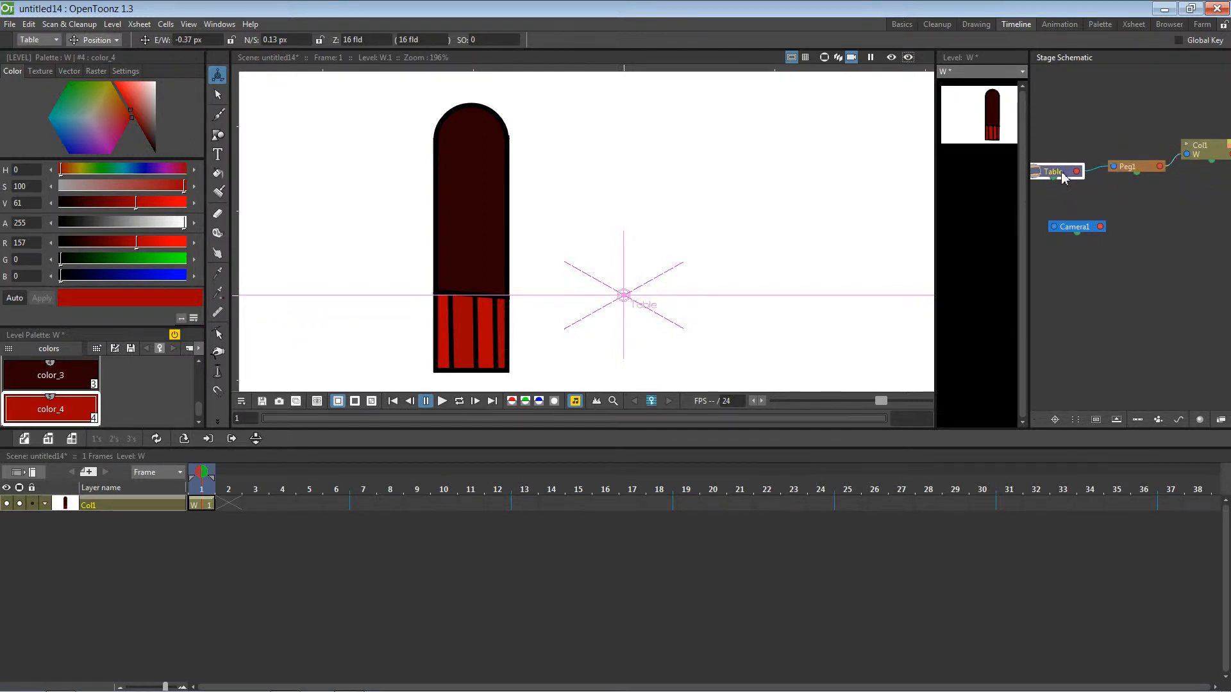
click(1128, 165)
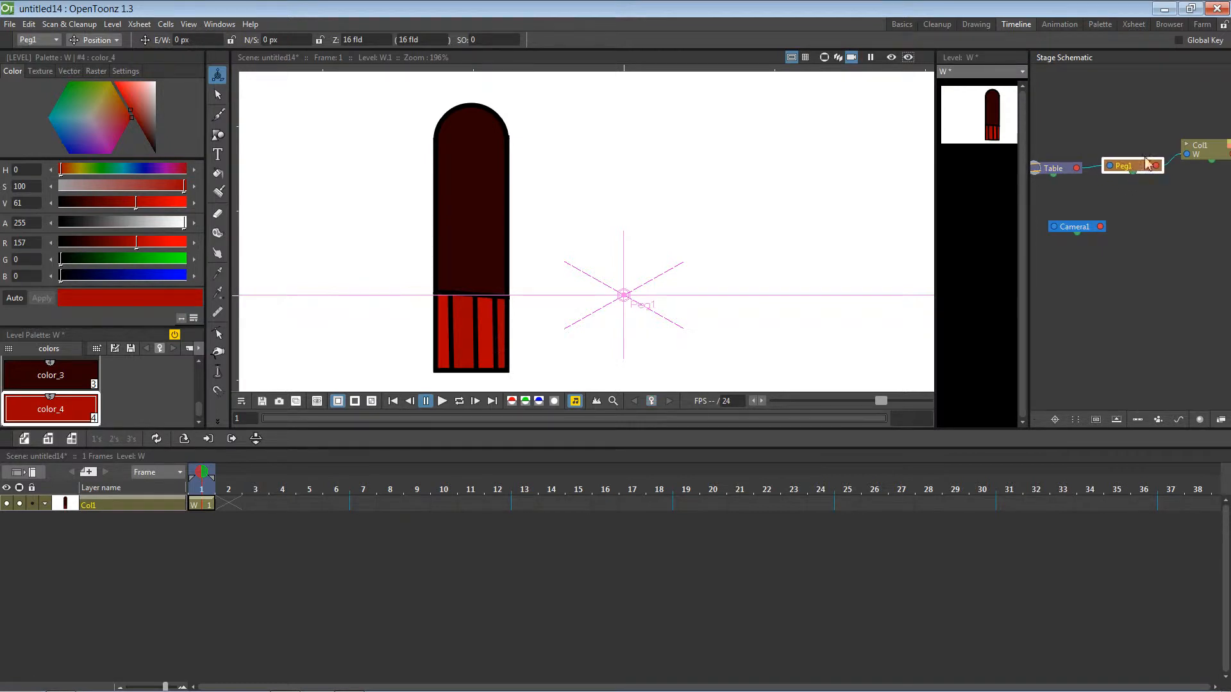
click(1203, 159)
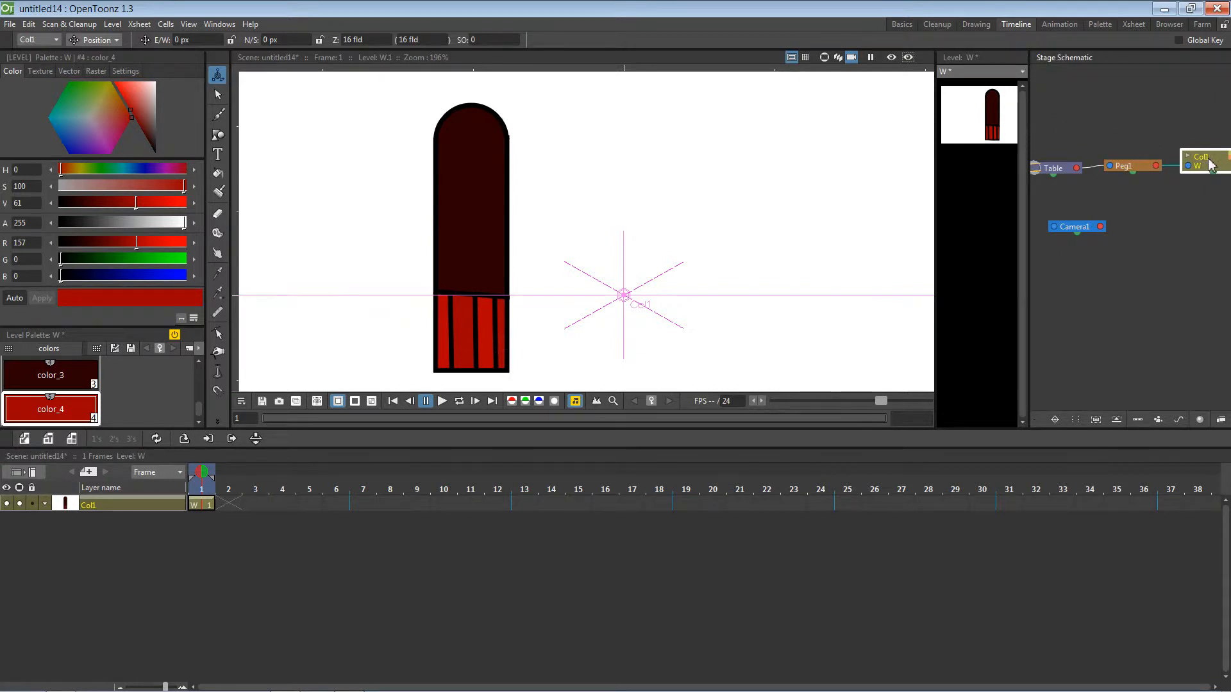
click(1123, 166)
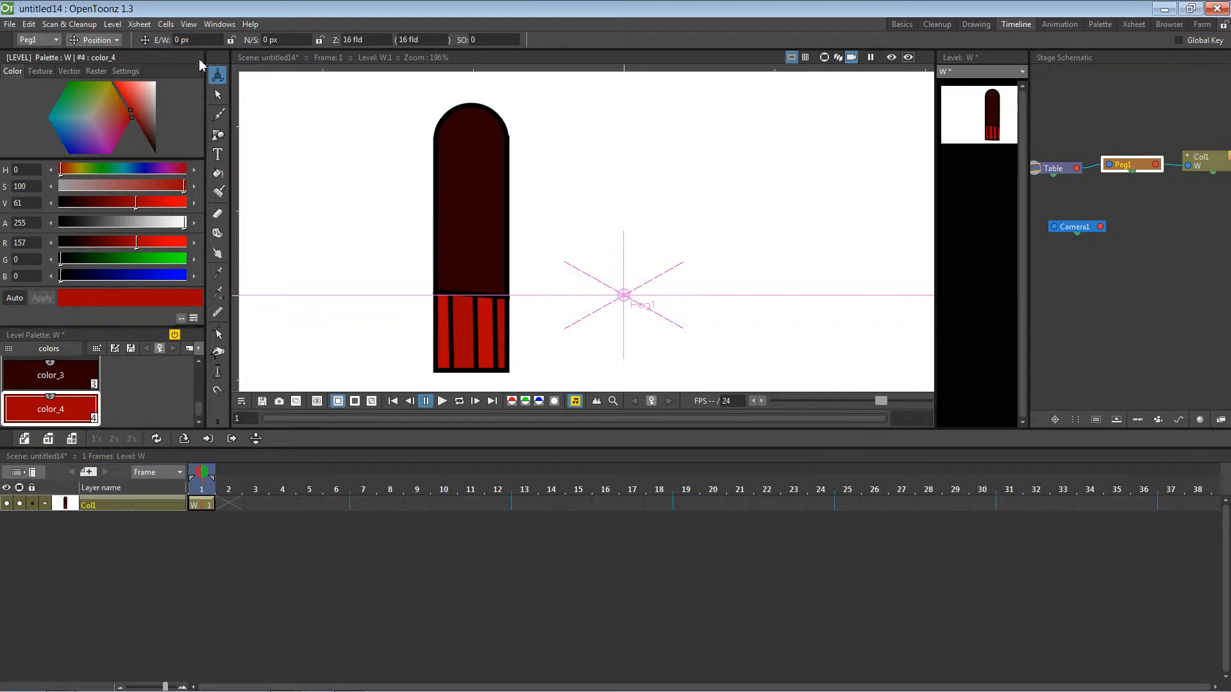
click(38, 40)
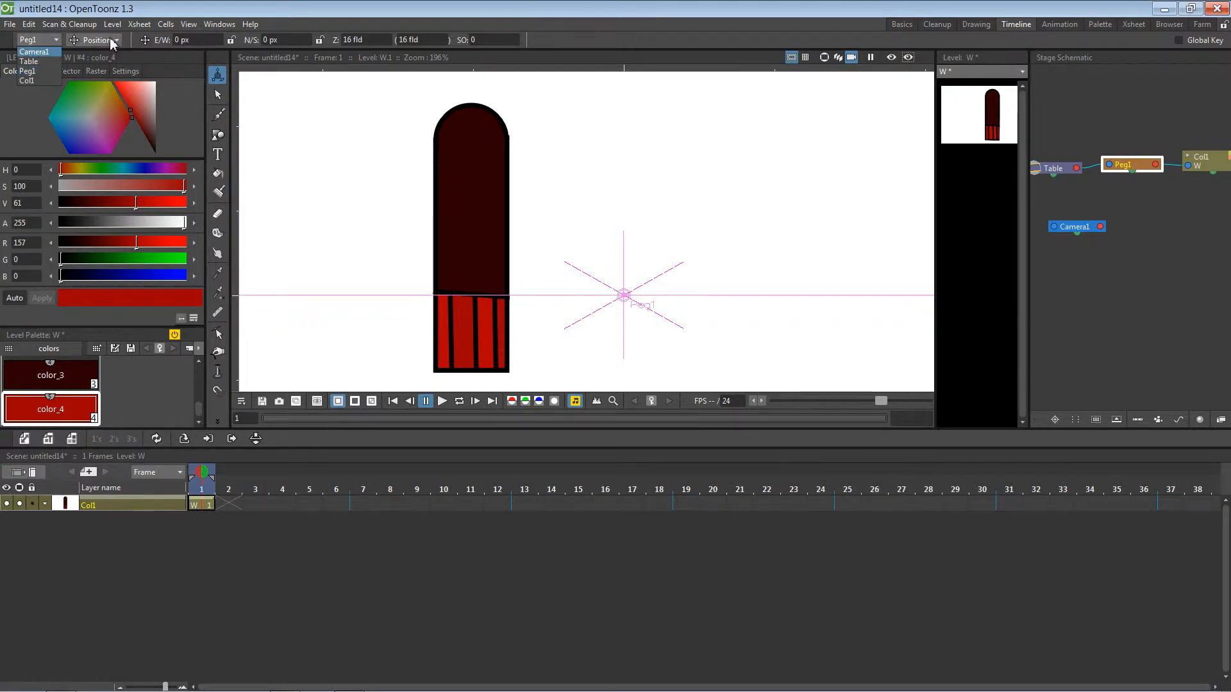
click(102, 40)
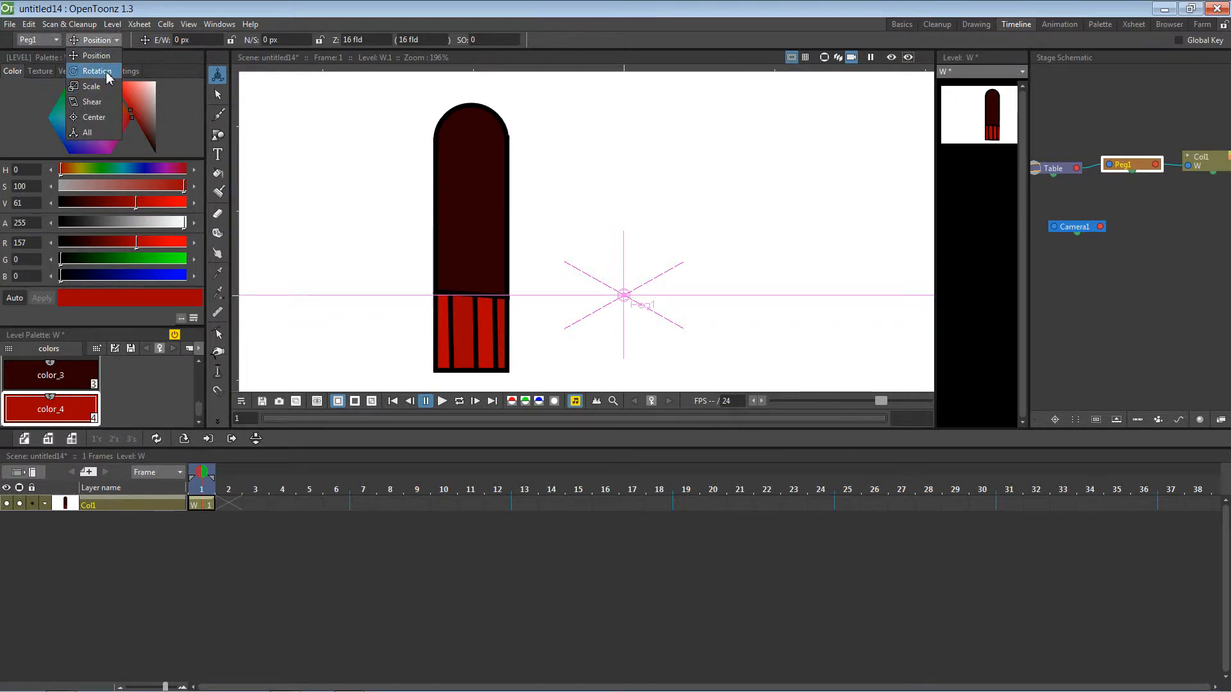
Move Peg1's pivot to the arm's rounded top, test-rotate the arm, and return it to 0°
click(93, 117)
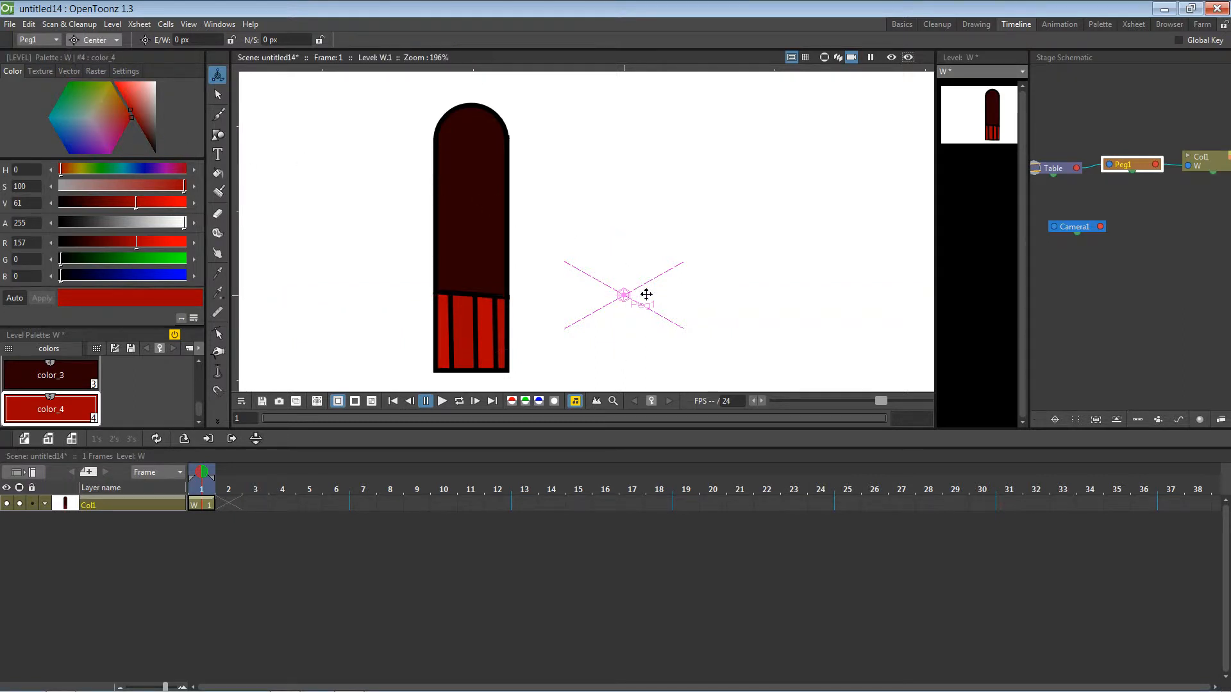
drag(624, 294, 477, 135)
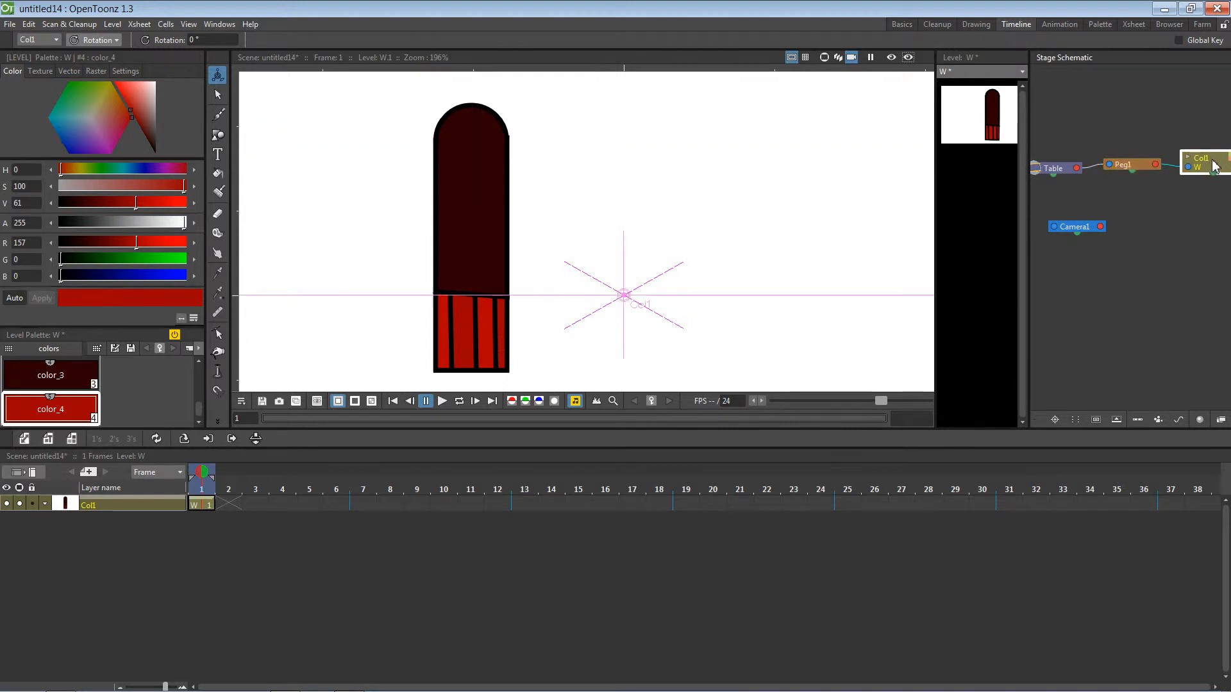
click(1128, 165)
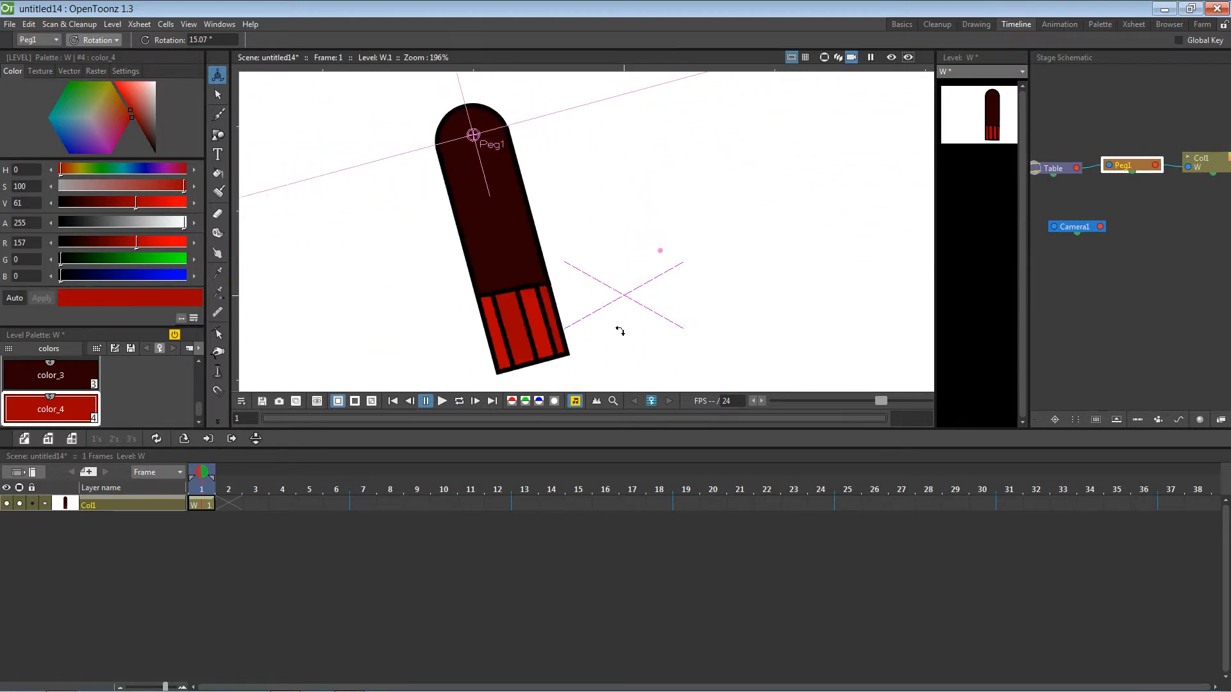
click(1204, 169)
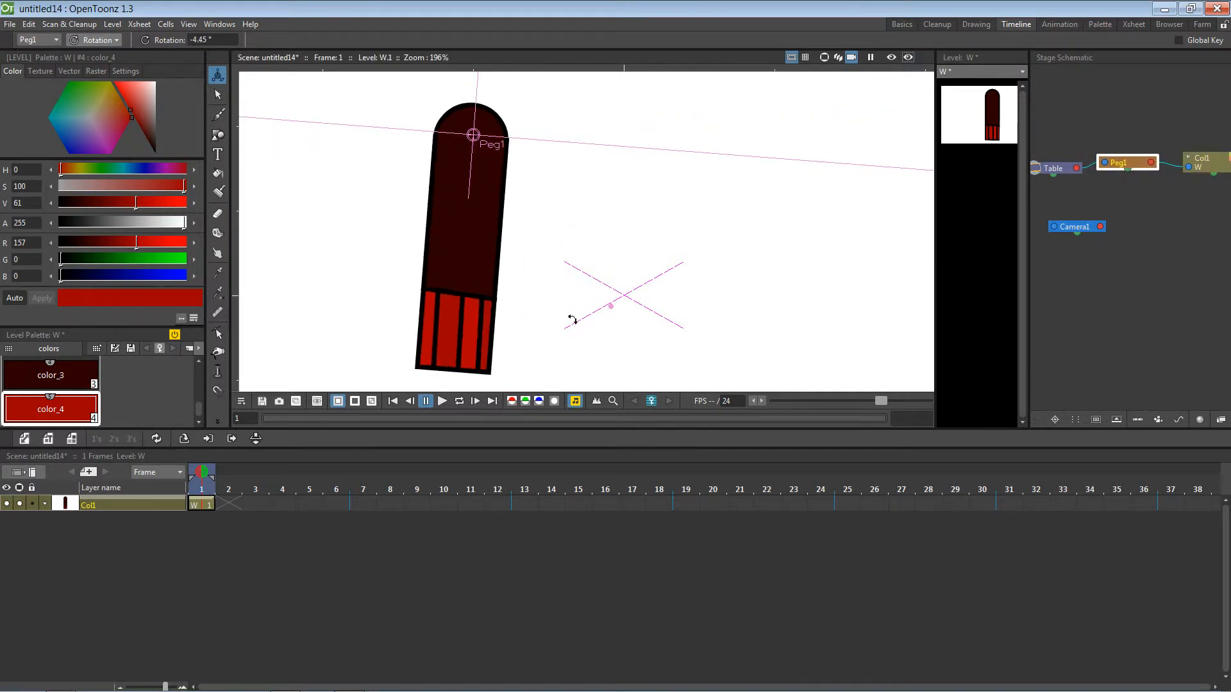
drag(573, 318, 624, 292)
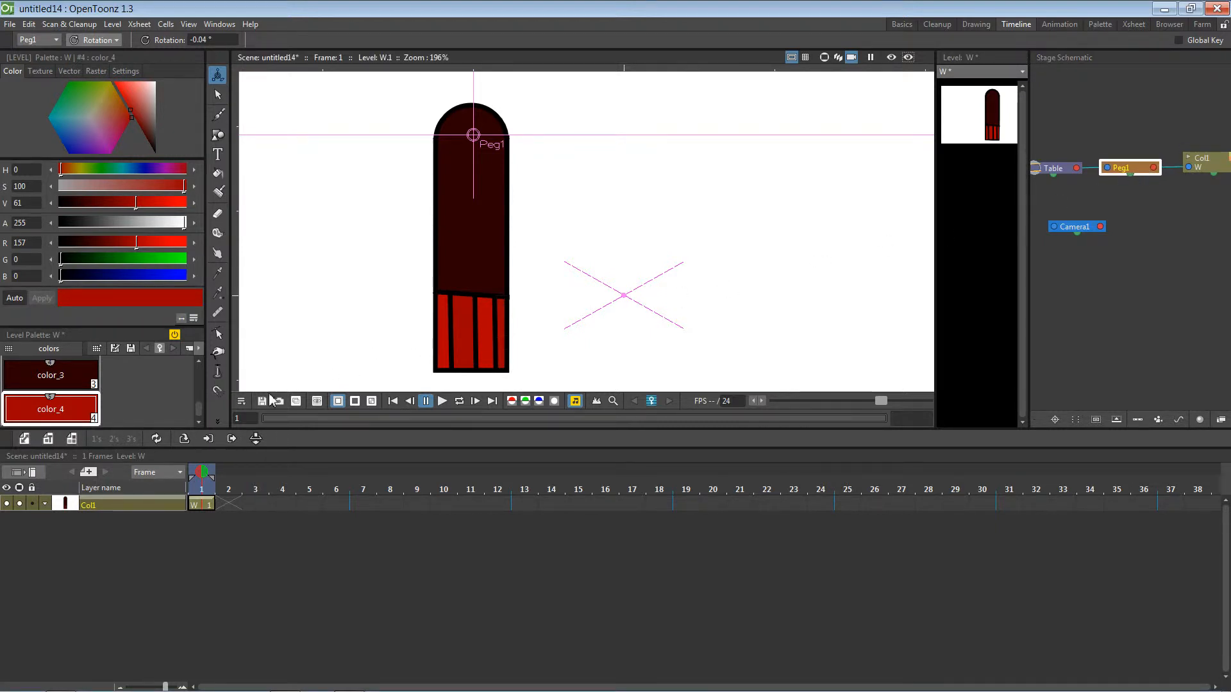
click(241, 401)
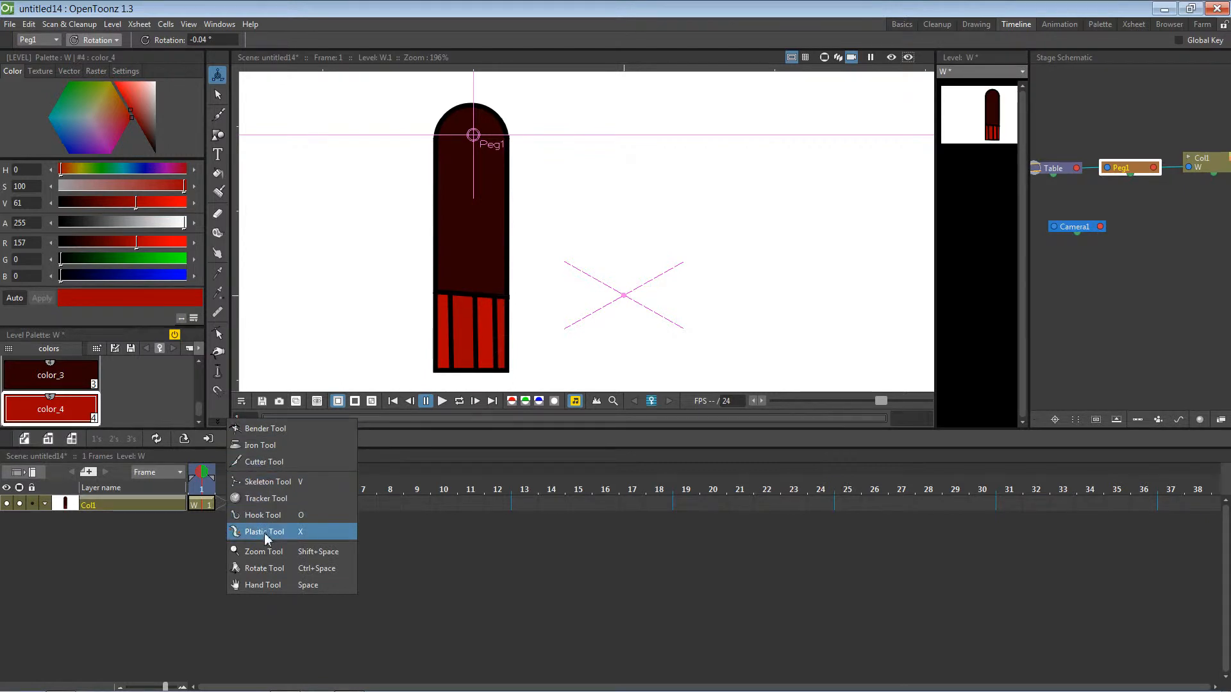
Select Col1 and activate the Plastic Tool from the extra tools list
click(264, 532)
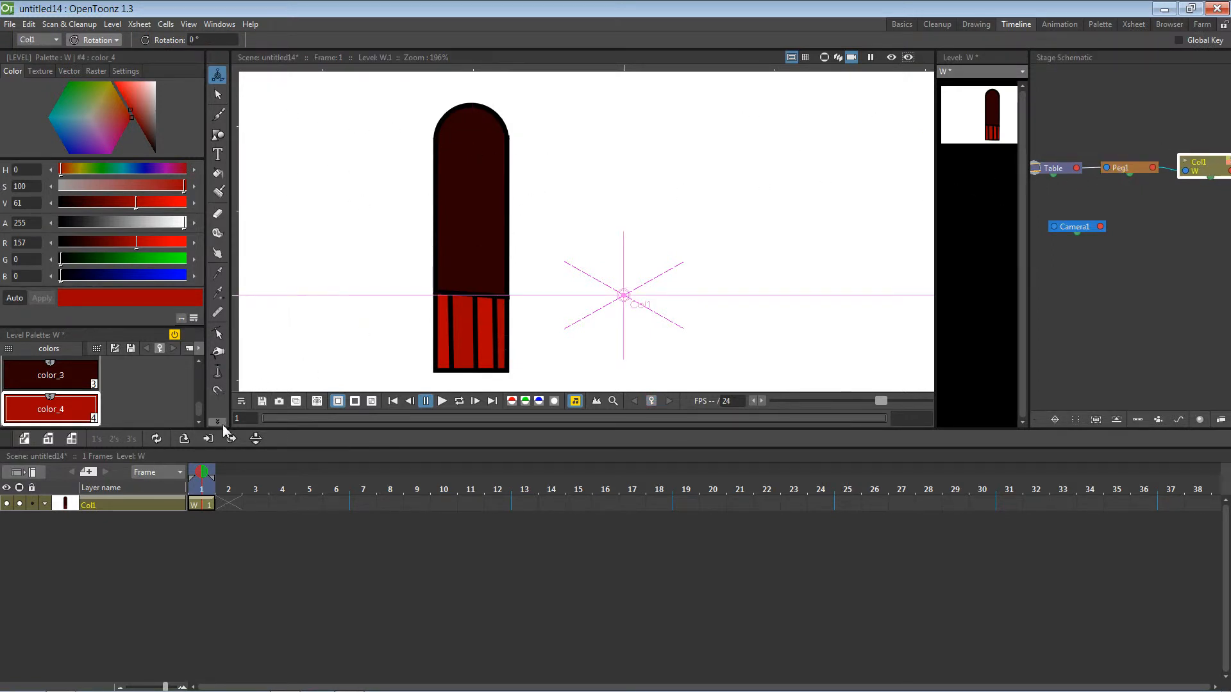
click(218, 423)
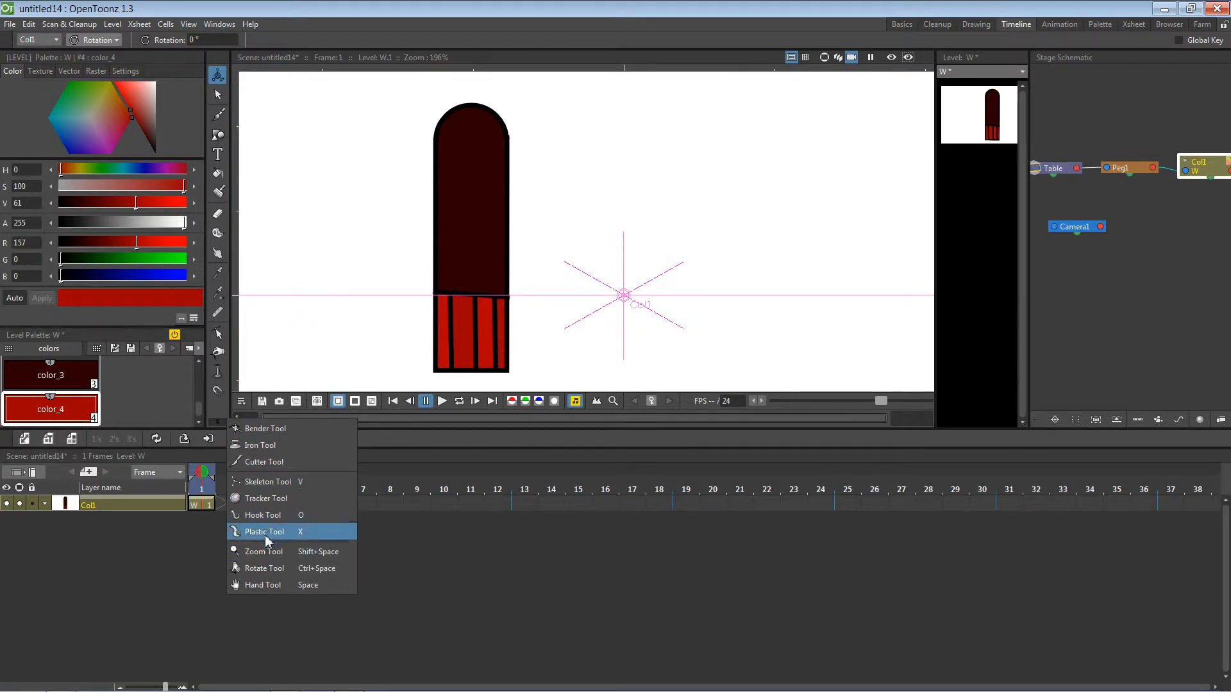
click(265, 532)
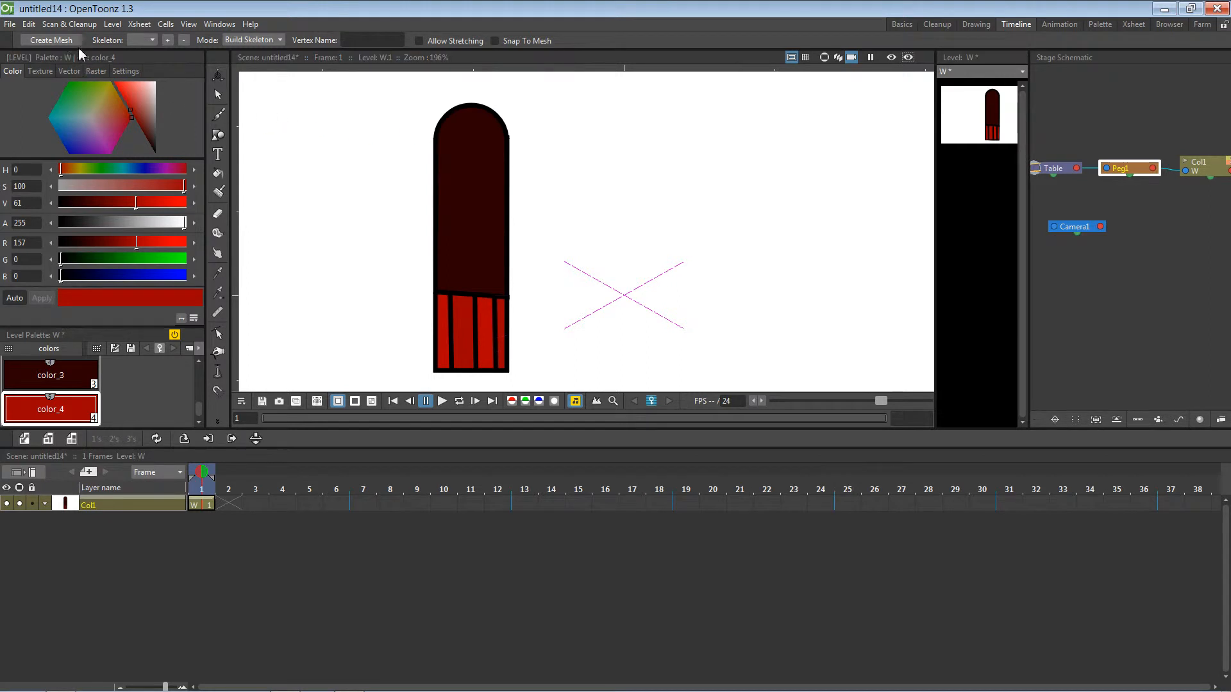
Create a mesh on the arm with Mesh Edges Length about 9.4 px and apply it
click(51, 40)
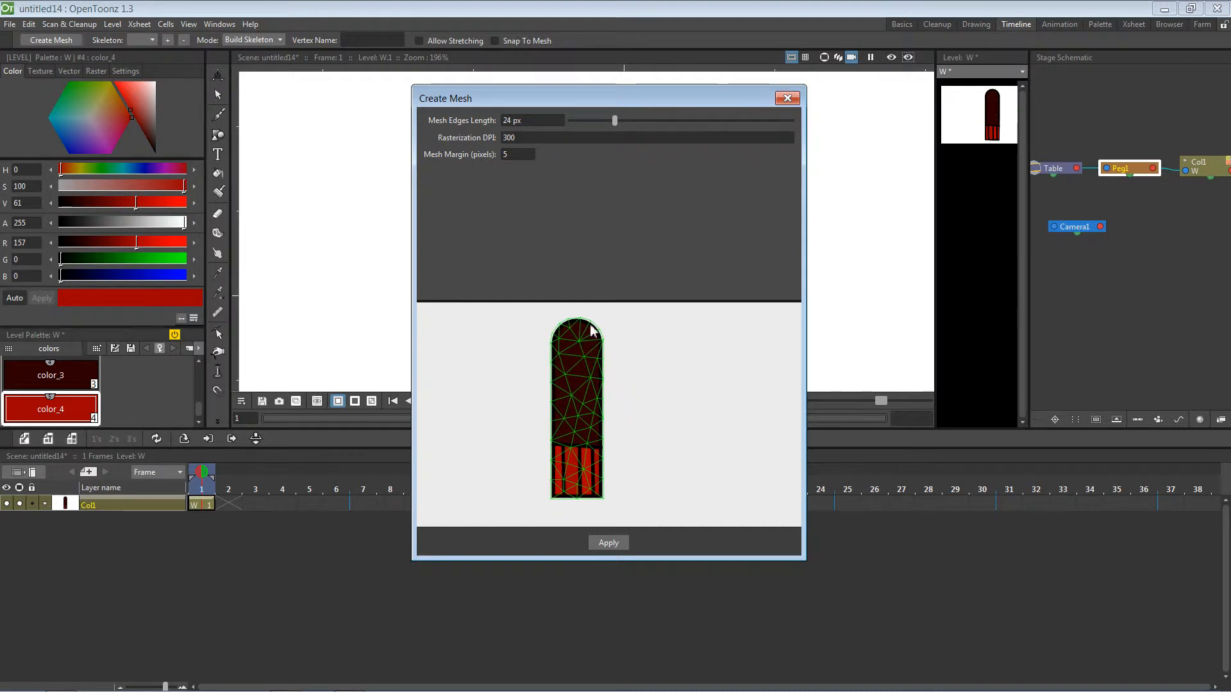
mouse_move(587, 302)
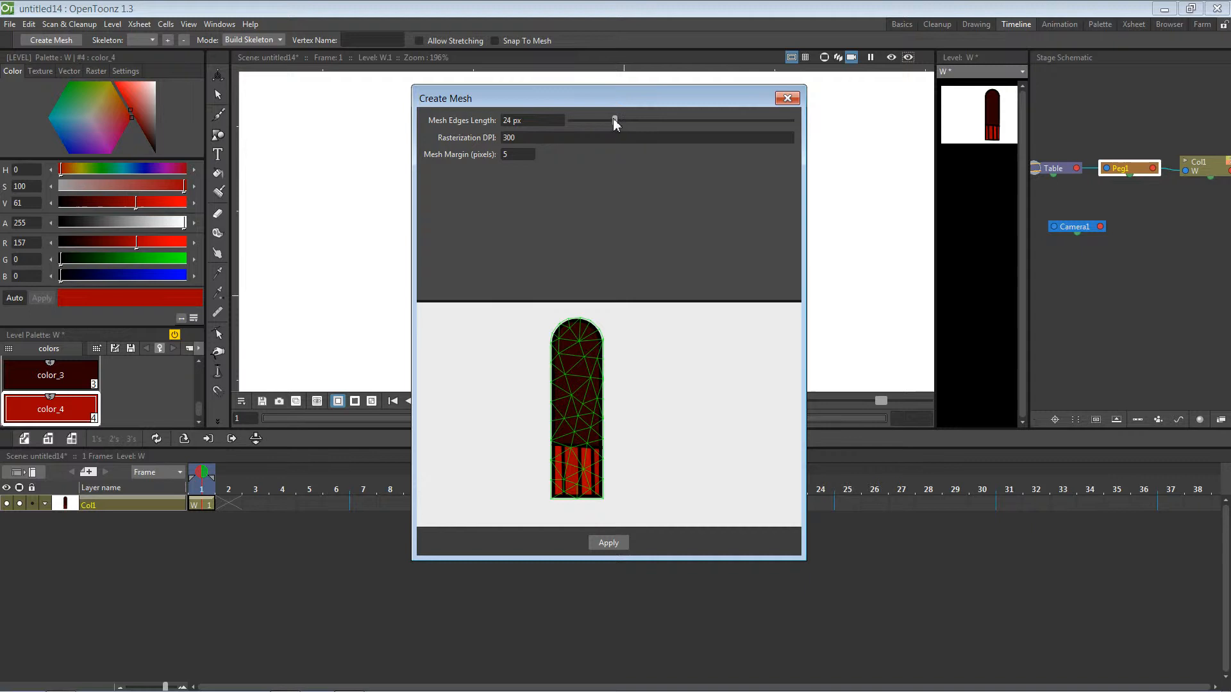
drag(616, 119, 603, 120)
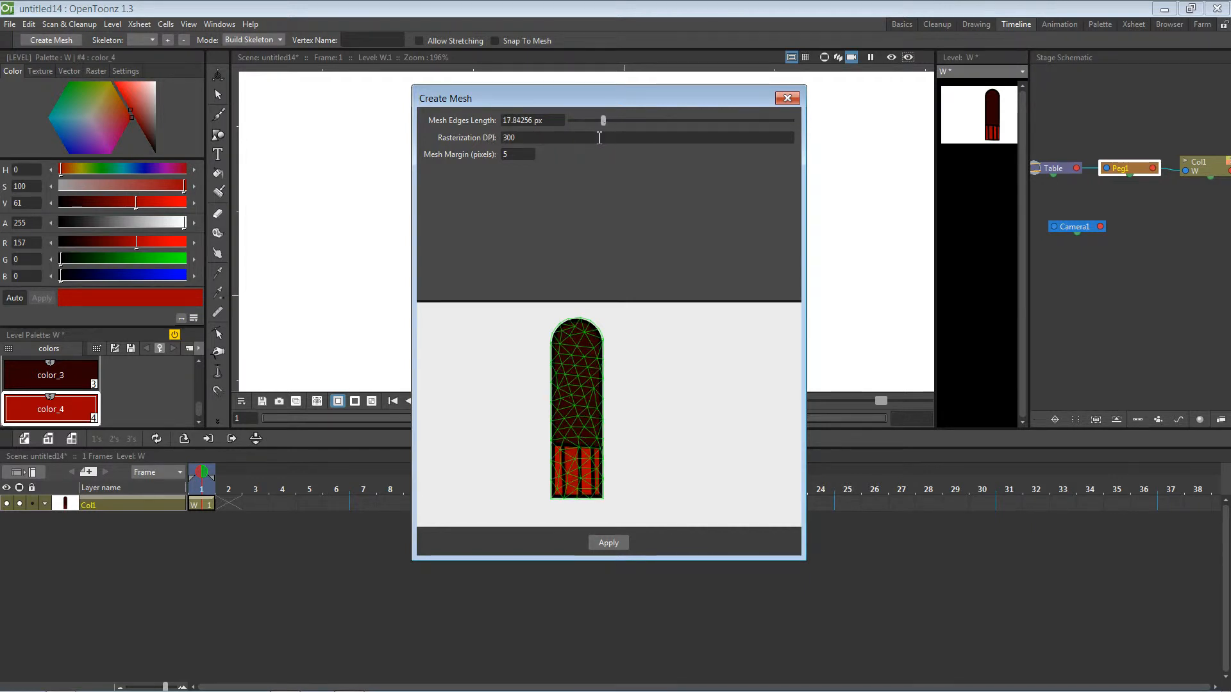
drag(603, 120, 590, 120)
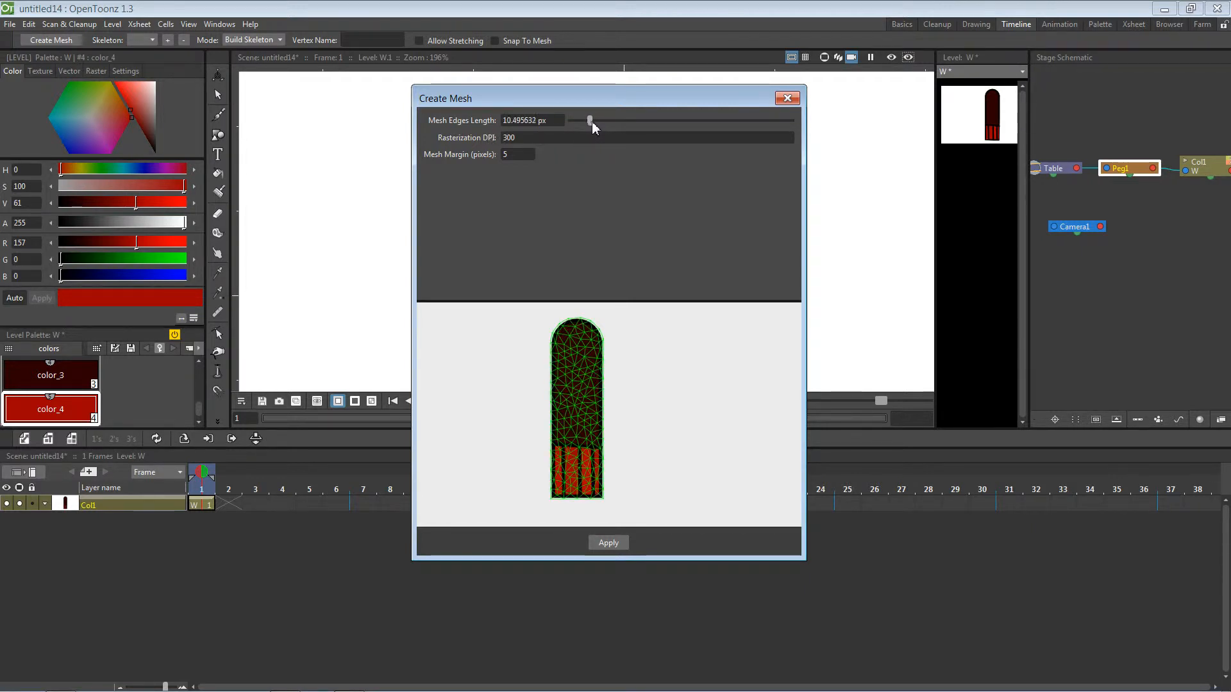
drag(591, 120, 587, 120)
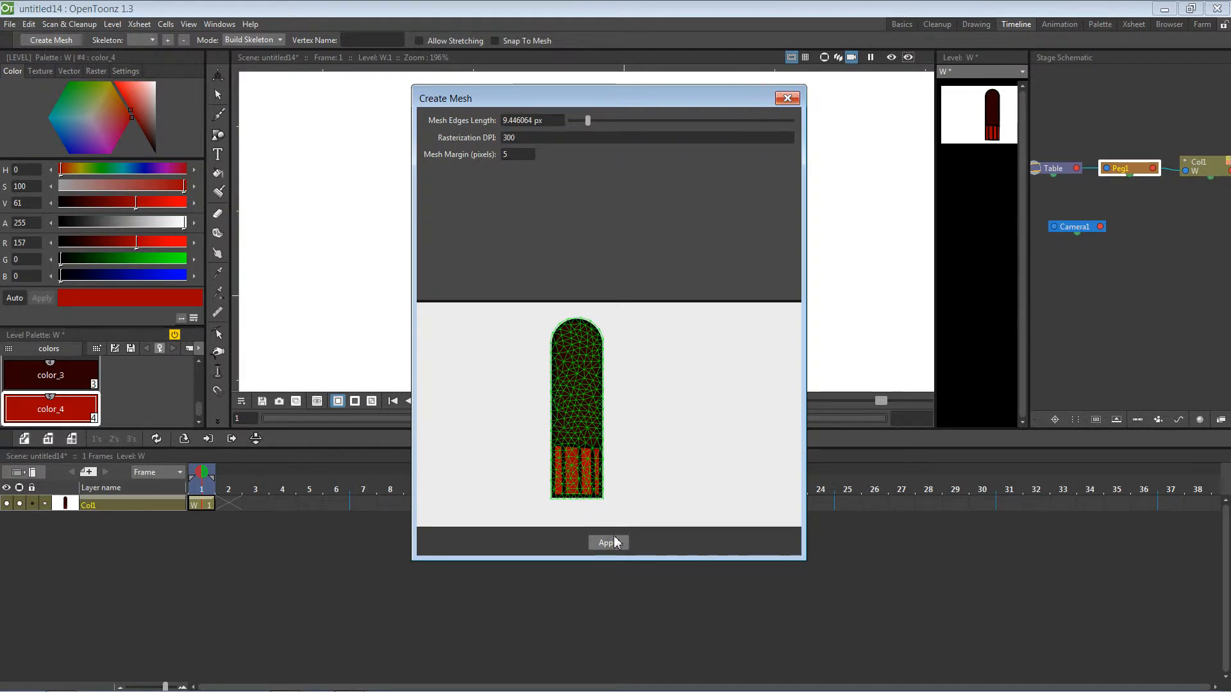
click(608, 543)
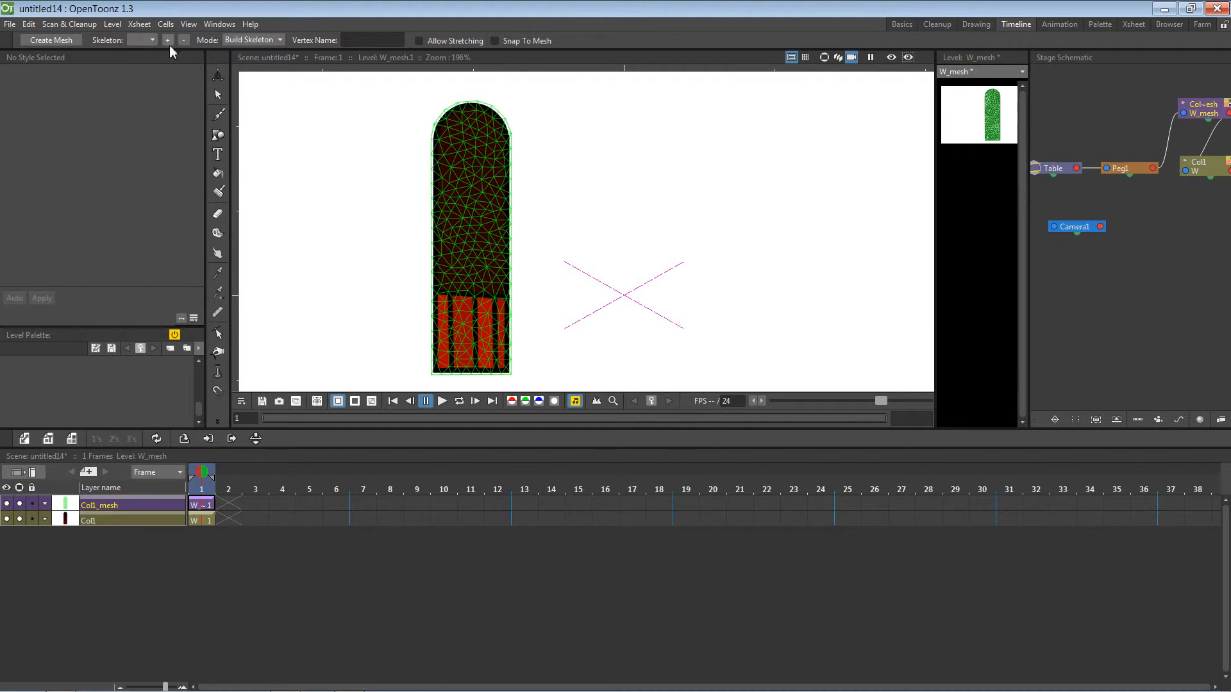
Build a three-vertex skeleton at the arm's top, middle and bottom, then switch to Animate mode
click(278, 40)
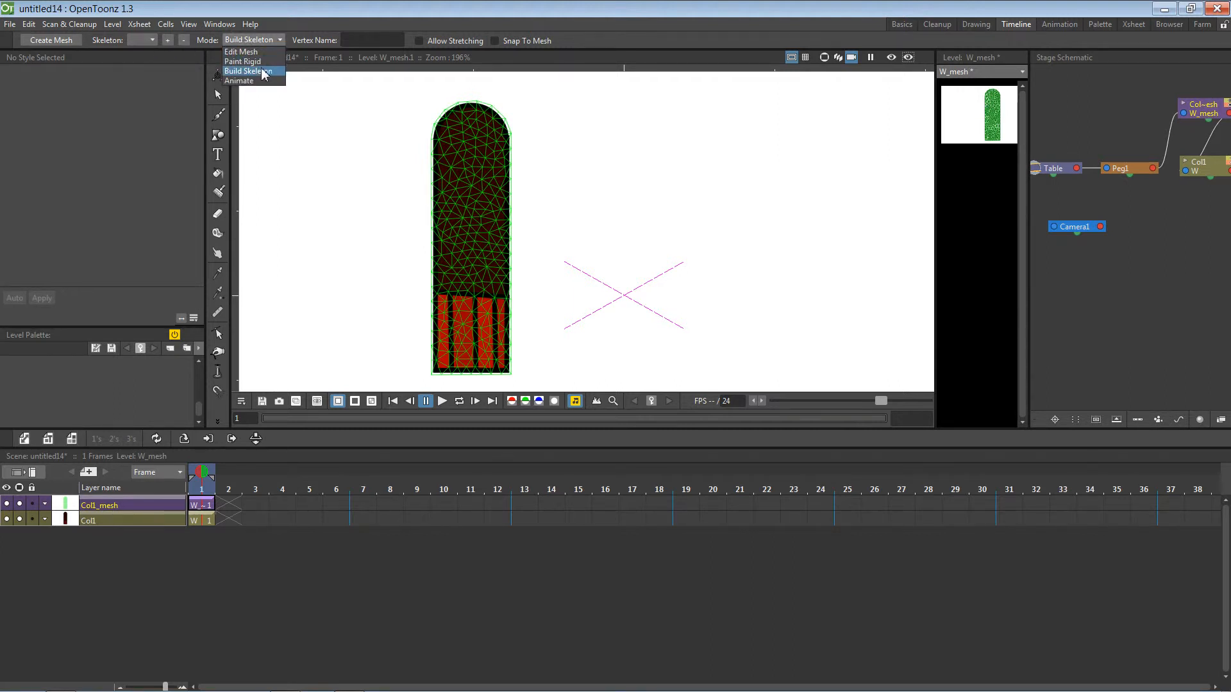
click(250, 71)
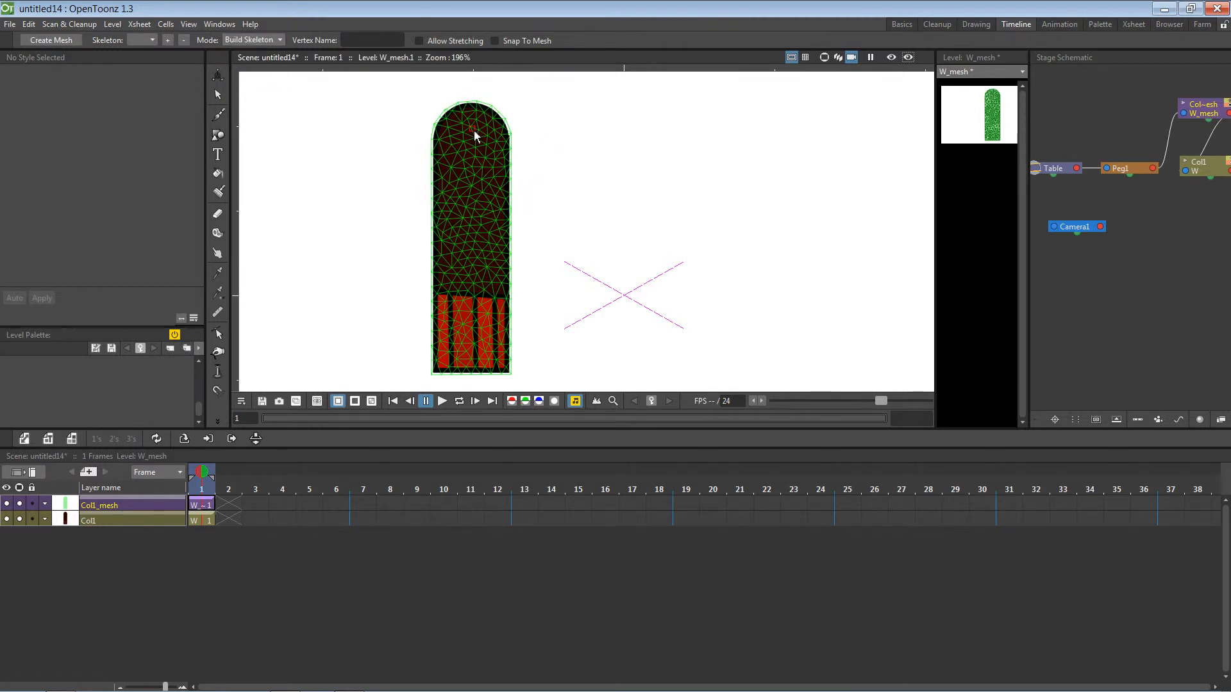
click(473, 131)
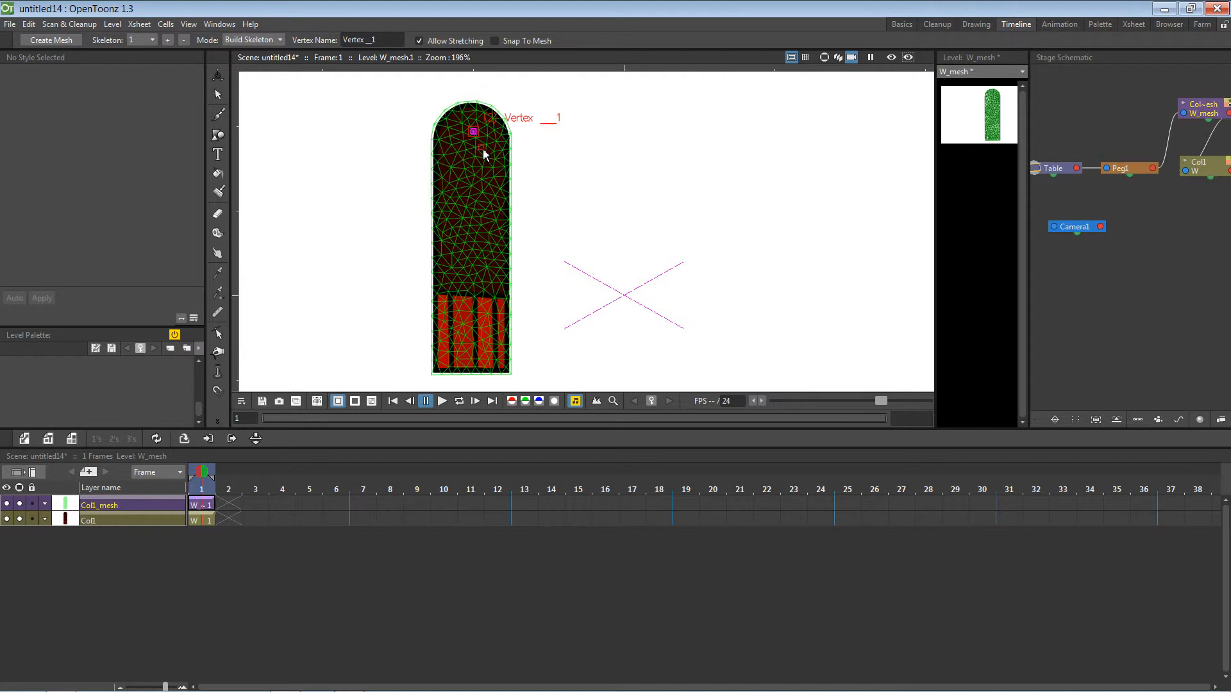
click(475, 130)
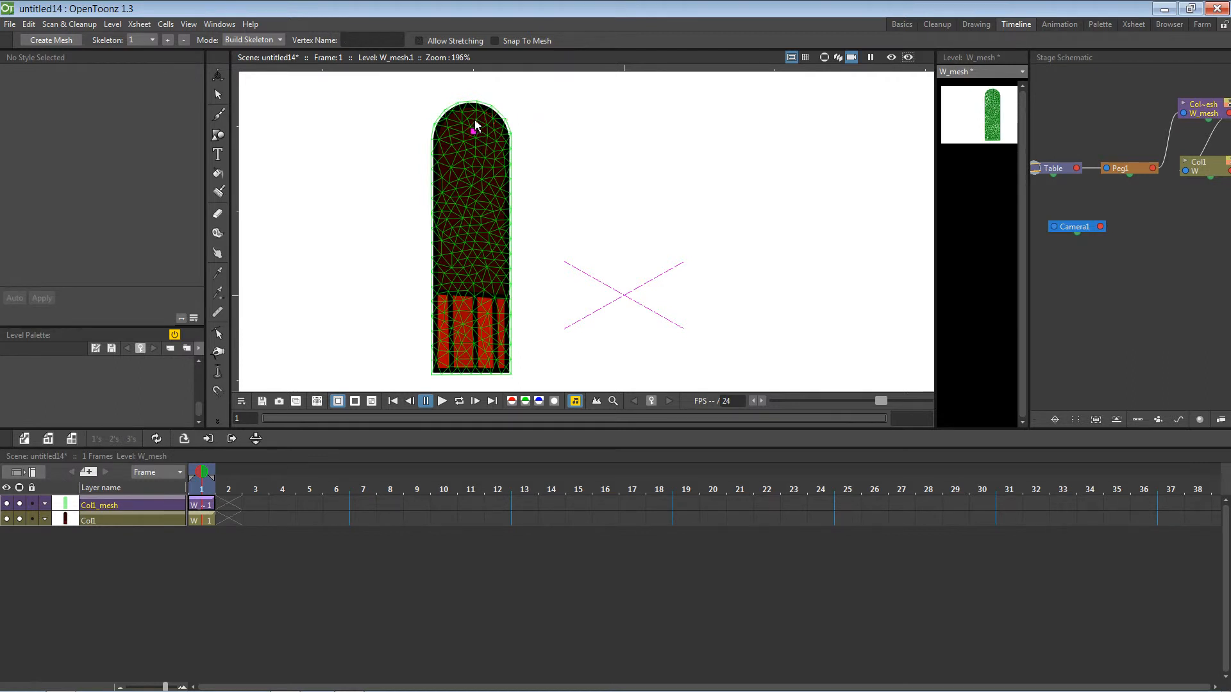
click(471, 123)
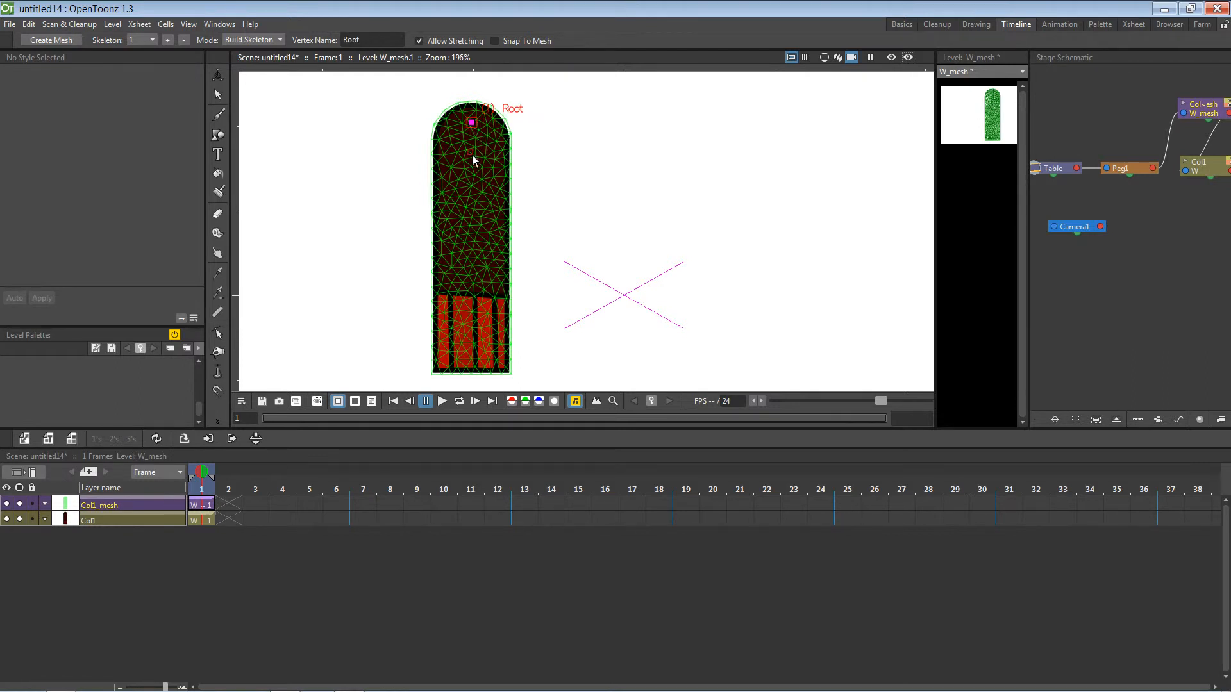
mouse_move(477, 193)
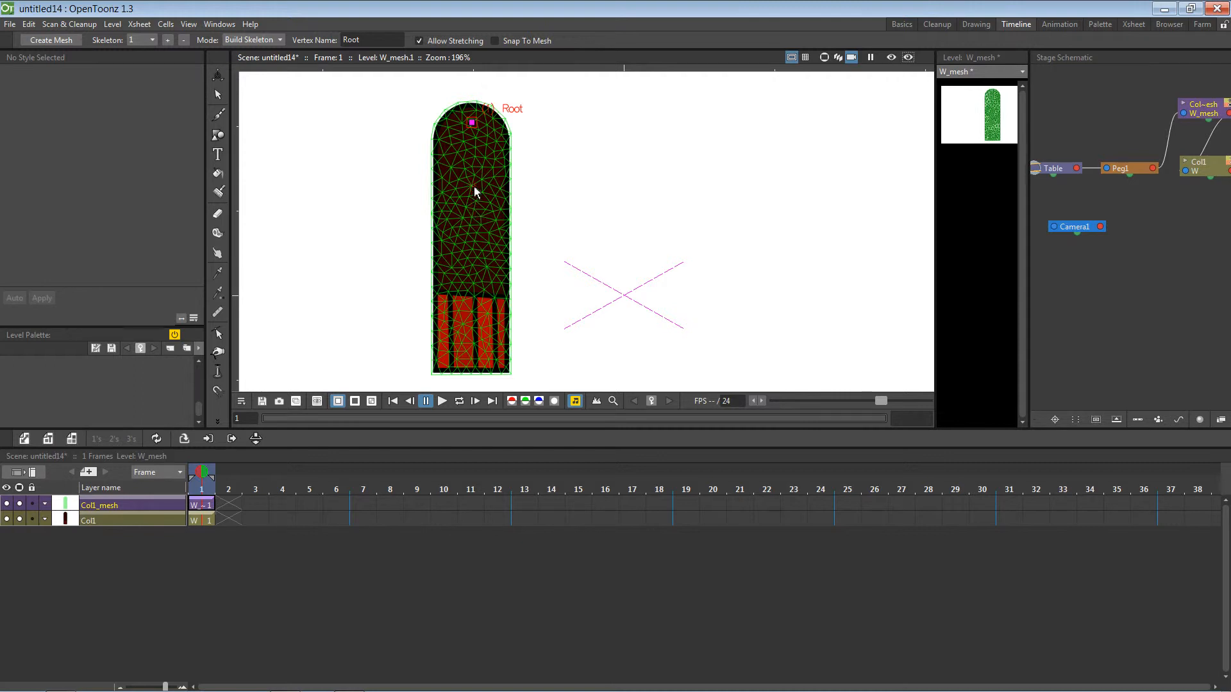
mouse_move(474, 236)
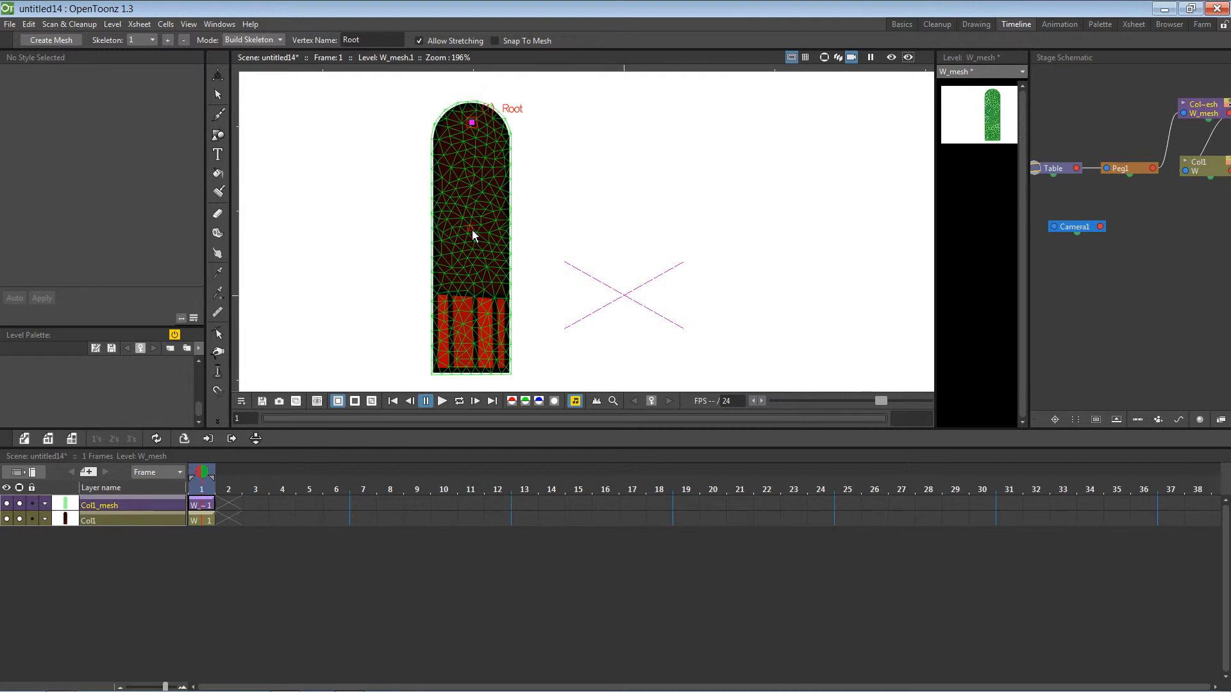
click(470, 227)
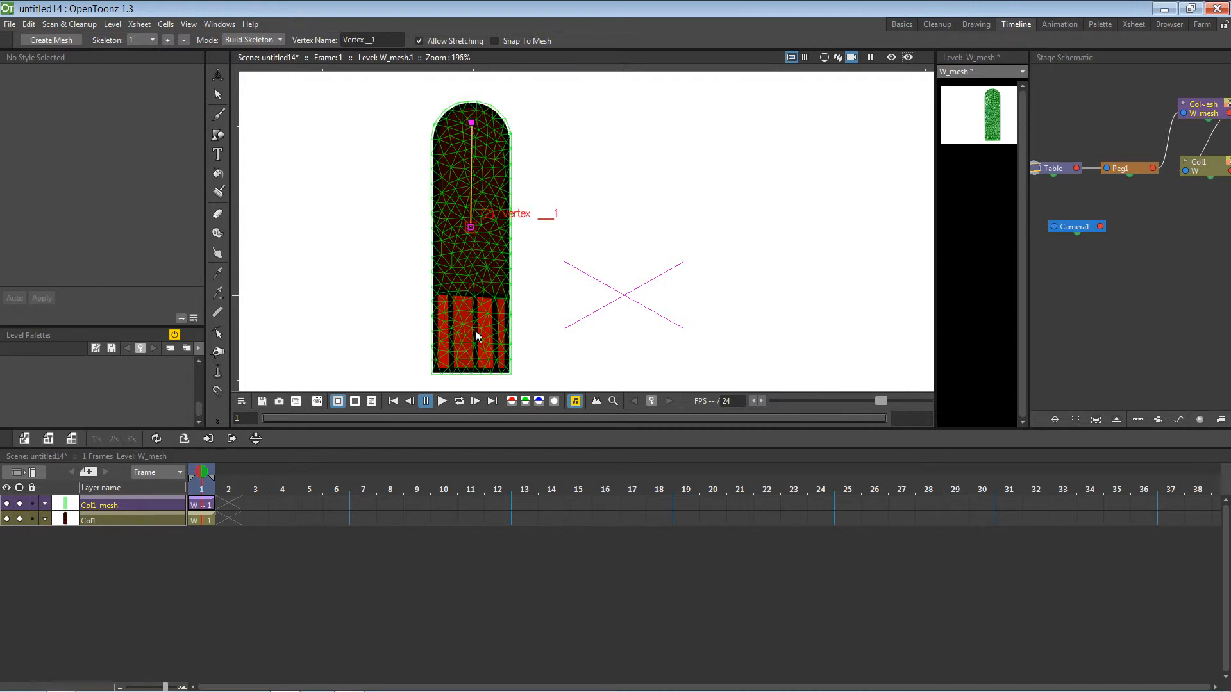
click(472, 371)
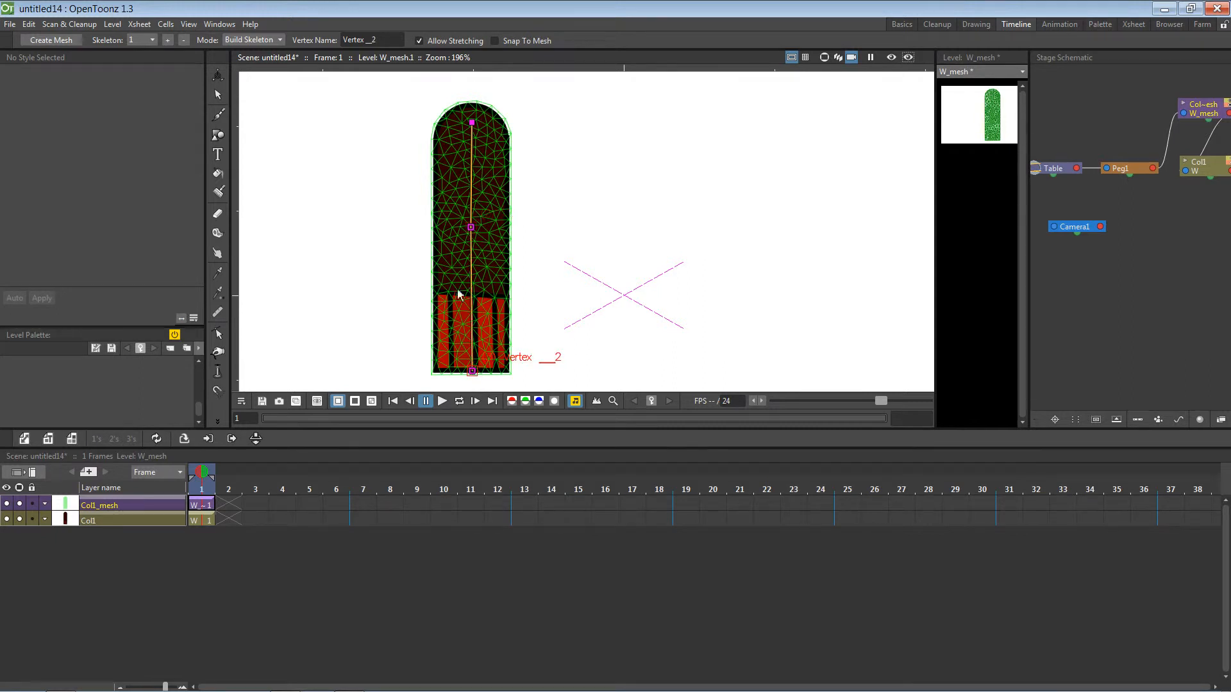
click(253, 40)
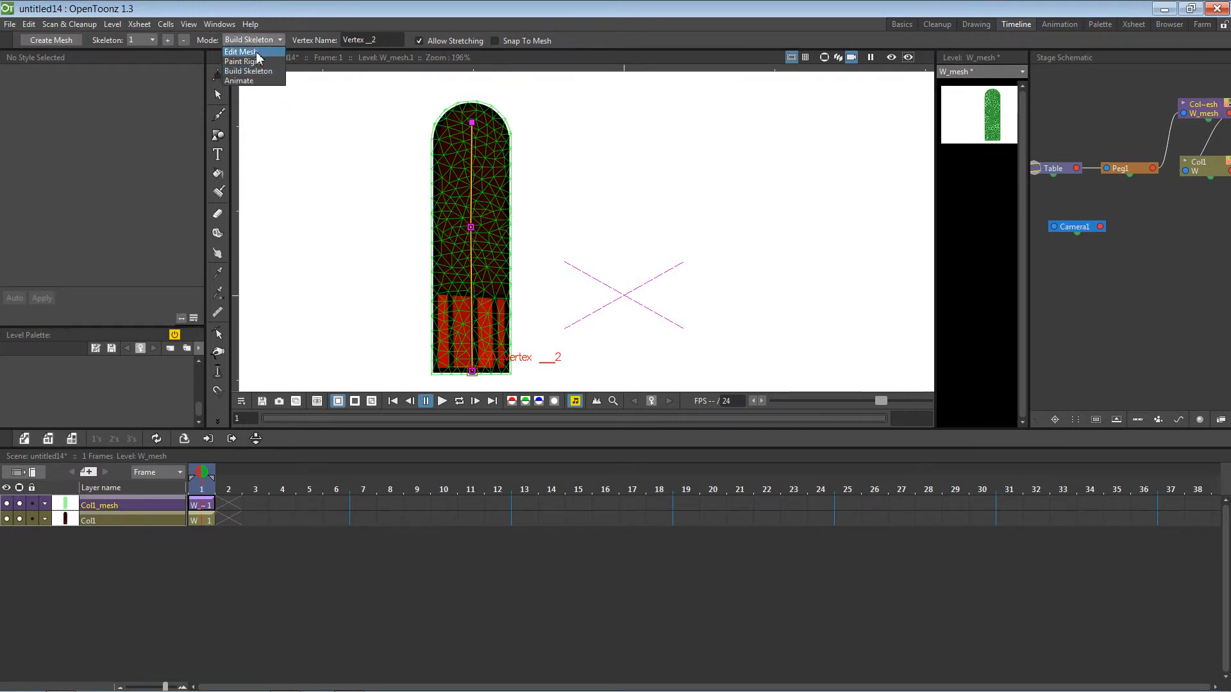
click(238, 80)
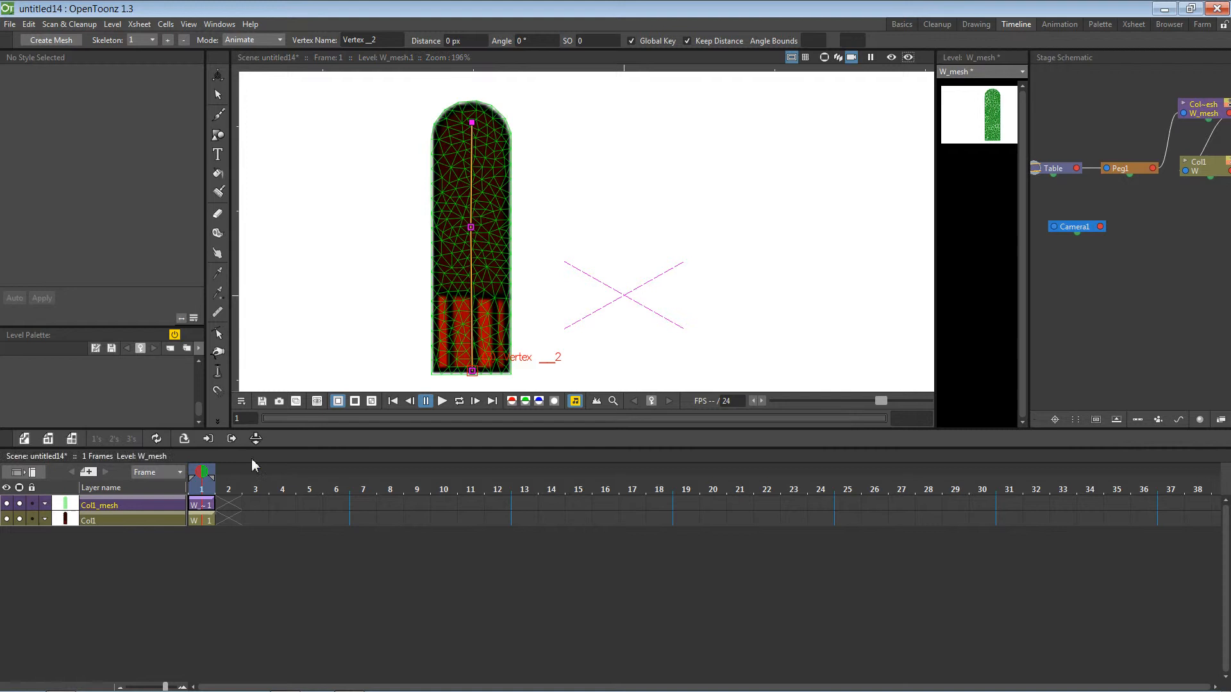
Extend the arm and Col1_mesh drawings from frame 1 through frame 24
click(471, 121)
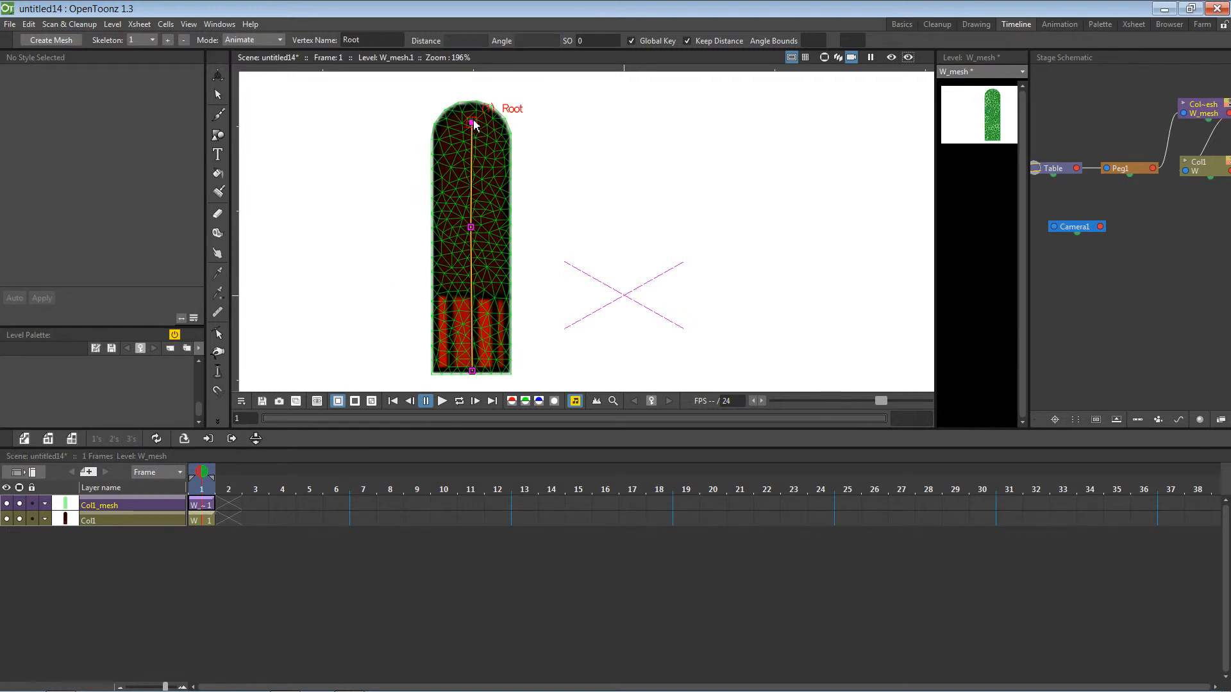
click(201, 505)
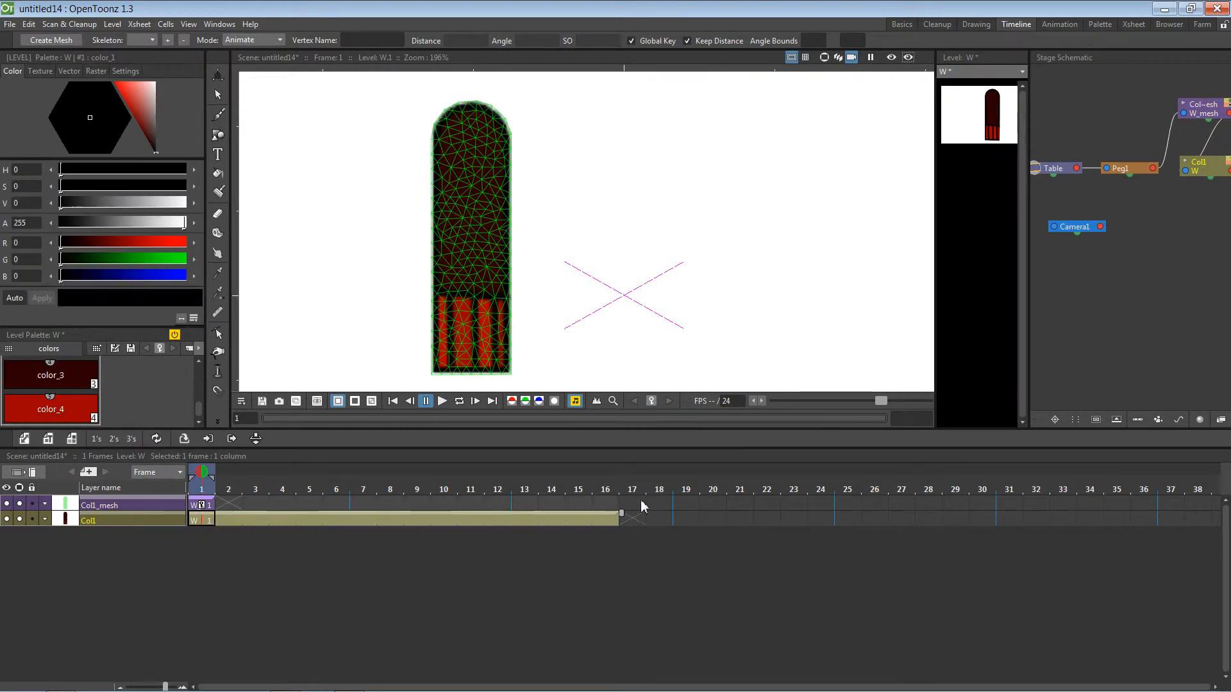
drag(620, 517, 836, 517)
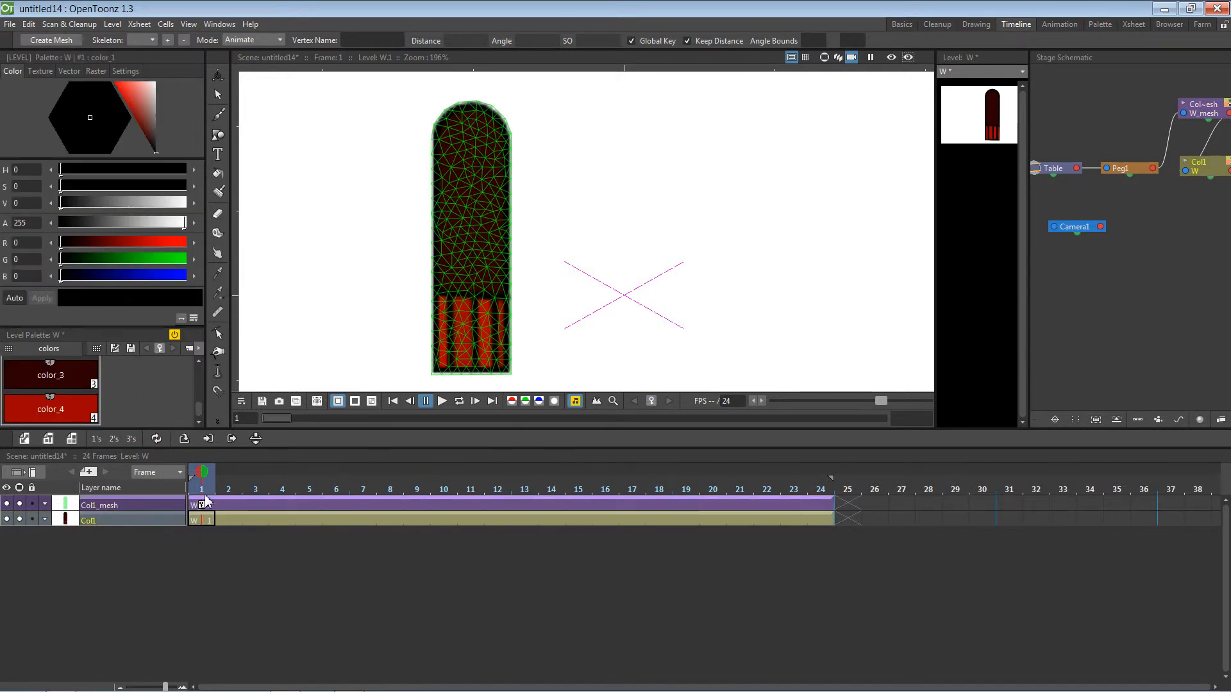
Reactivate the Plastic Tool, dismiss the column warning, and select frame 10 of Col1_mesh
click(282, 475)
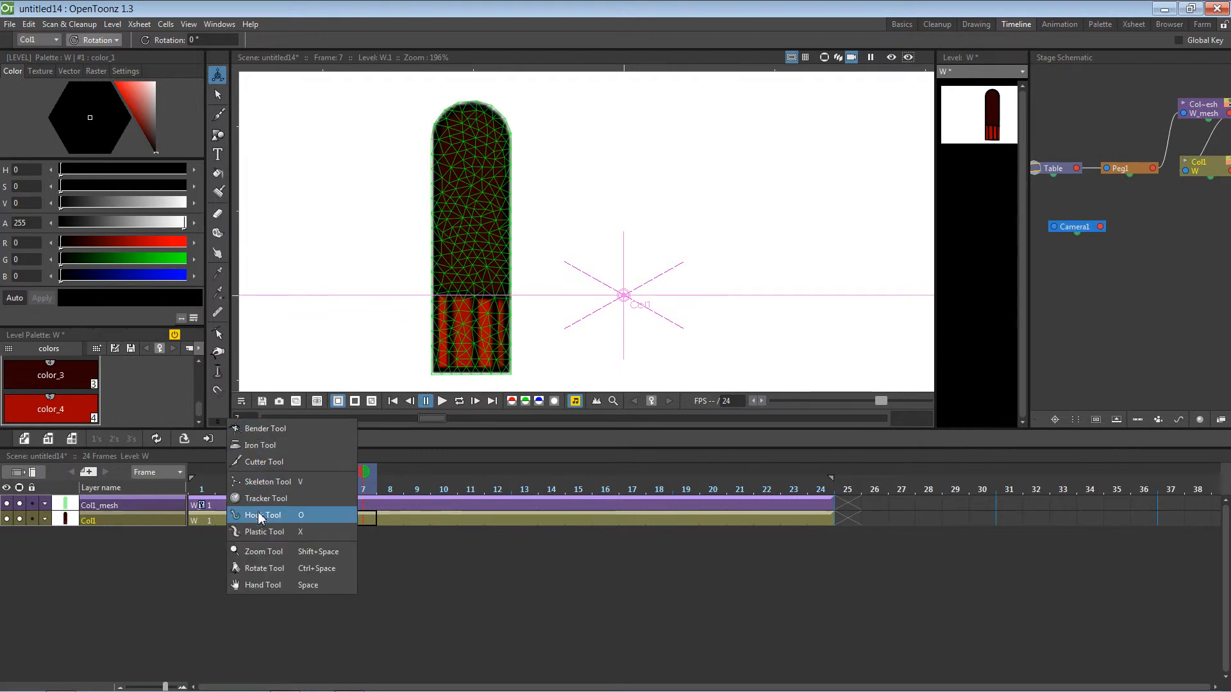
click(268, 482)
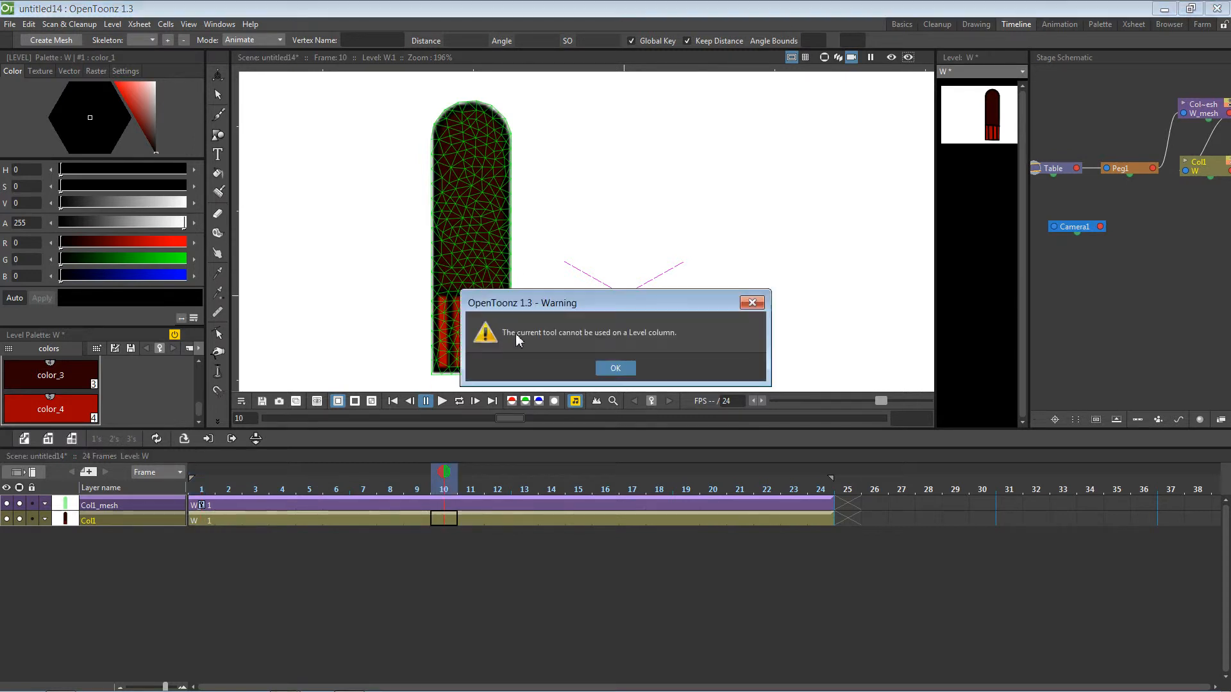
click(616, 368)
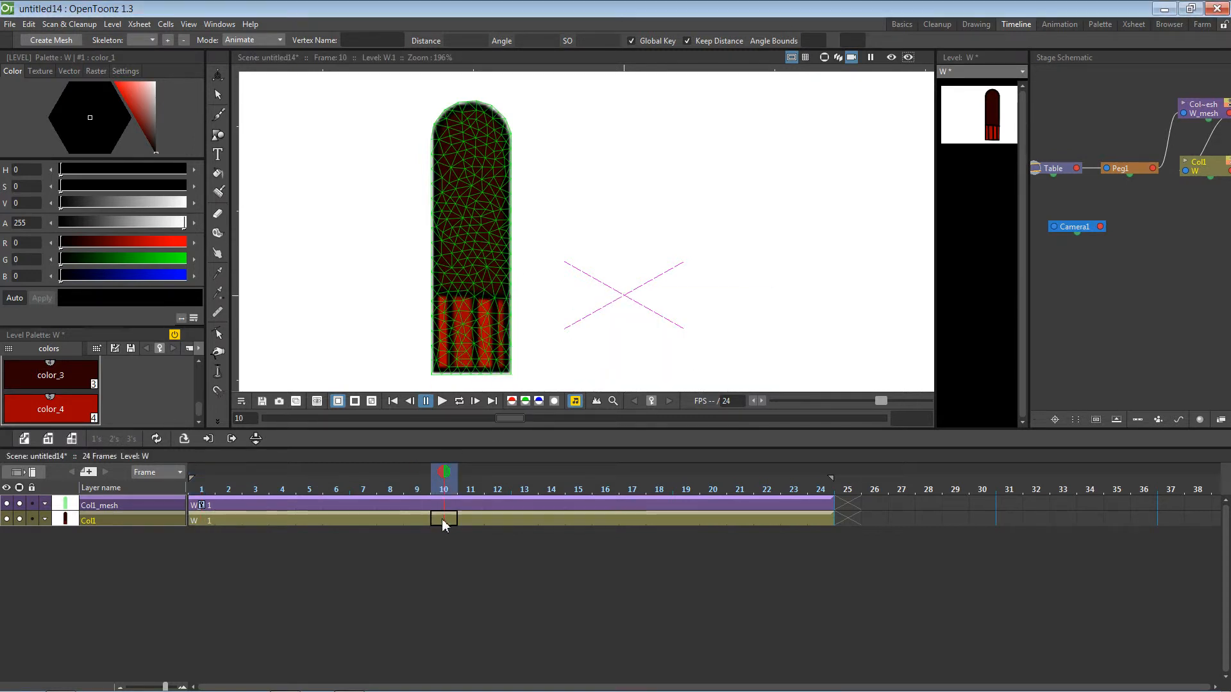
click(444, 519)
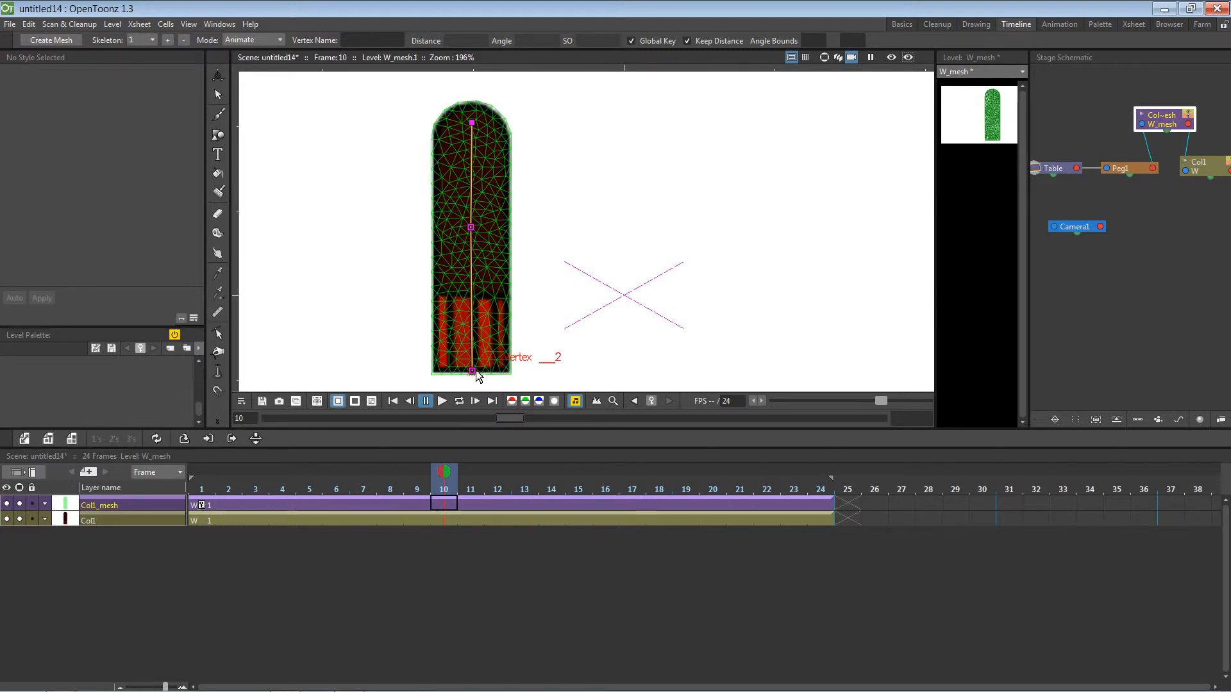
drag(471, 369, 613, 224)
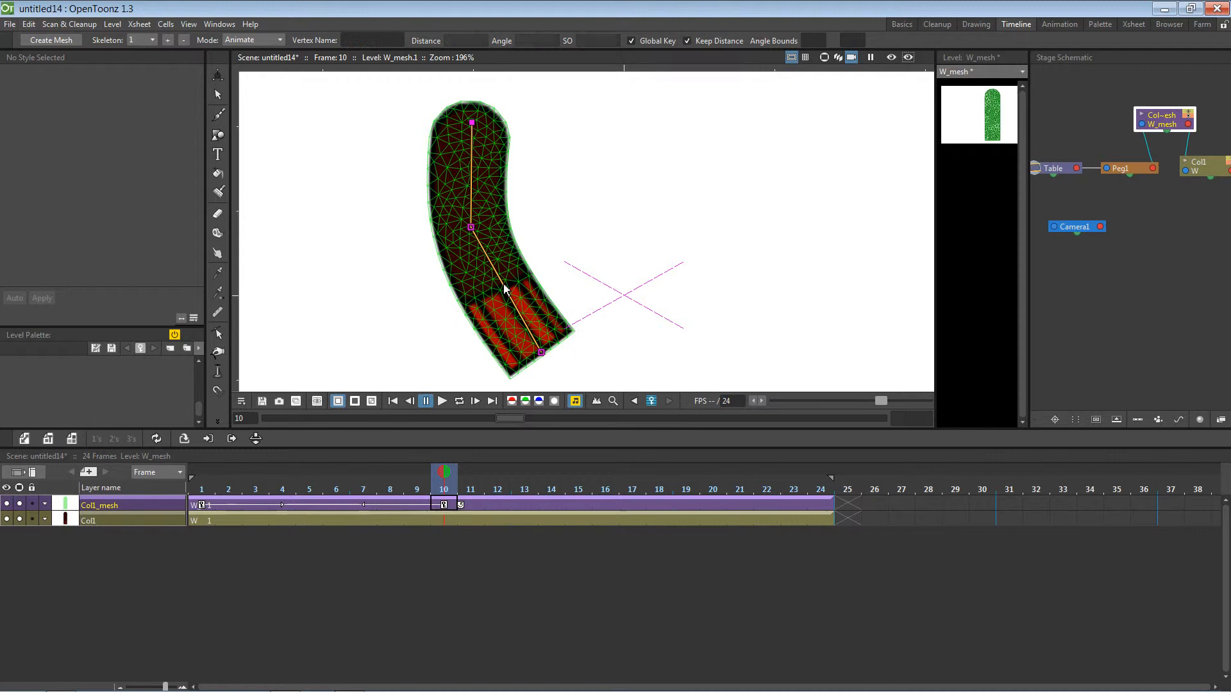
drag(540, 350, 500, 367)
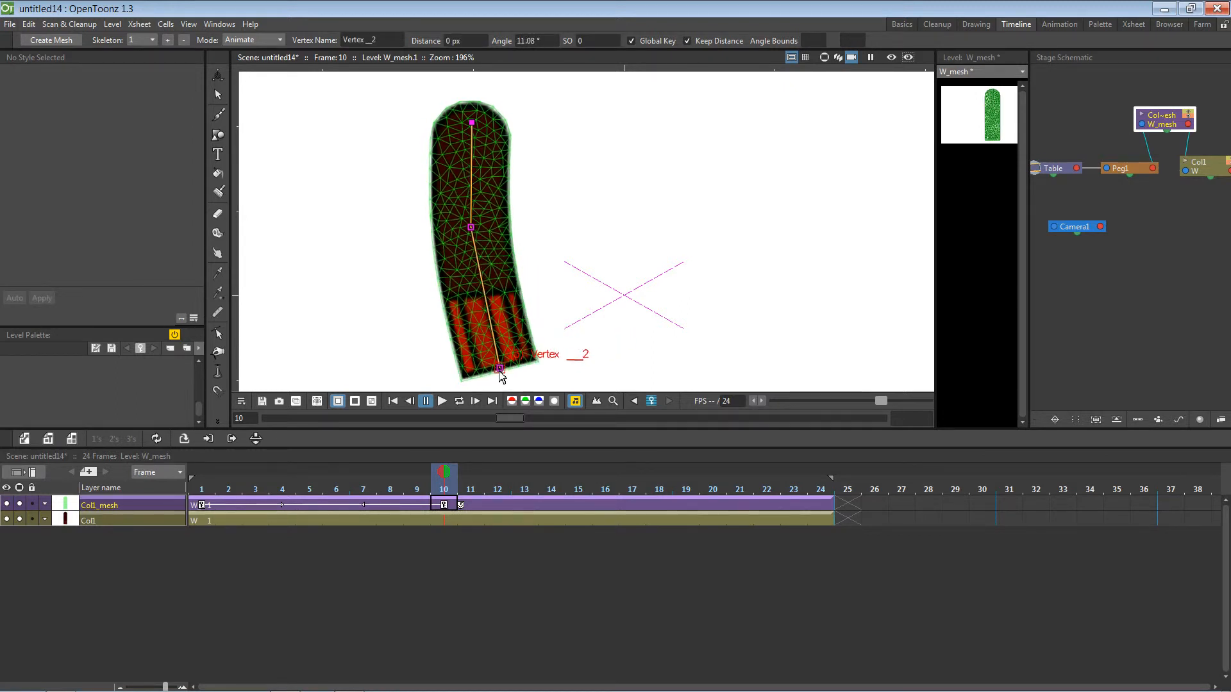
drag(499, 369, 329, 246)
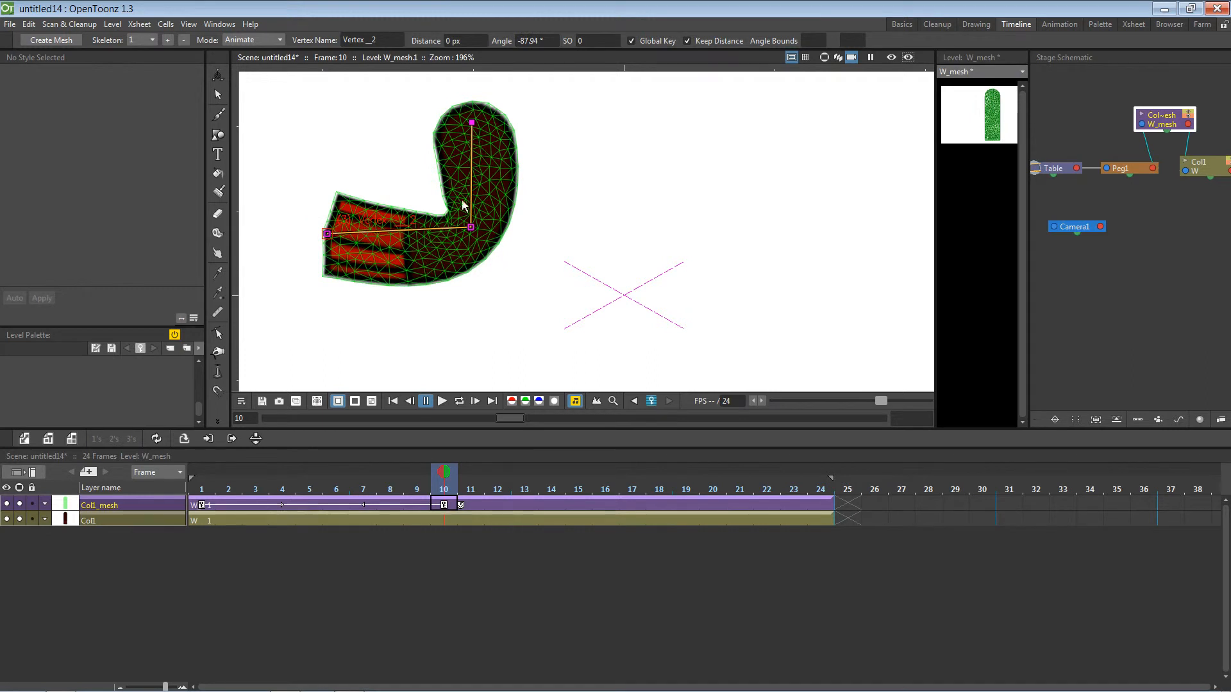
mouse_move(385, 178)
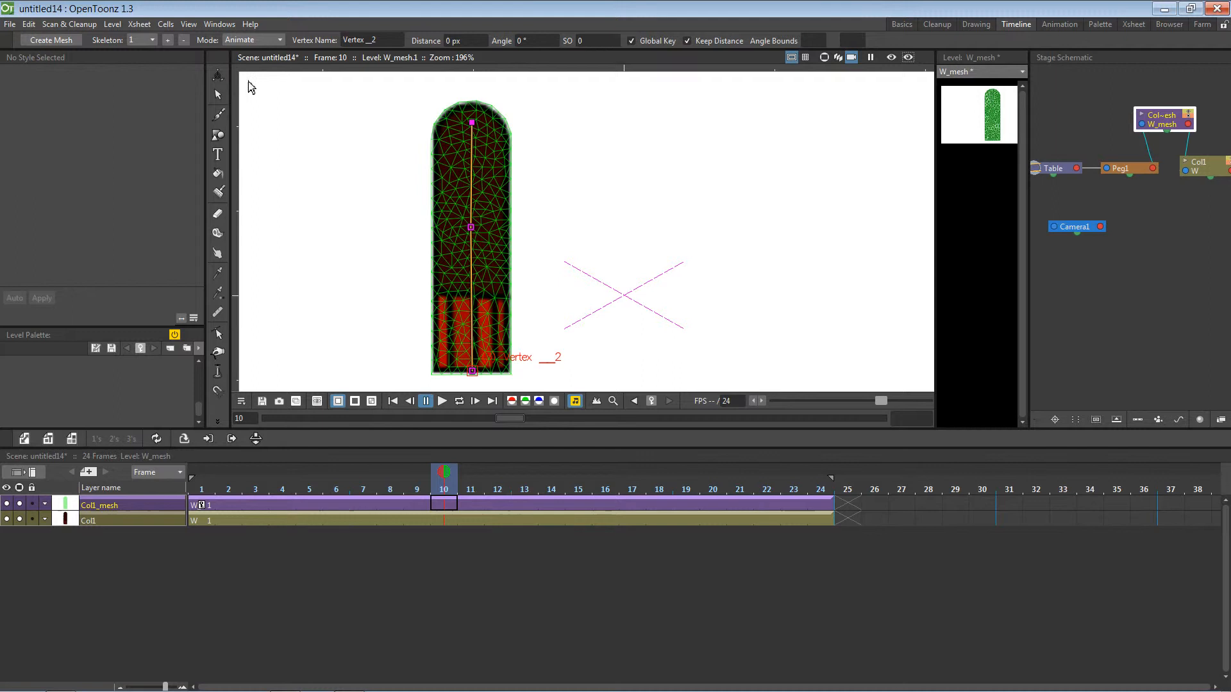
In Build Skeleton mode, move the middle joint up and add joints to six, then return to Animate
click(253, 40)
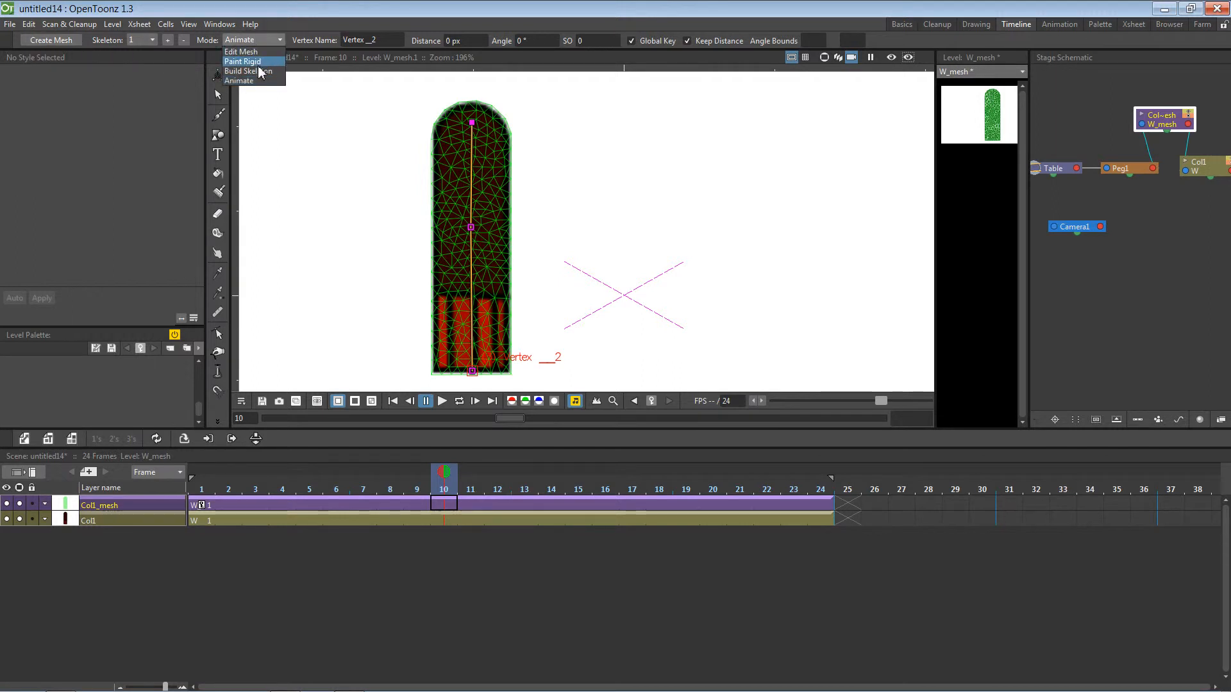
click(245, 70)
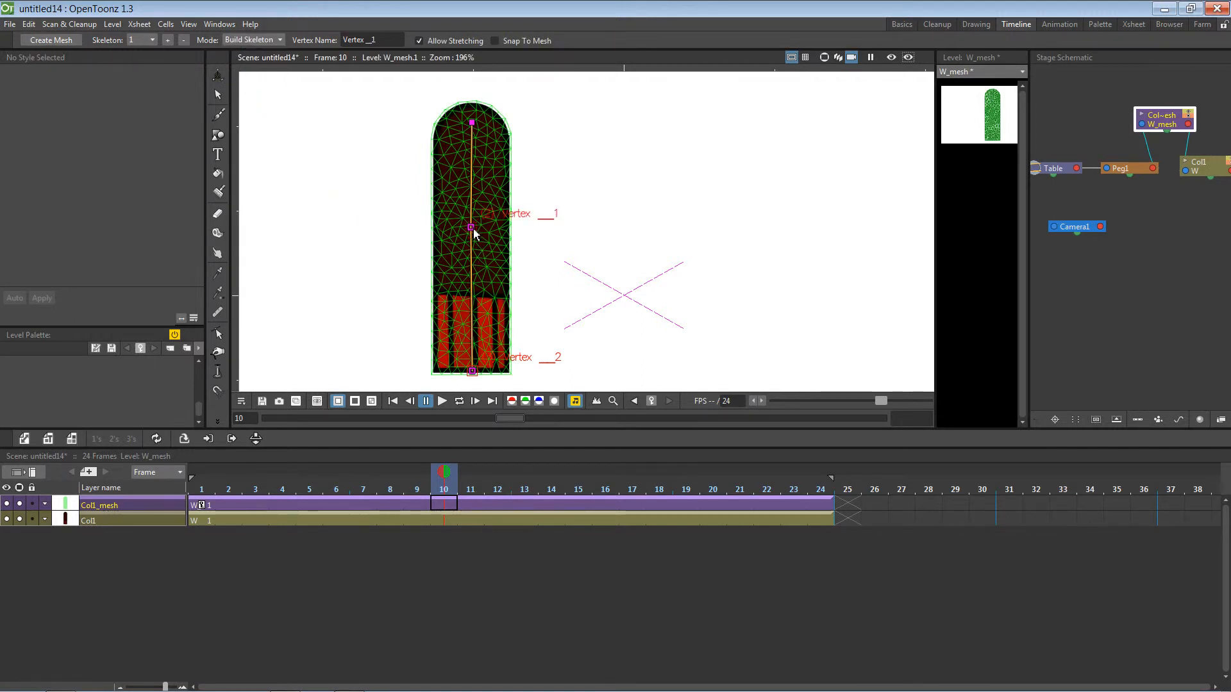
drag(471, 227, 471, 155)
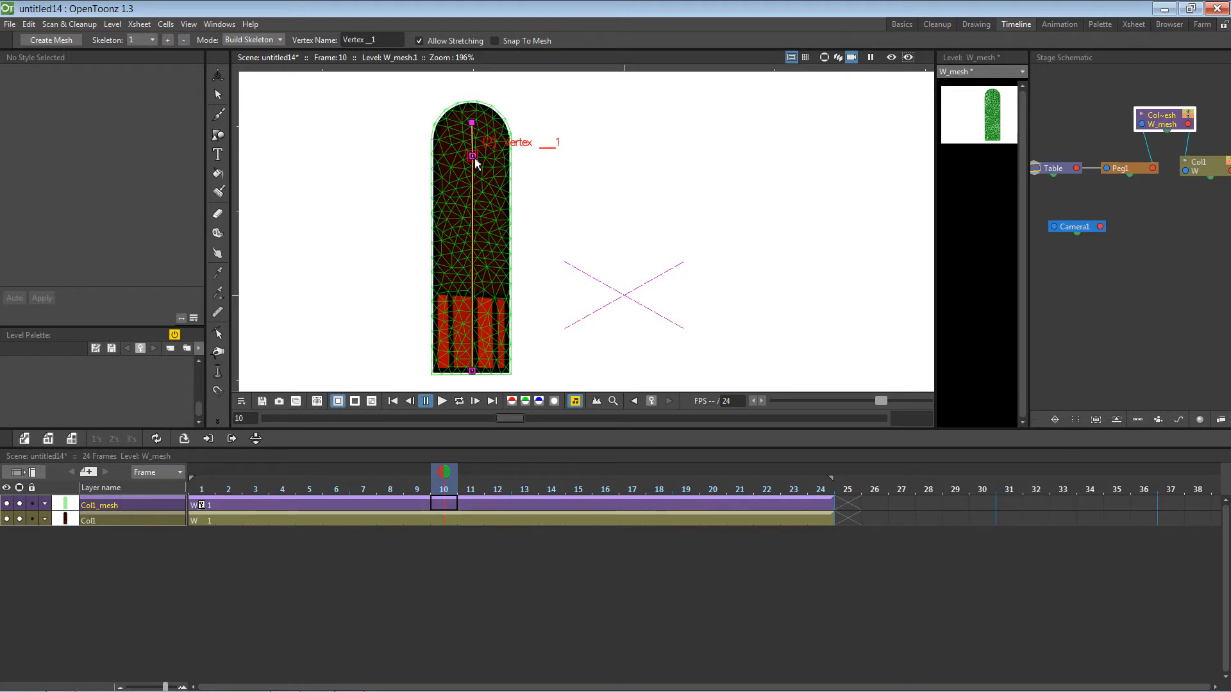
click(470, 204)
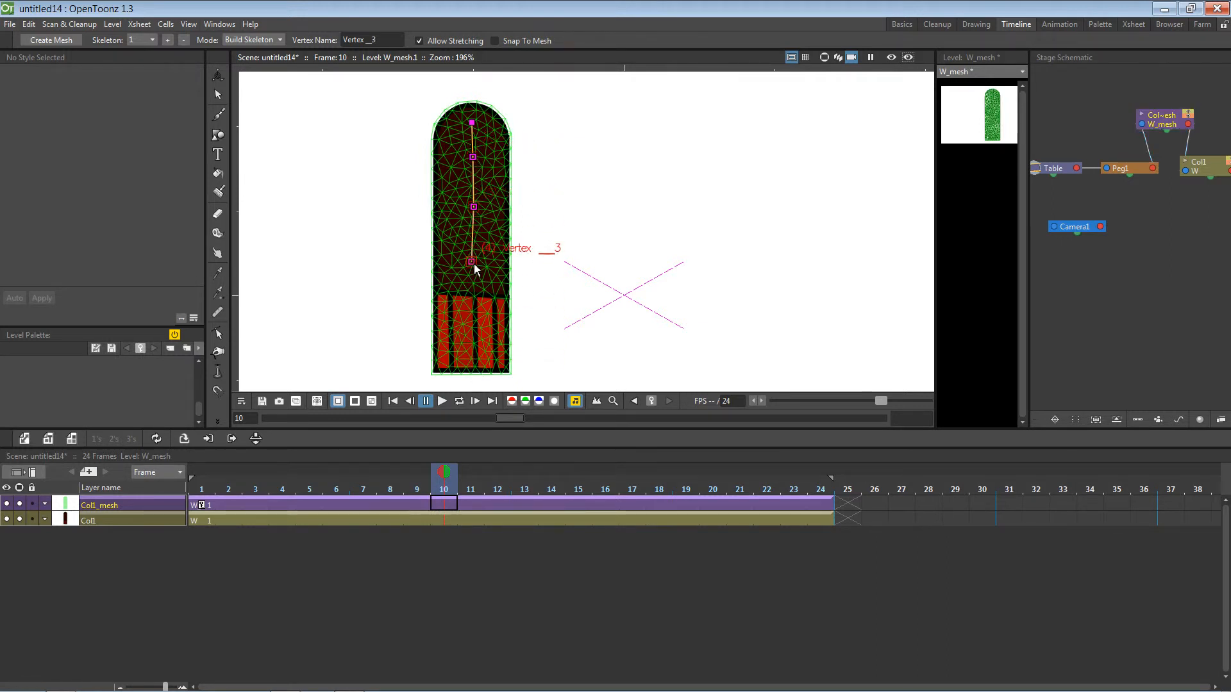
click(472, 370)
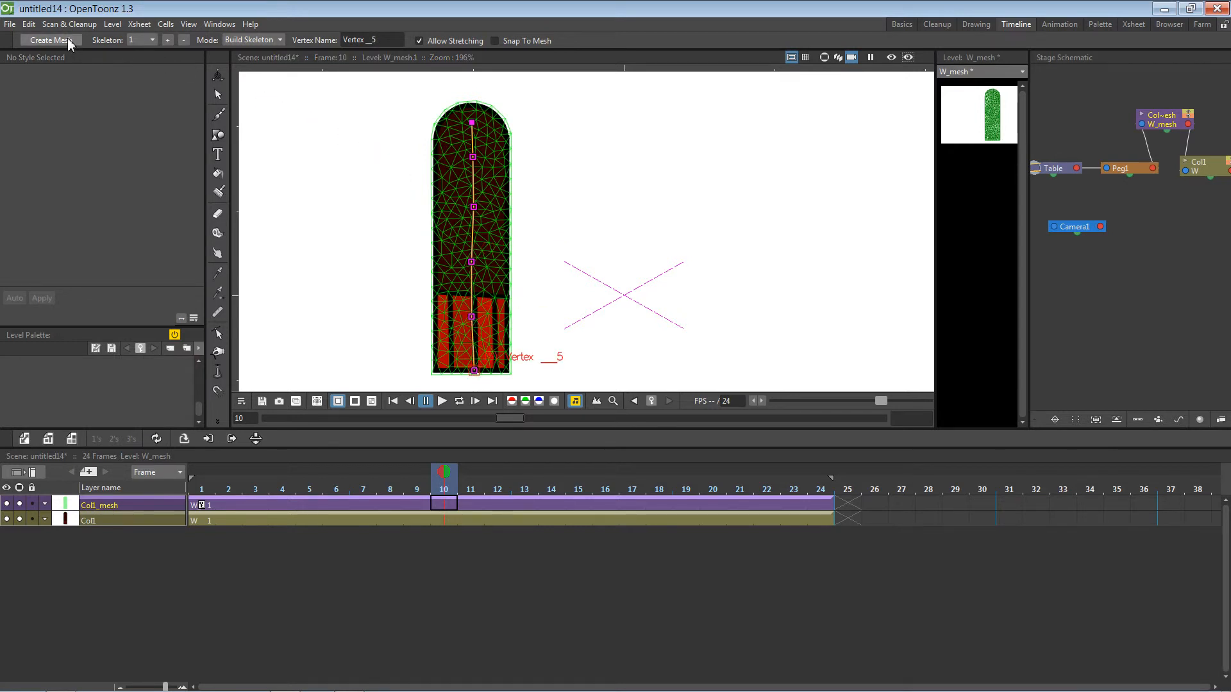
click(279, 40)
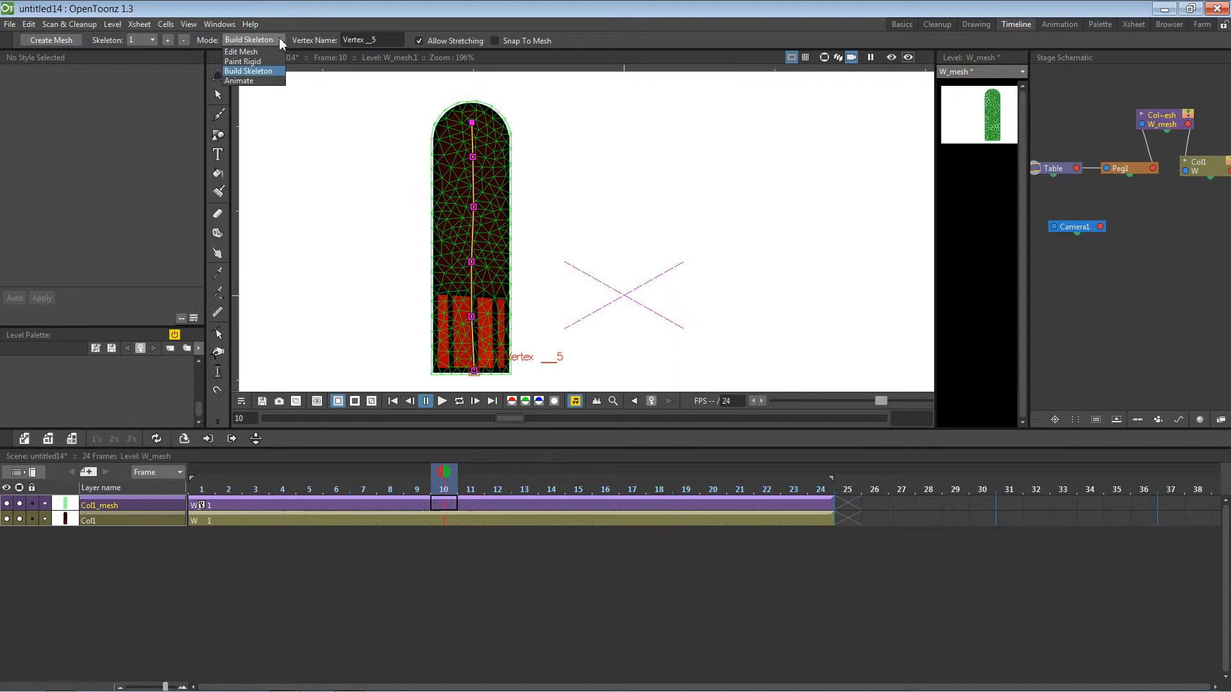
click(239, 80)
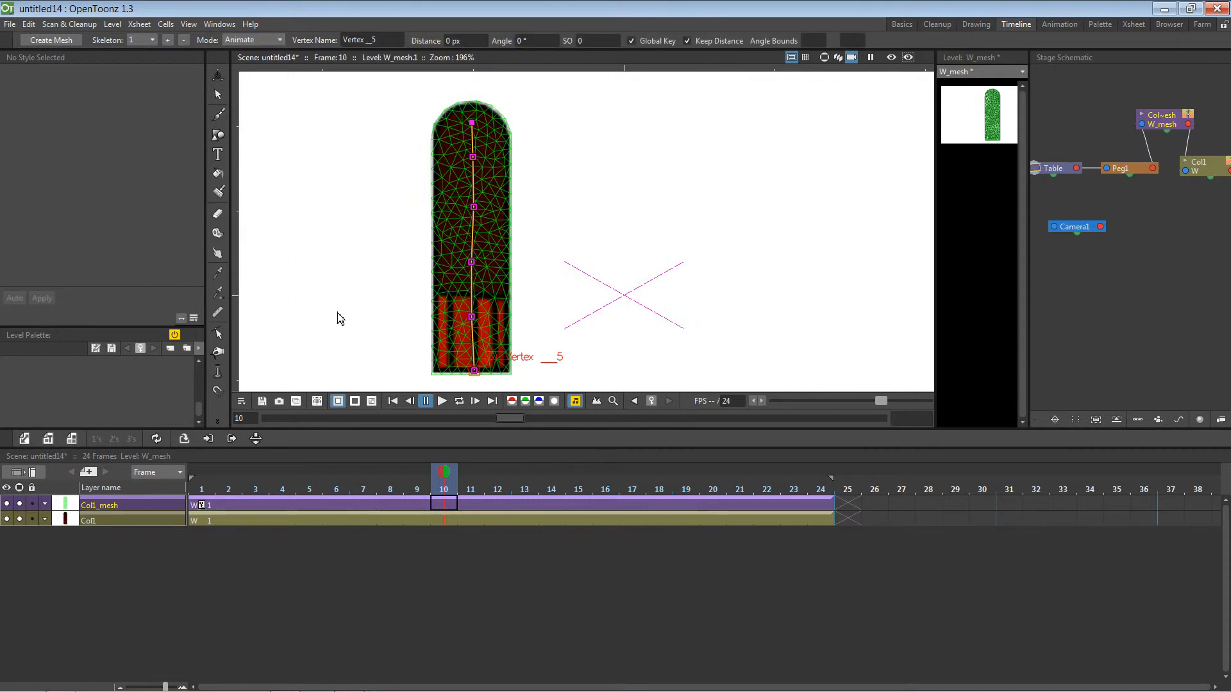
Bend the arm's bottom to the right, then straighten the arm back at frame 1
click(229, 478)
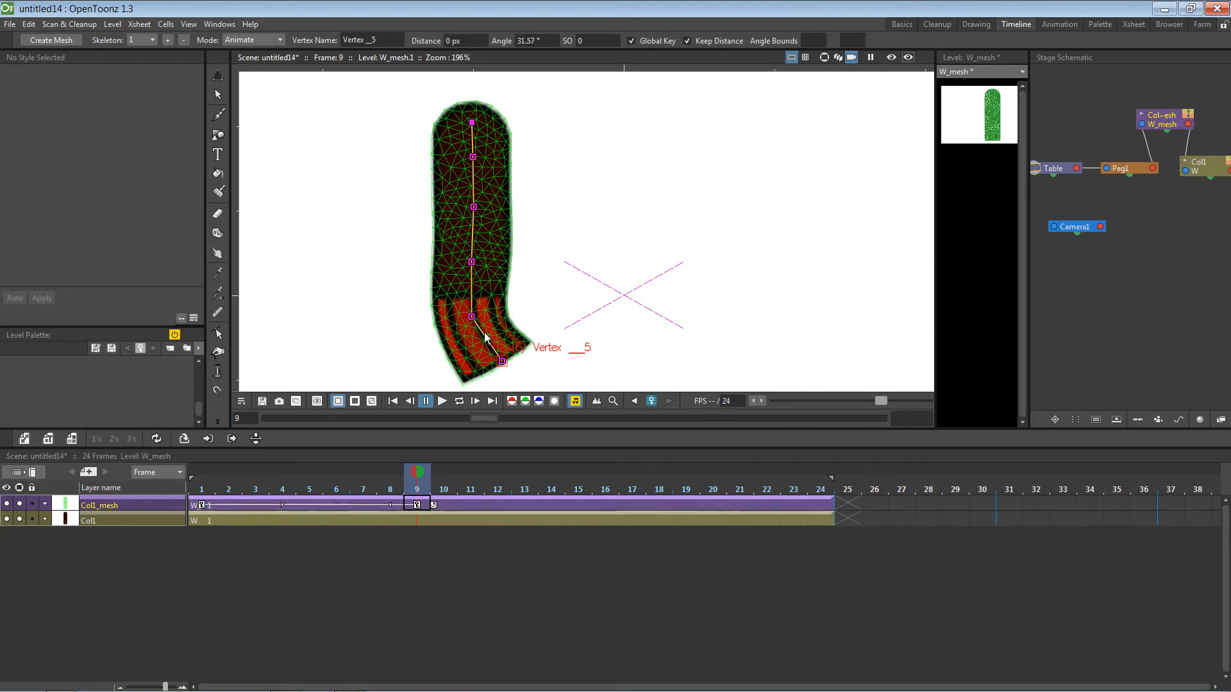
drag(482, 338, 501, 259)
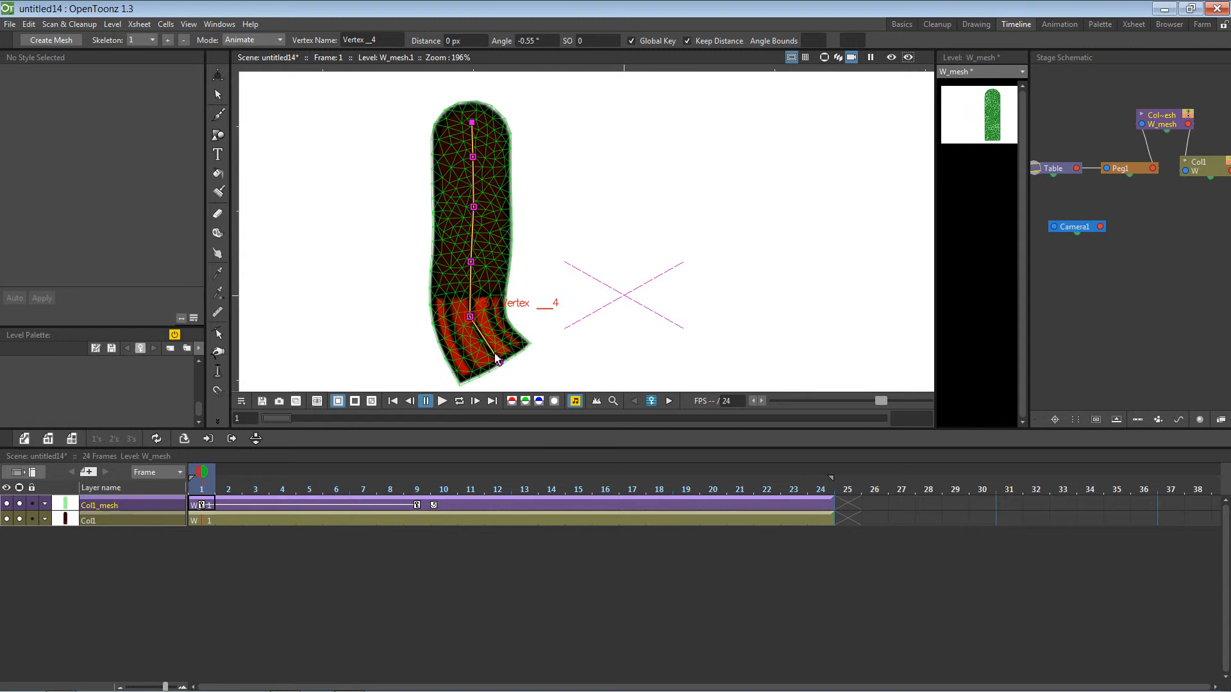
drag(495, 357, 465, 369)
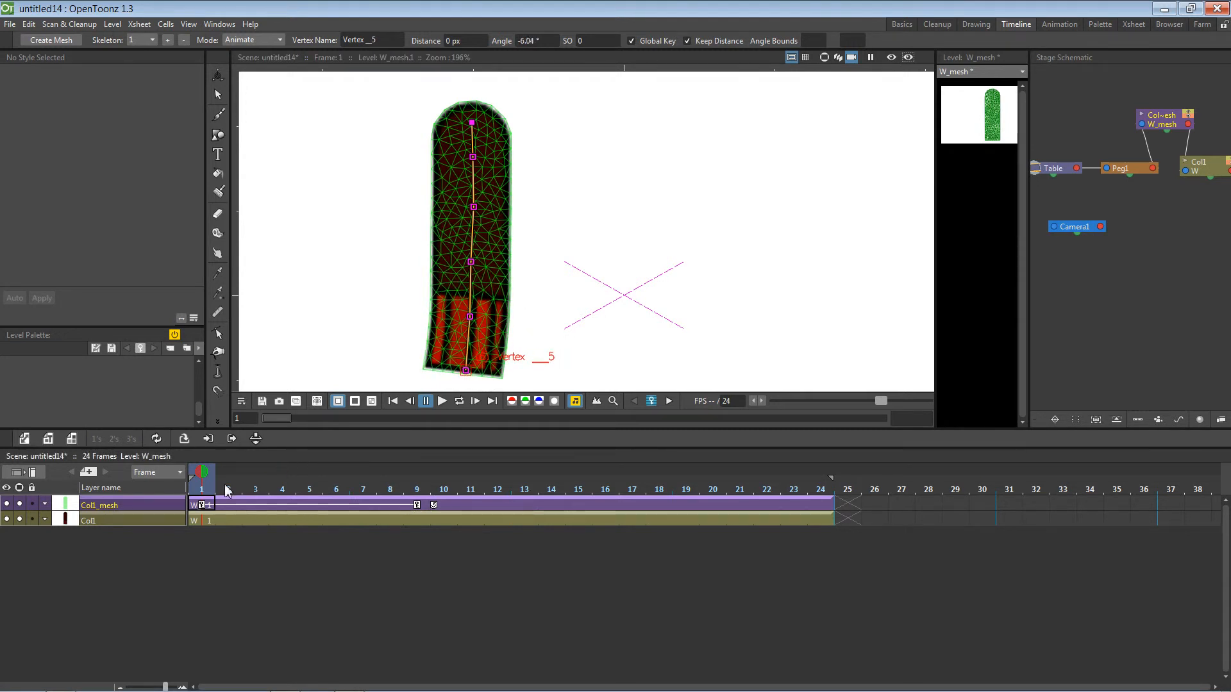
Pose the arm at frame 14 and check frames 12, 5, 15 and 10
click(497, 475)
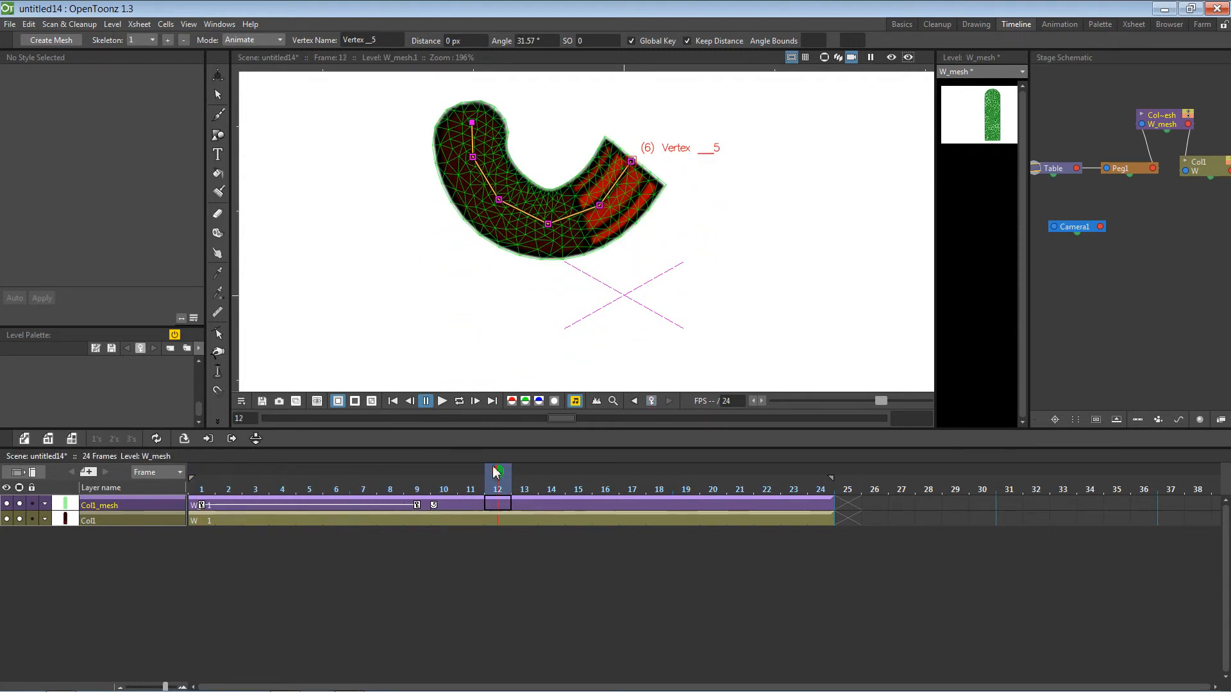
click(552, 474)
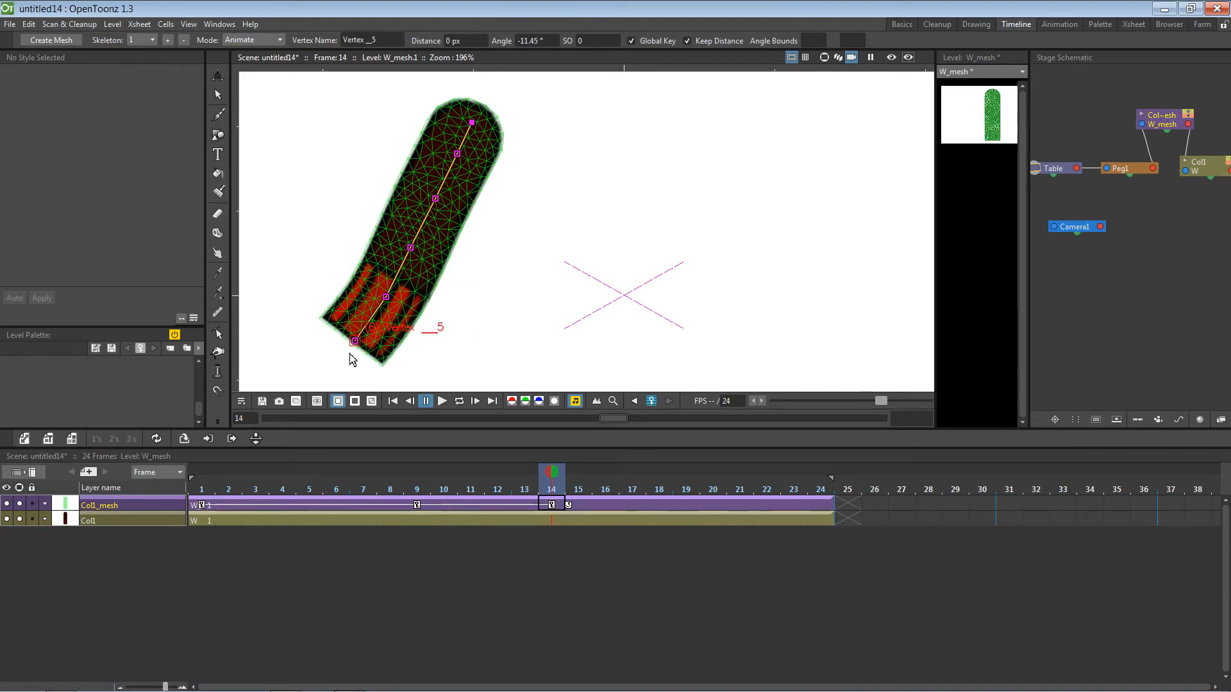
click(309, 478)
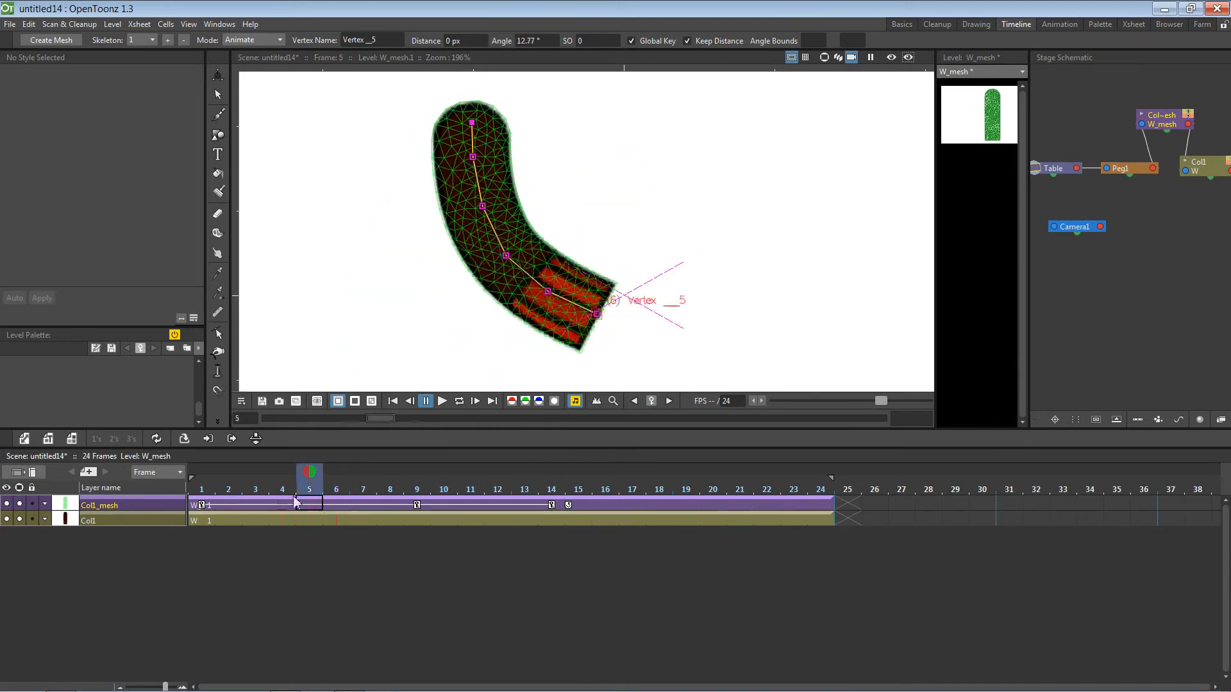
click(578, 472)
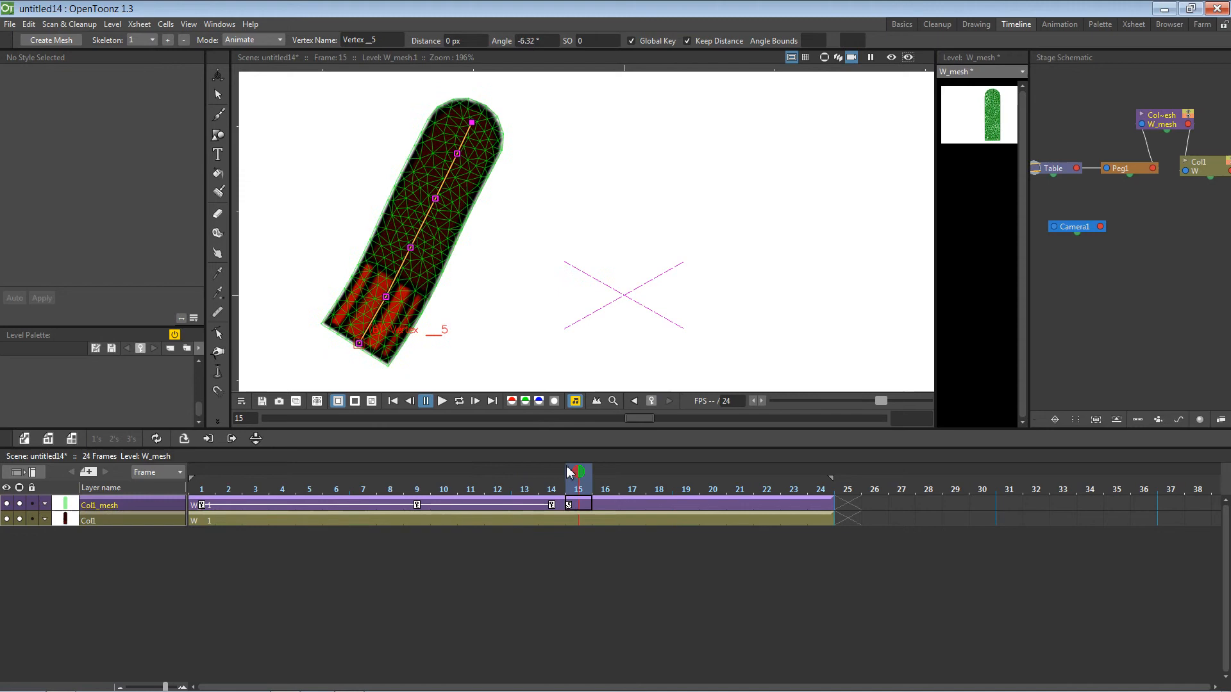
click(443, 476)
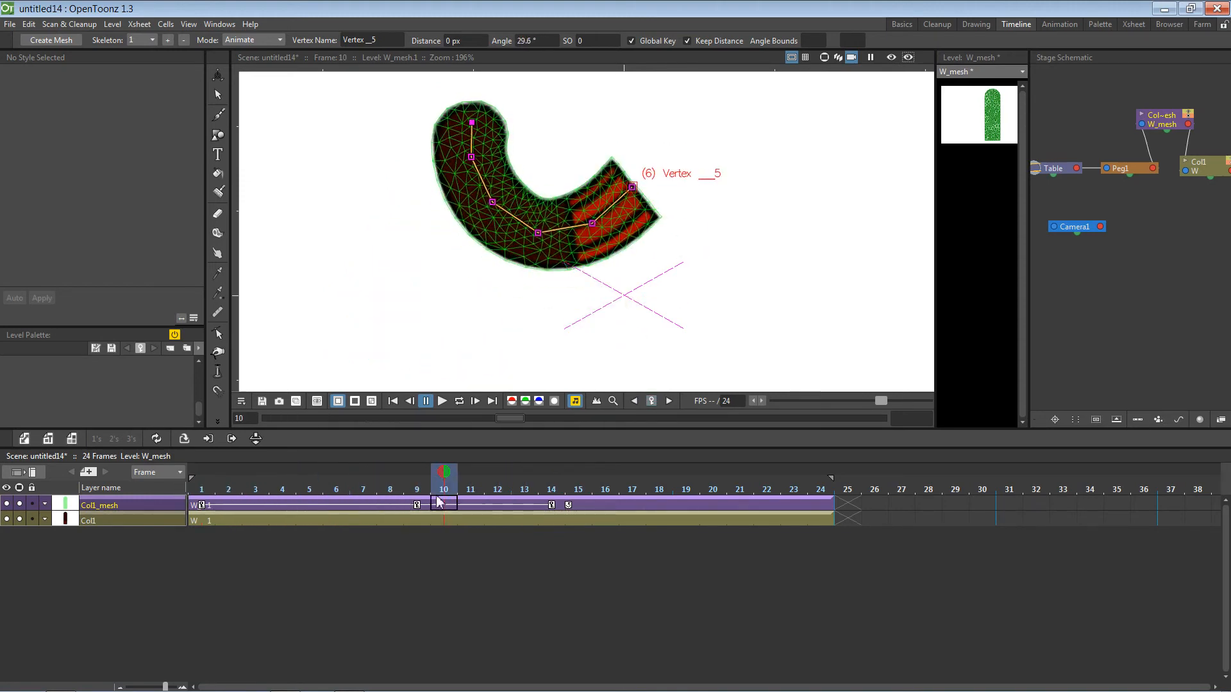
click(551, 480)
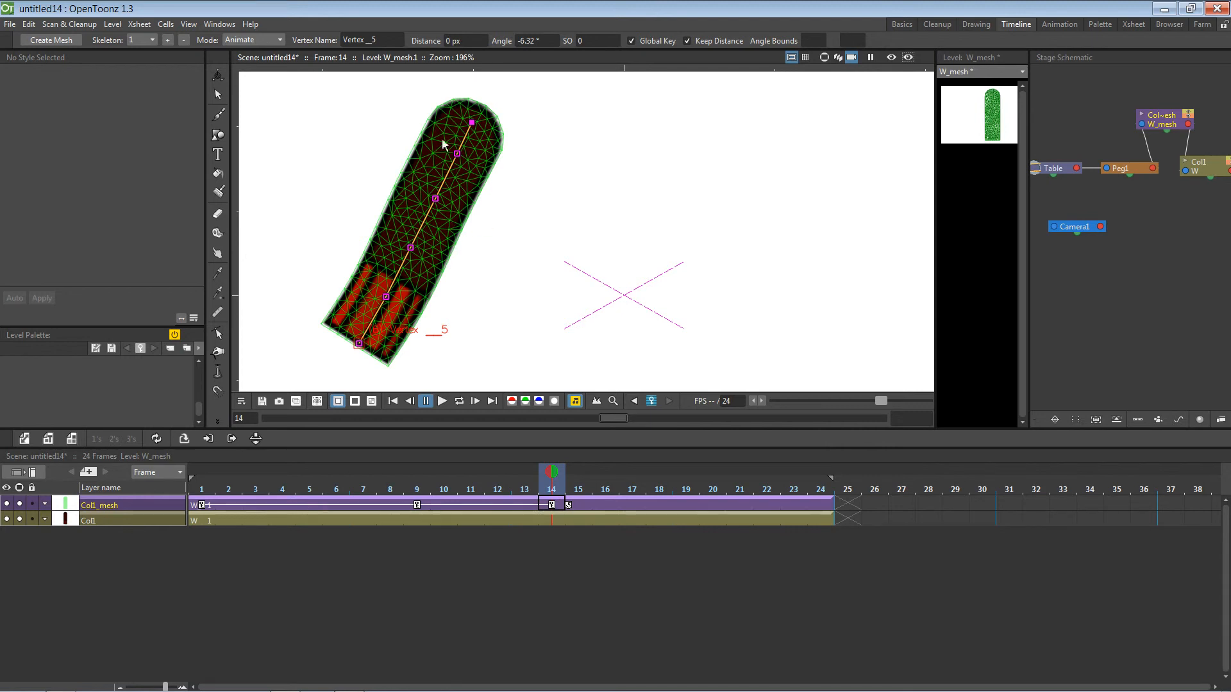
mouse_move(462, 231)
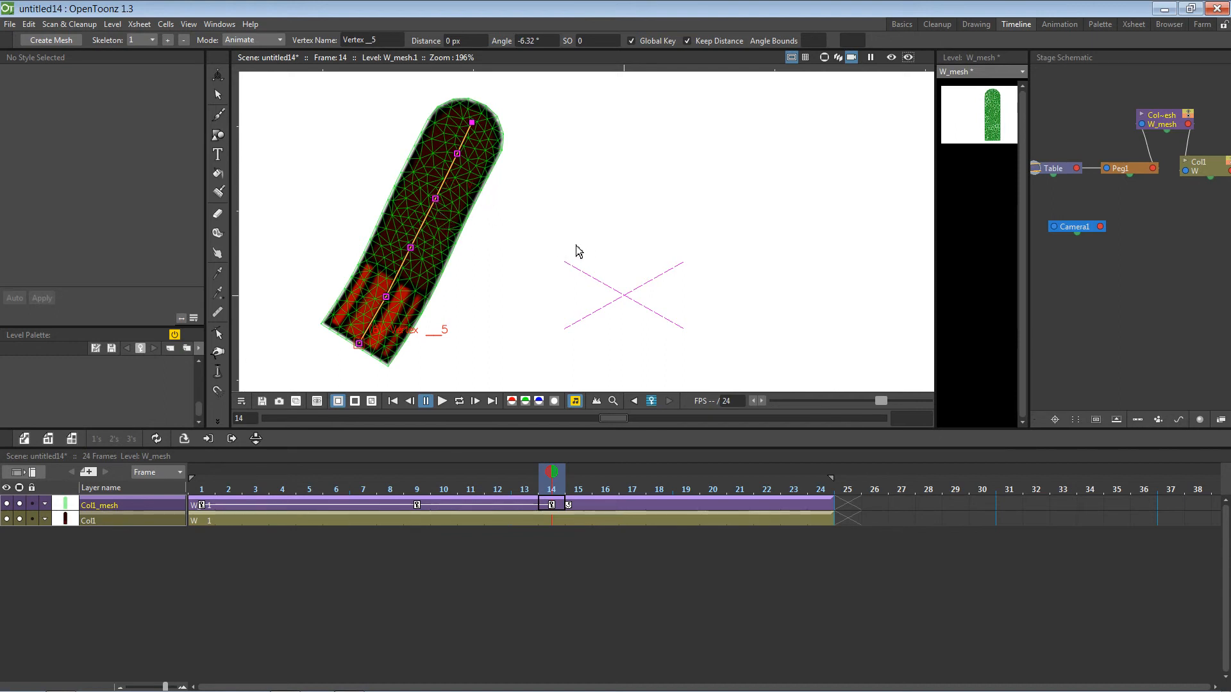
mouse_move(514, 181)
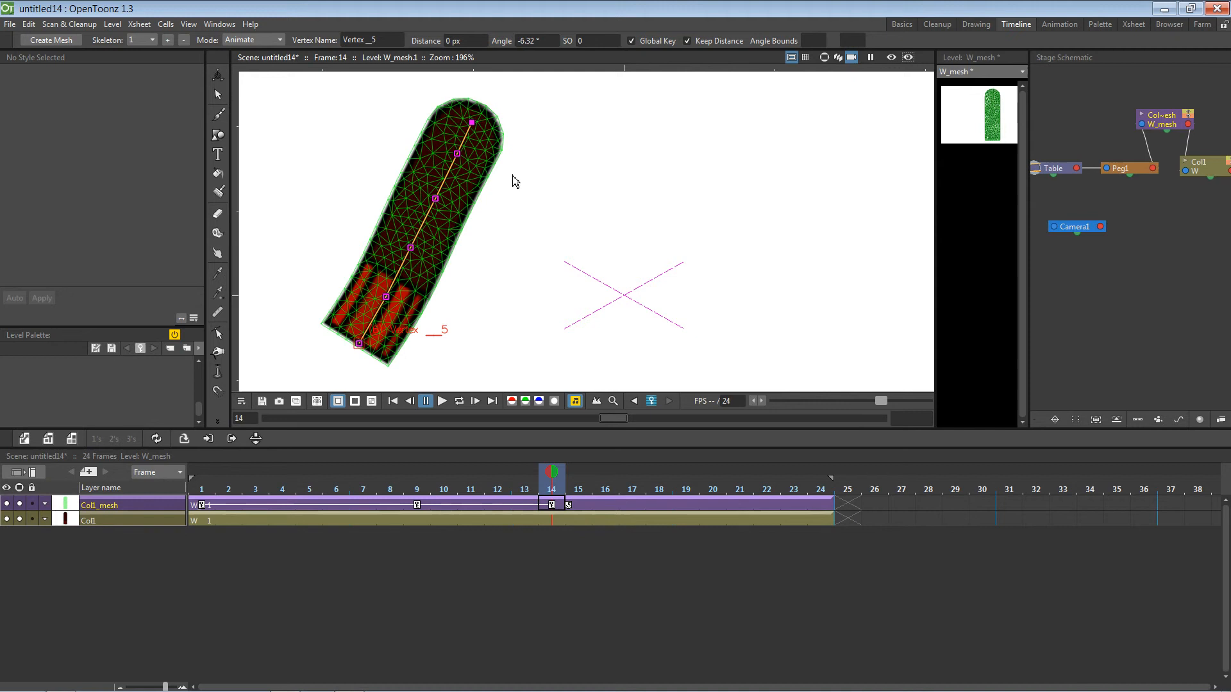
Cancel loading another scene and drag Vertex 3 at frame 14 into a gentle S-curve
click(8, 24)
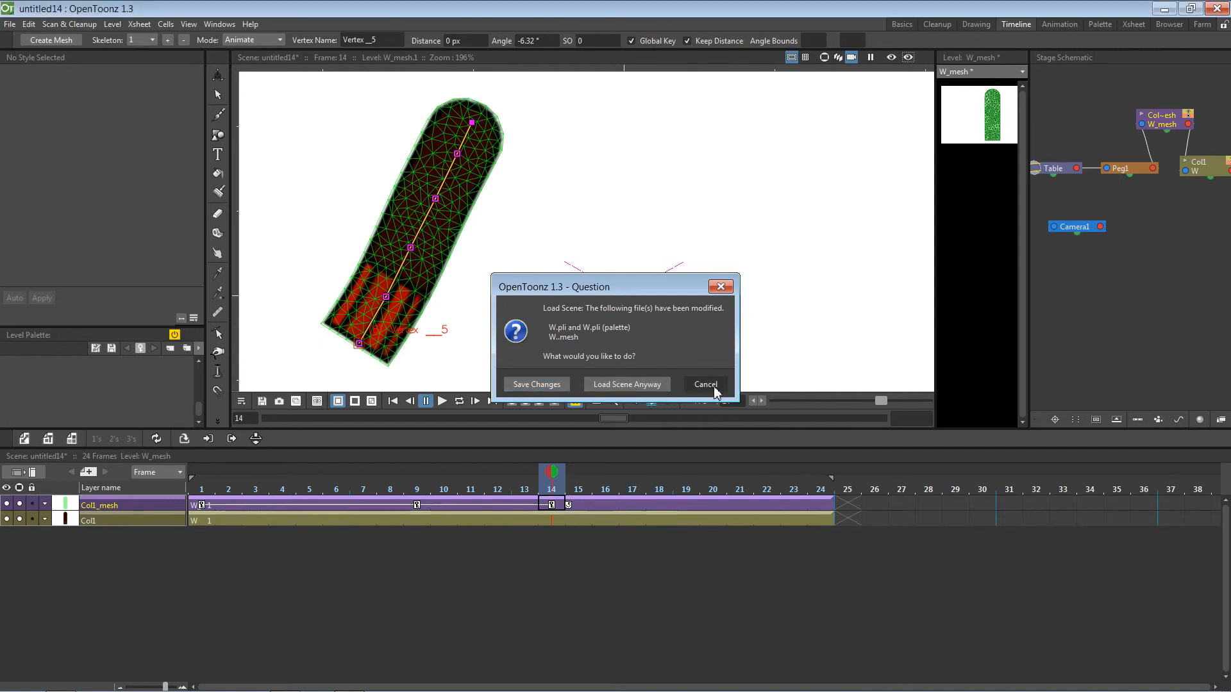
click(705, 384)
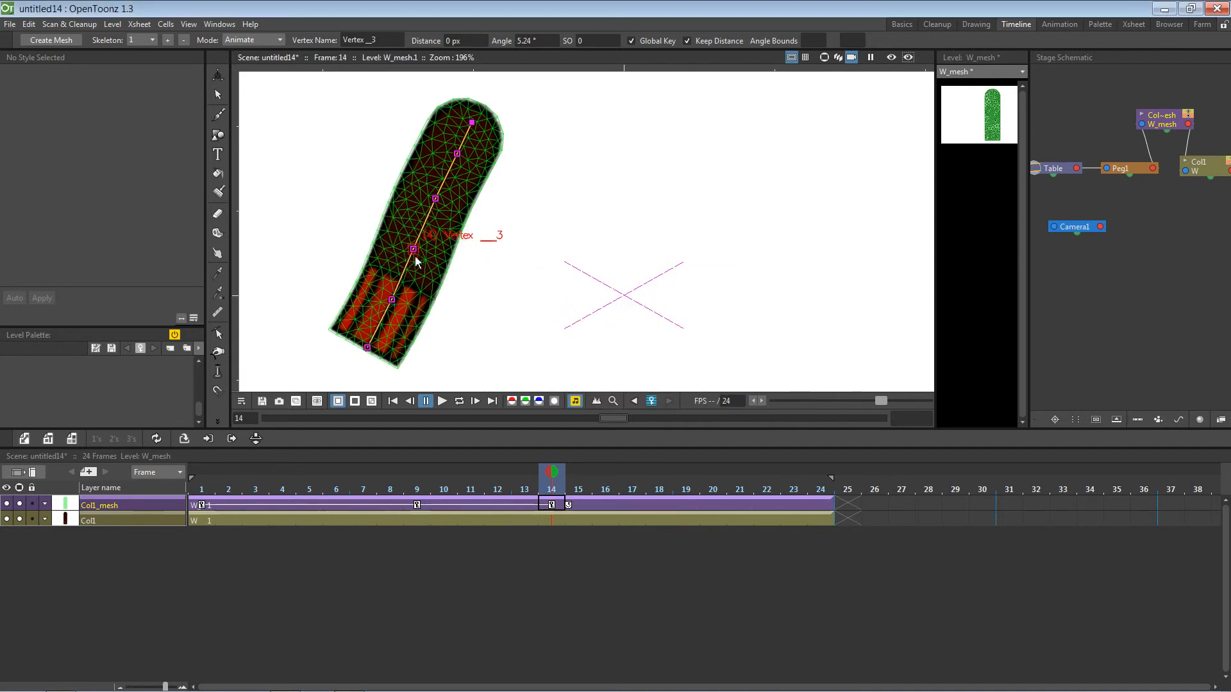
drag(414, 249, 466, 255)
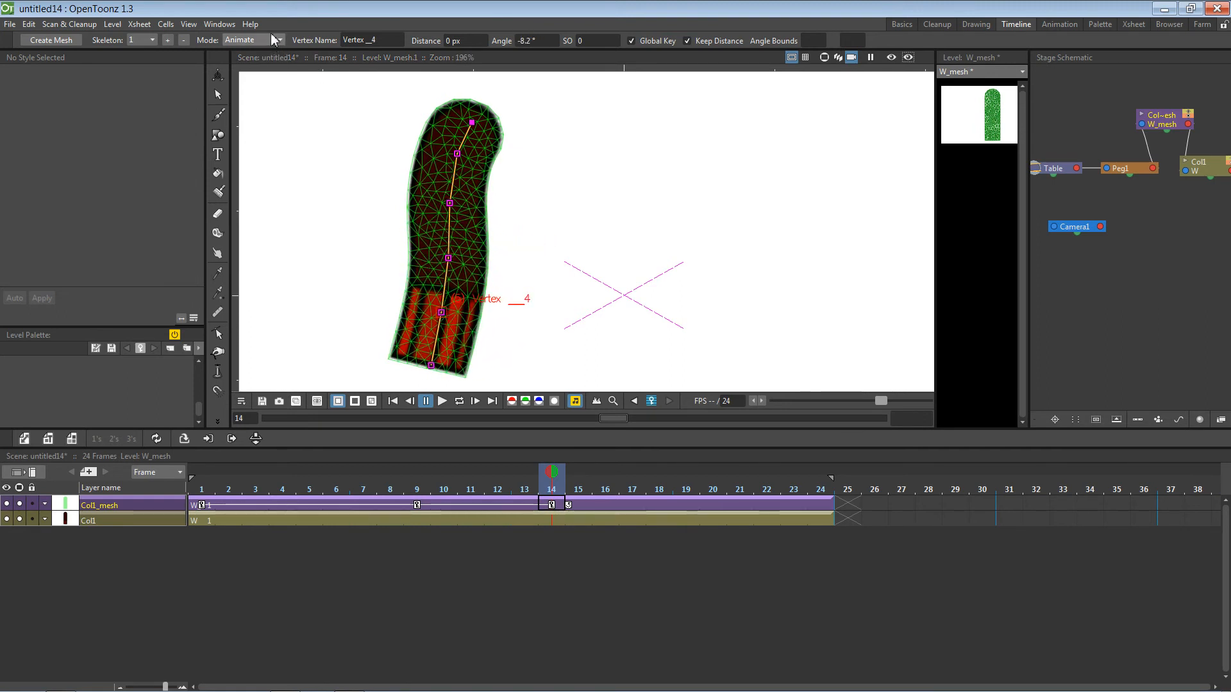
click(278, 40)
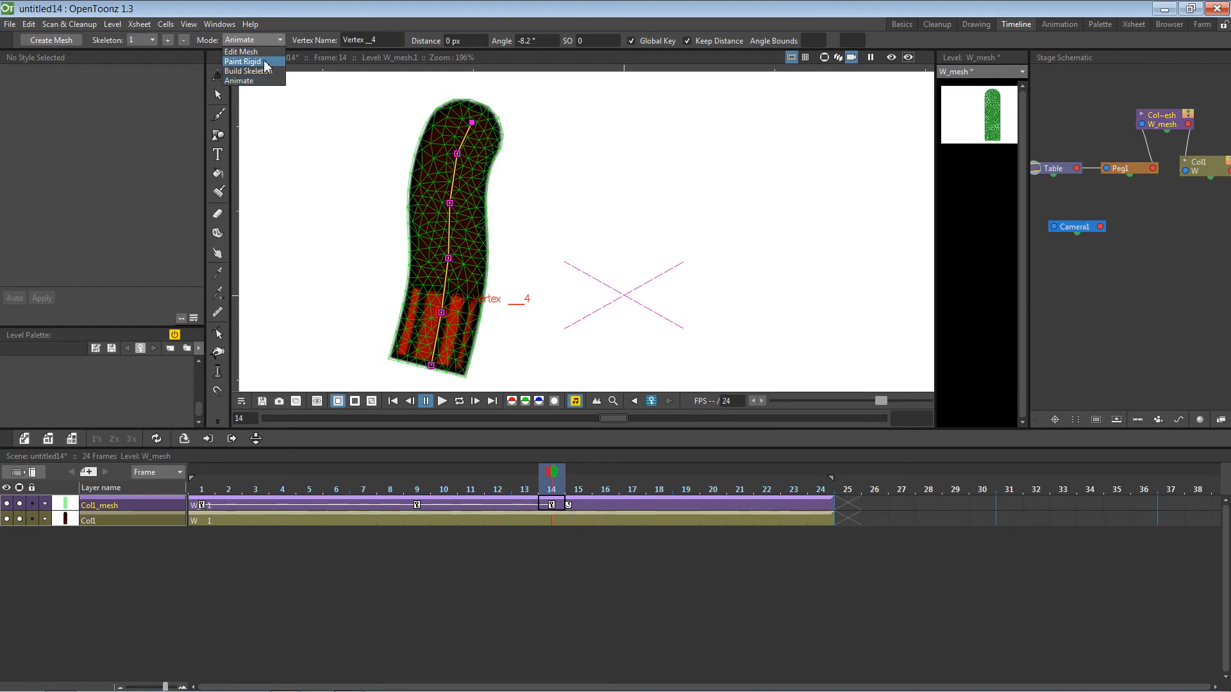
Paint the upper and middle arm mesh rigid, return to Animate, and preview frames 6, 12 and 1
click(242, 61)
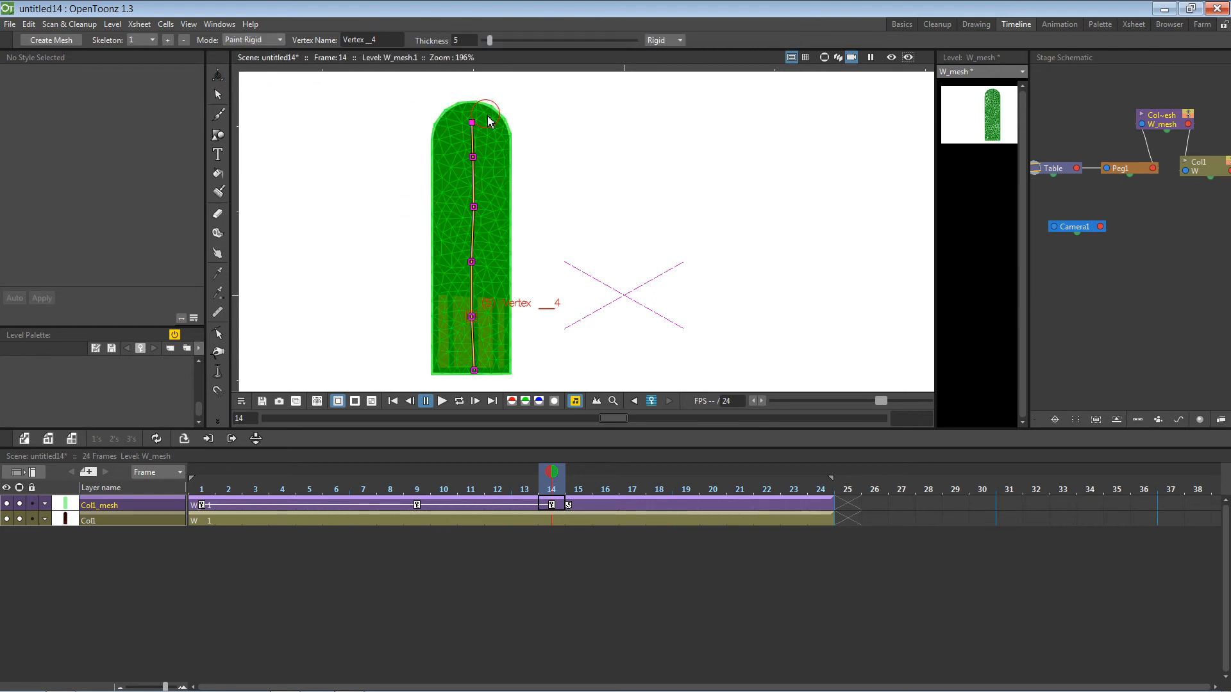
click(472, 122)
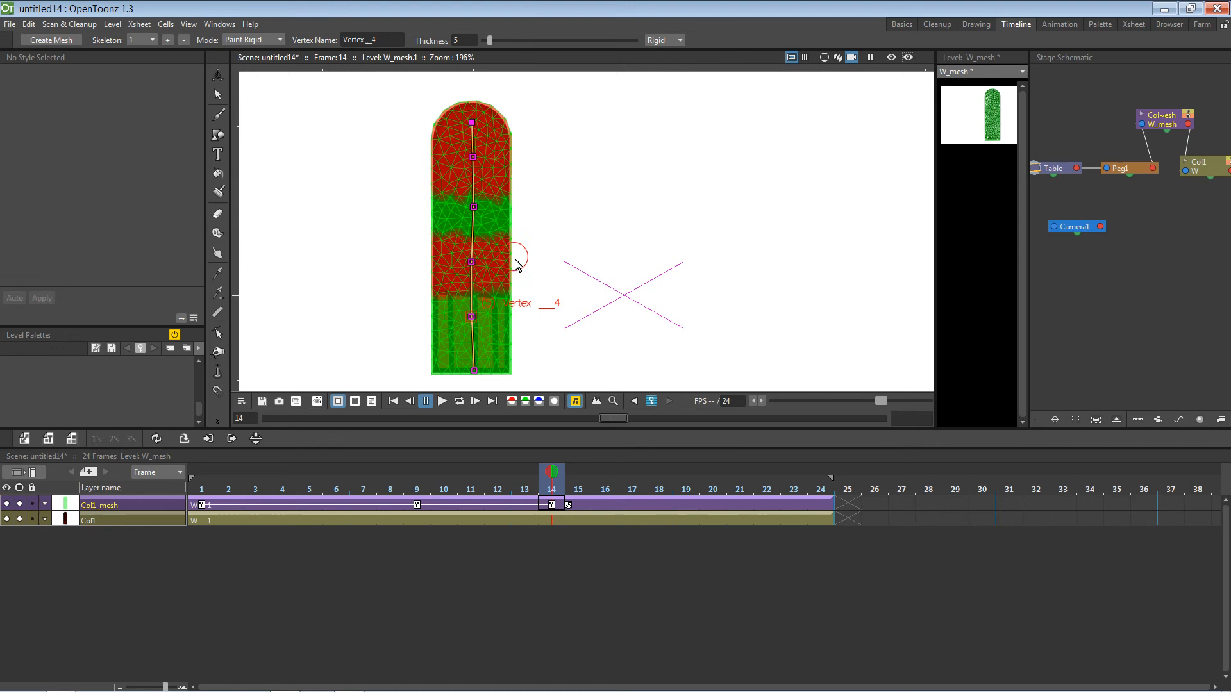
click(252, 39)
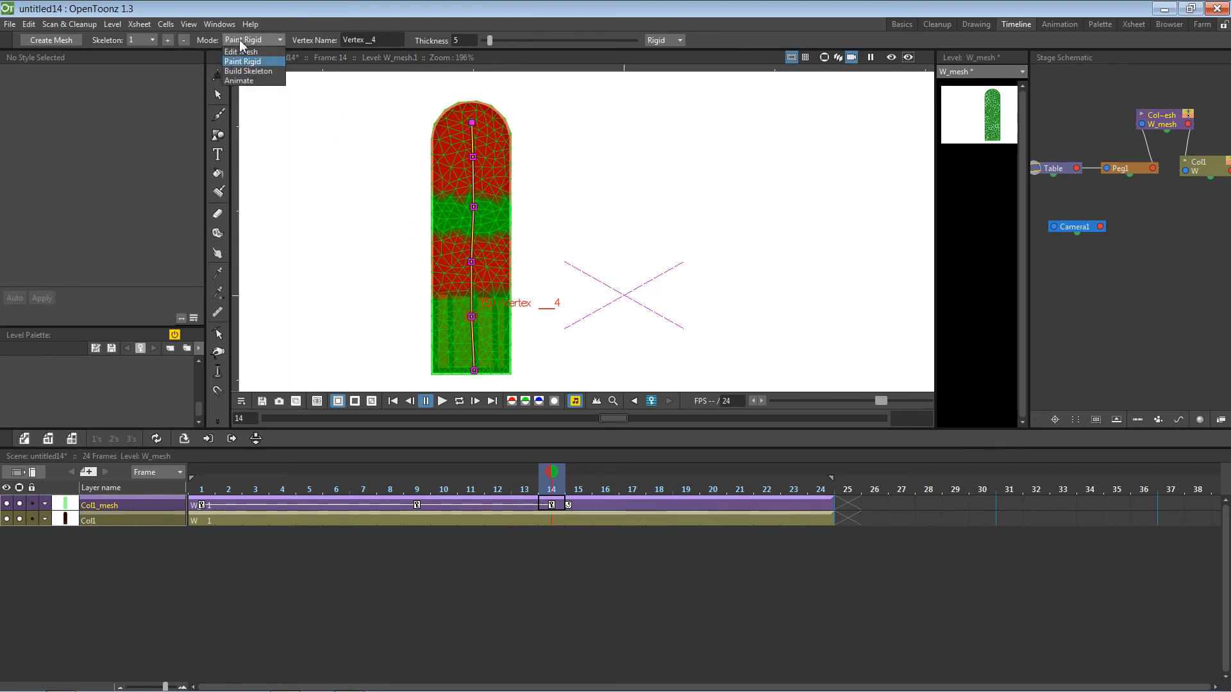
click(239, 80)
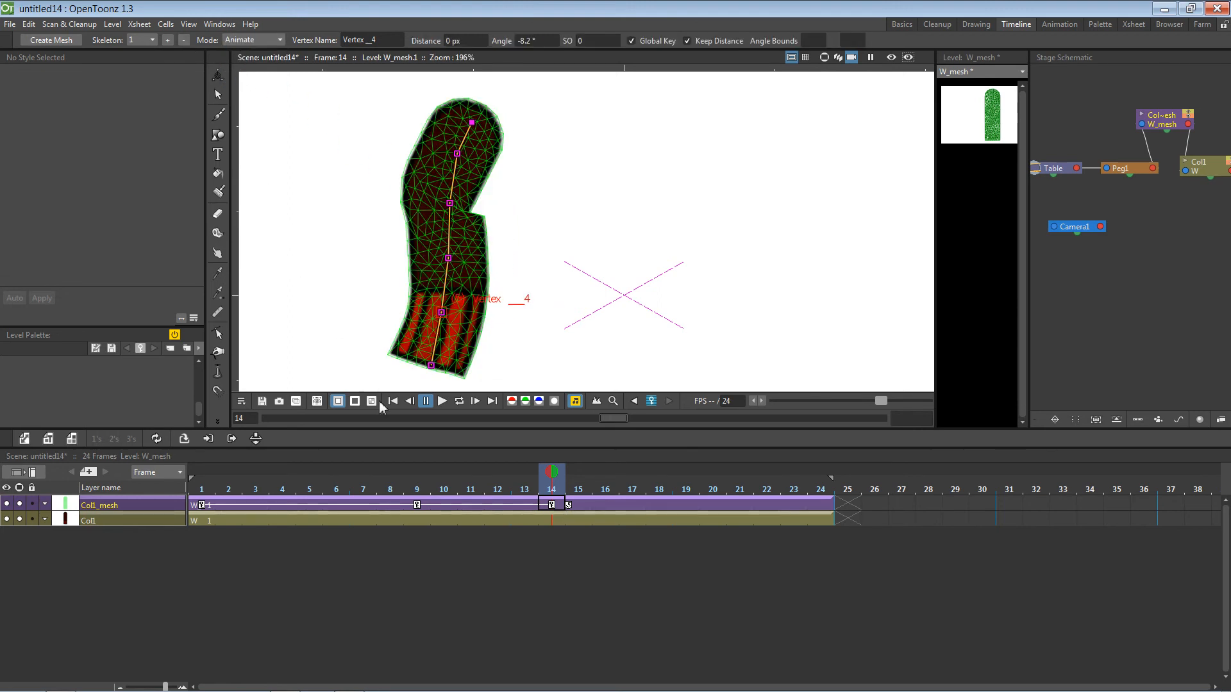
click(335, 475)
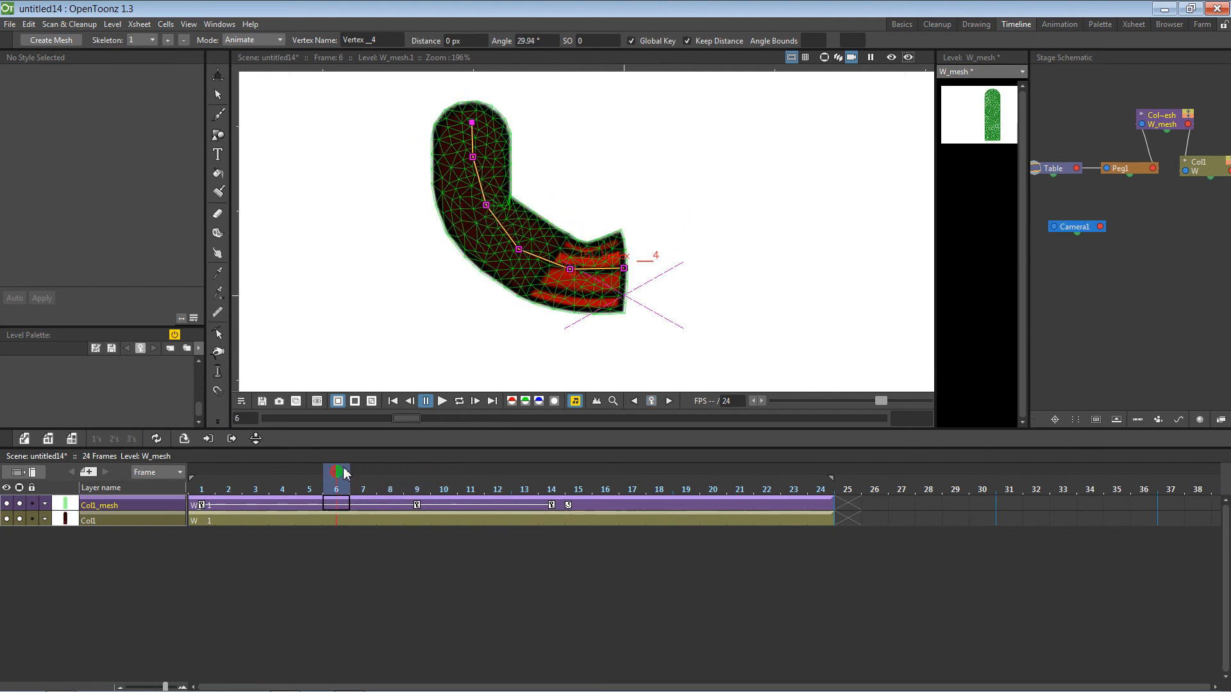
click(497, 474)
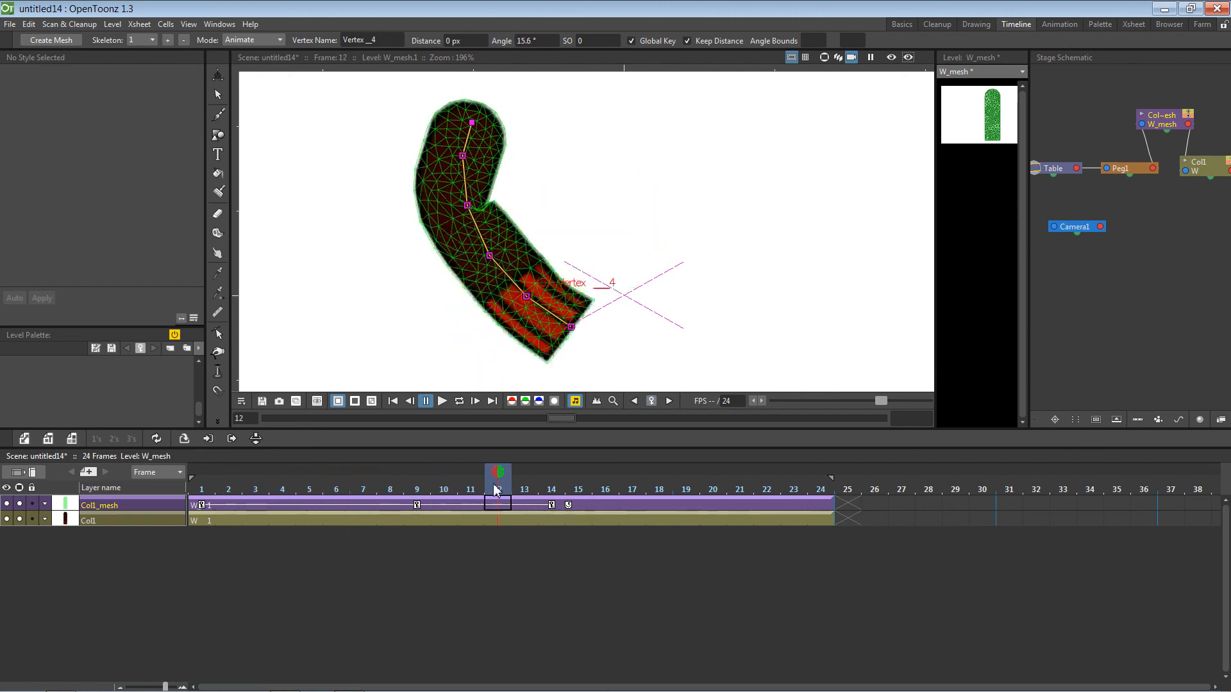
click(793, 477)
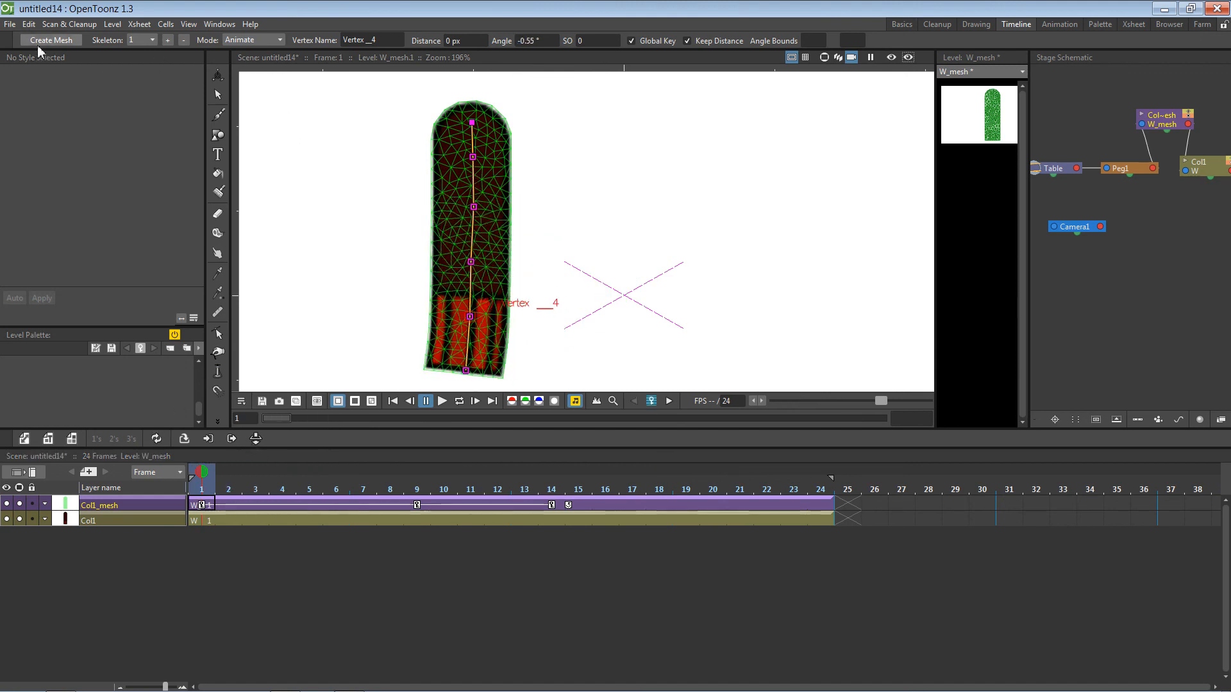
Load the wulph_rig 5 wolf scene, discarding the unsaved arm rig changes
click(8, 25)
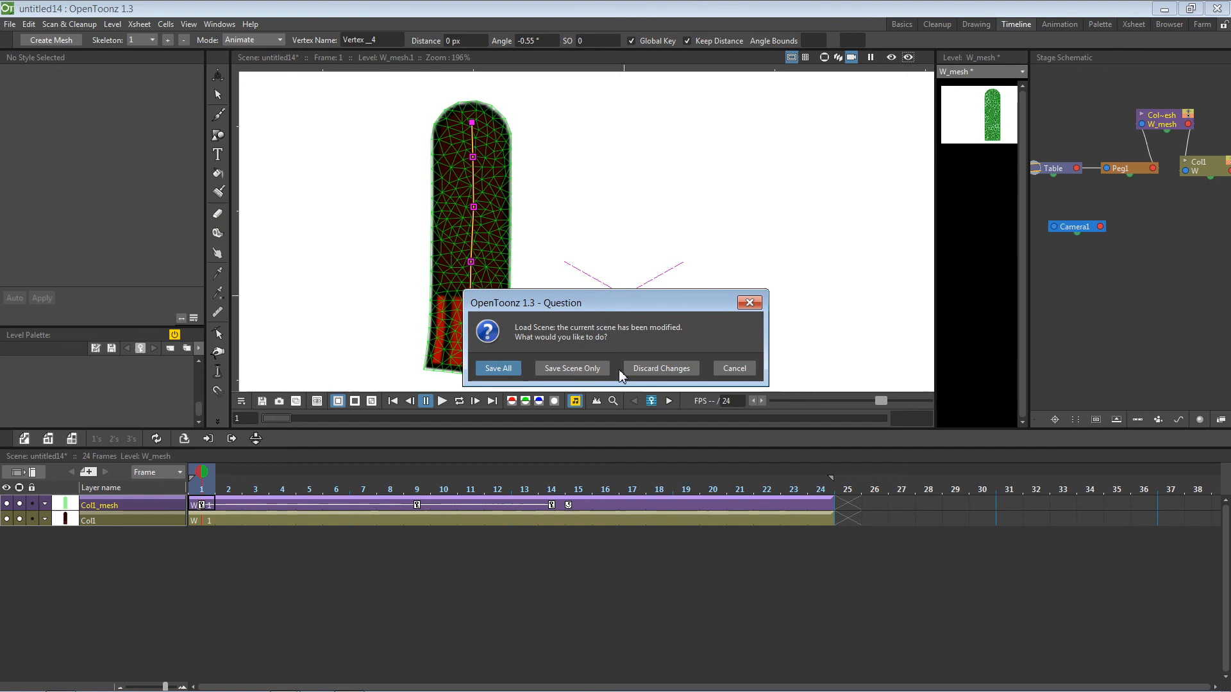
click(661, 368)
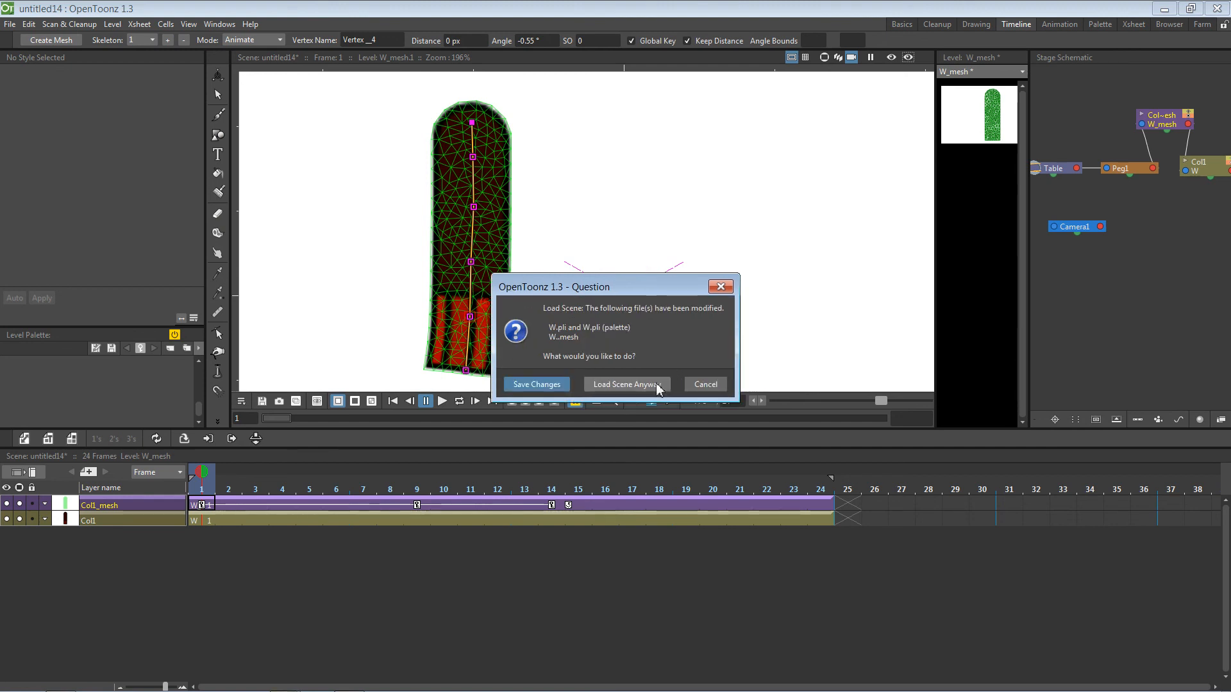
click(627, 384)
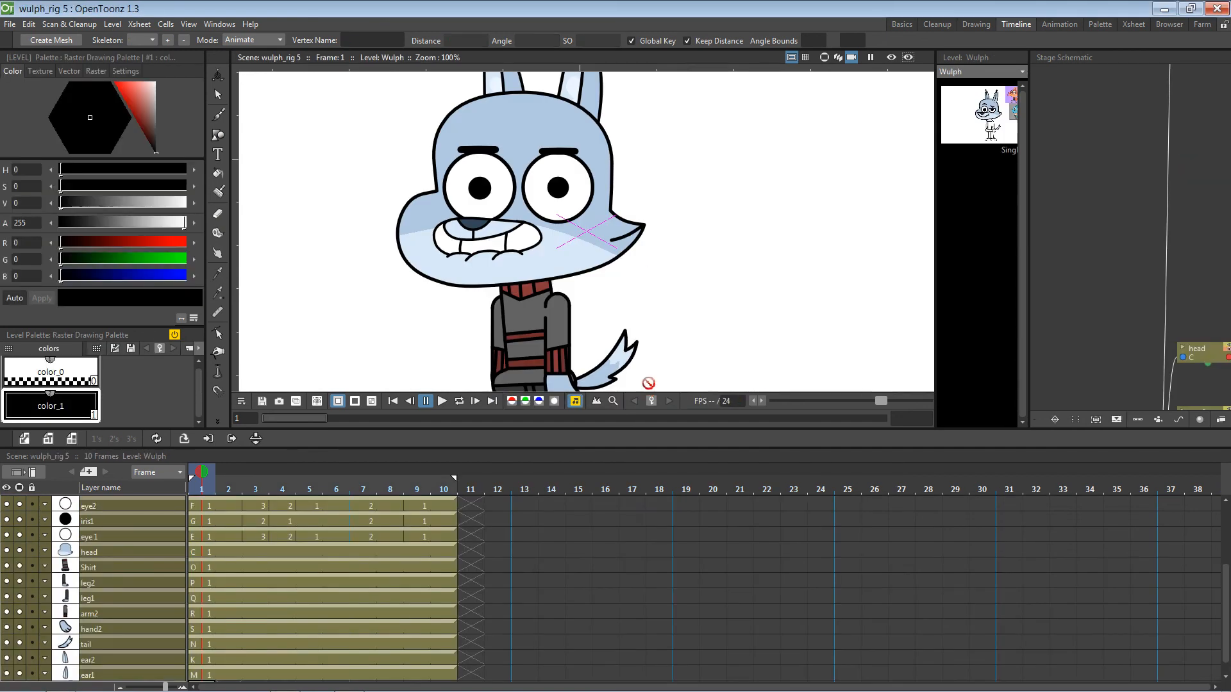